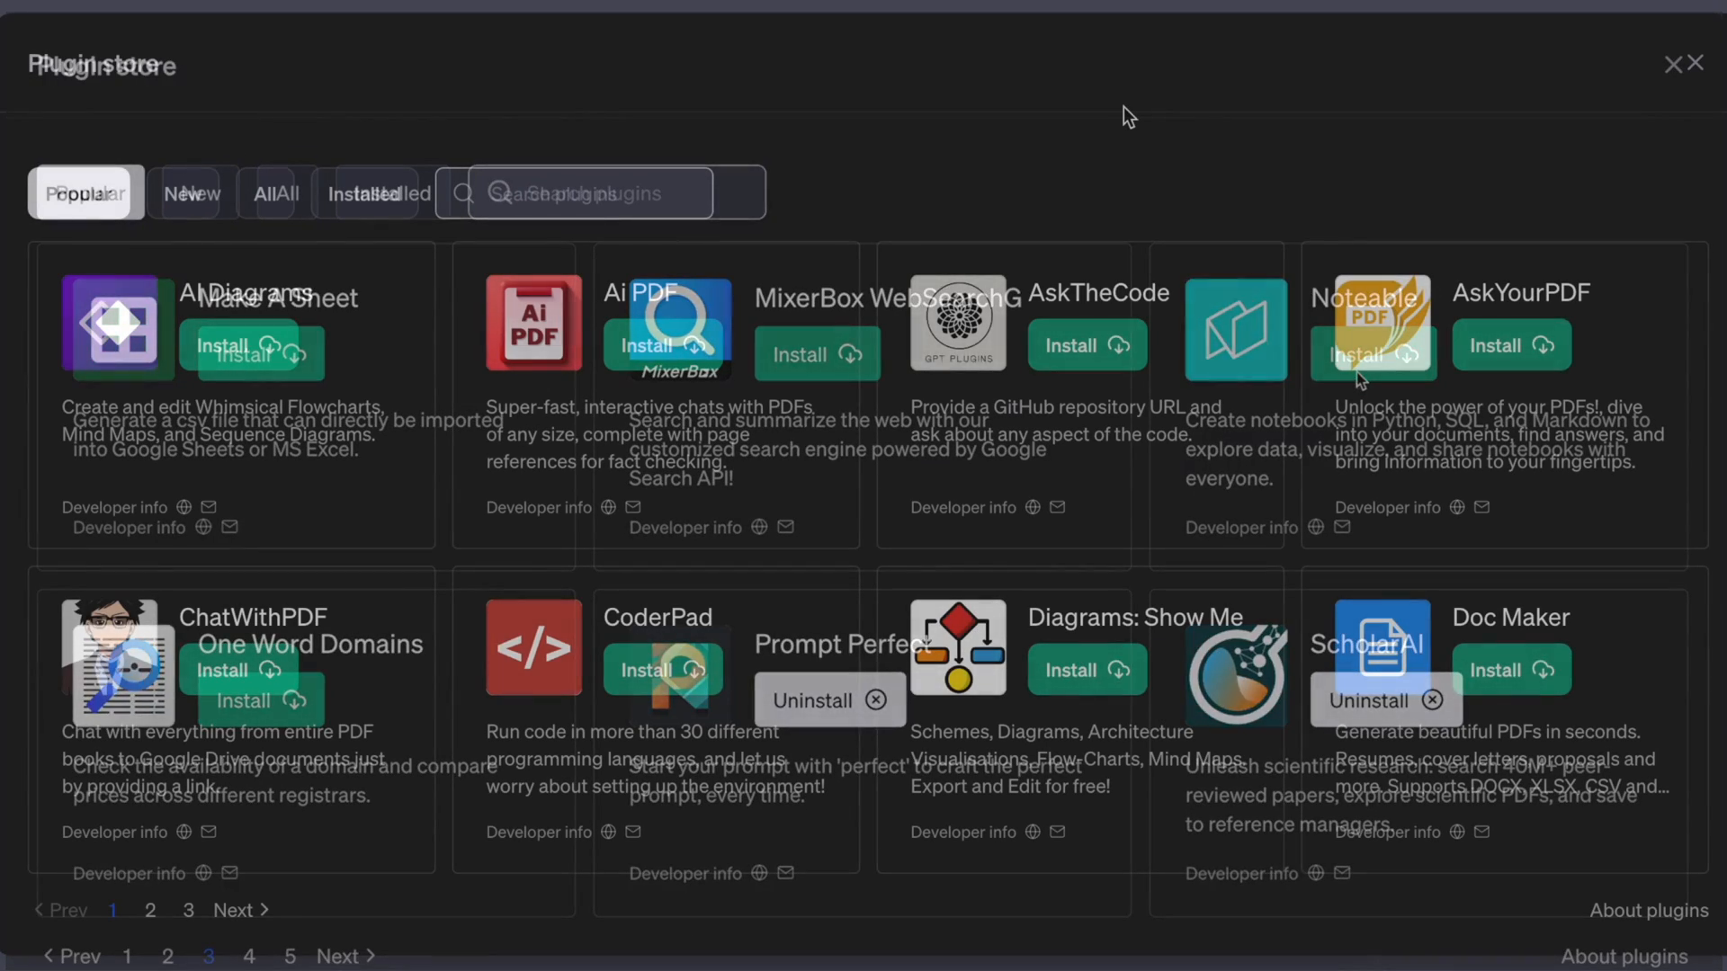
- Search the plugin store for "notea" to find the Noteable plugin
{"action": "type", "text": "notea"}
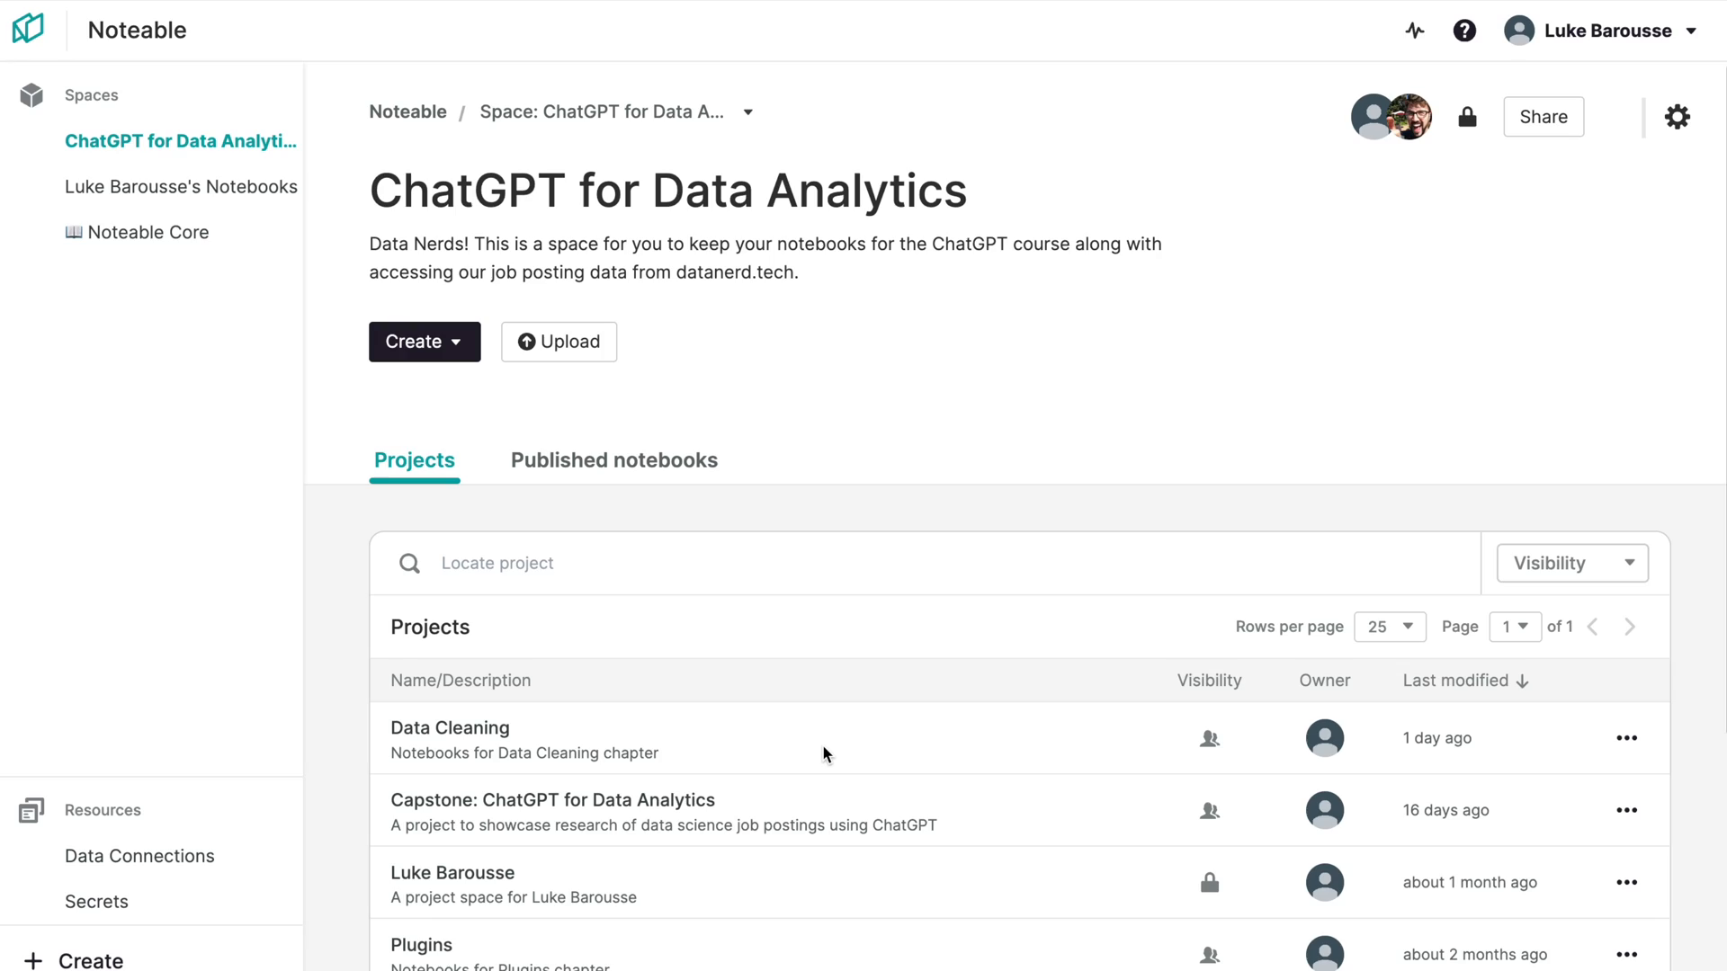
{"action": "mouse_move", "coordinate": [681, 811]}
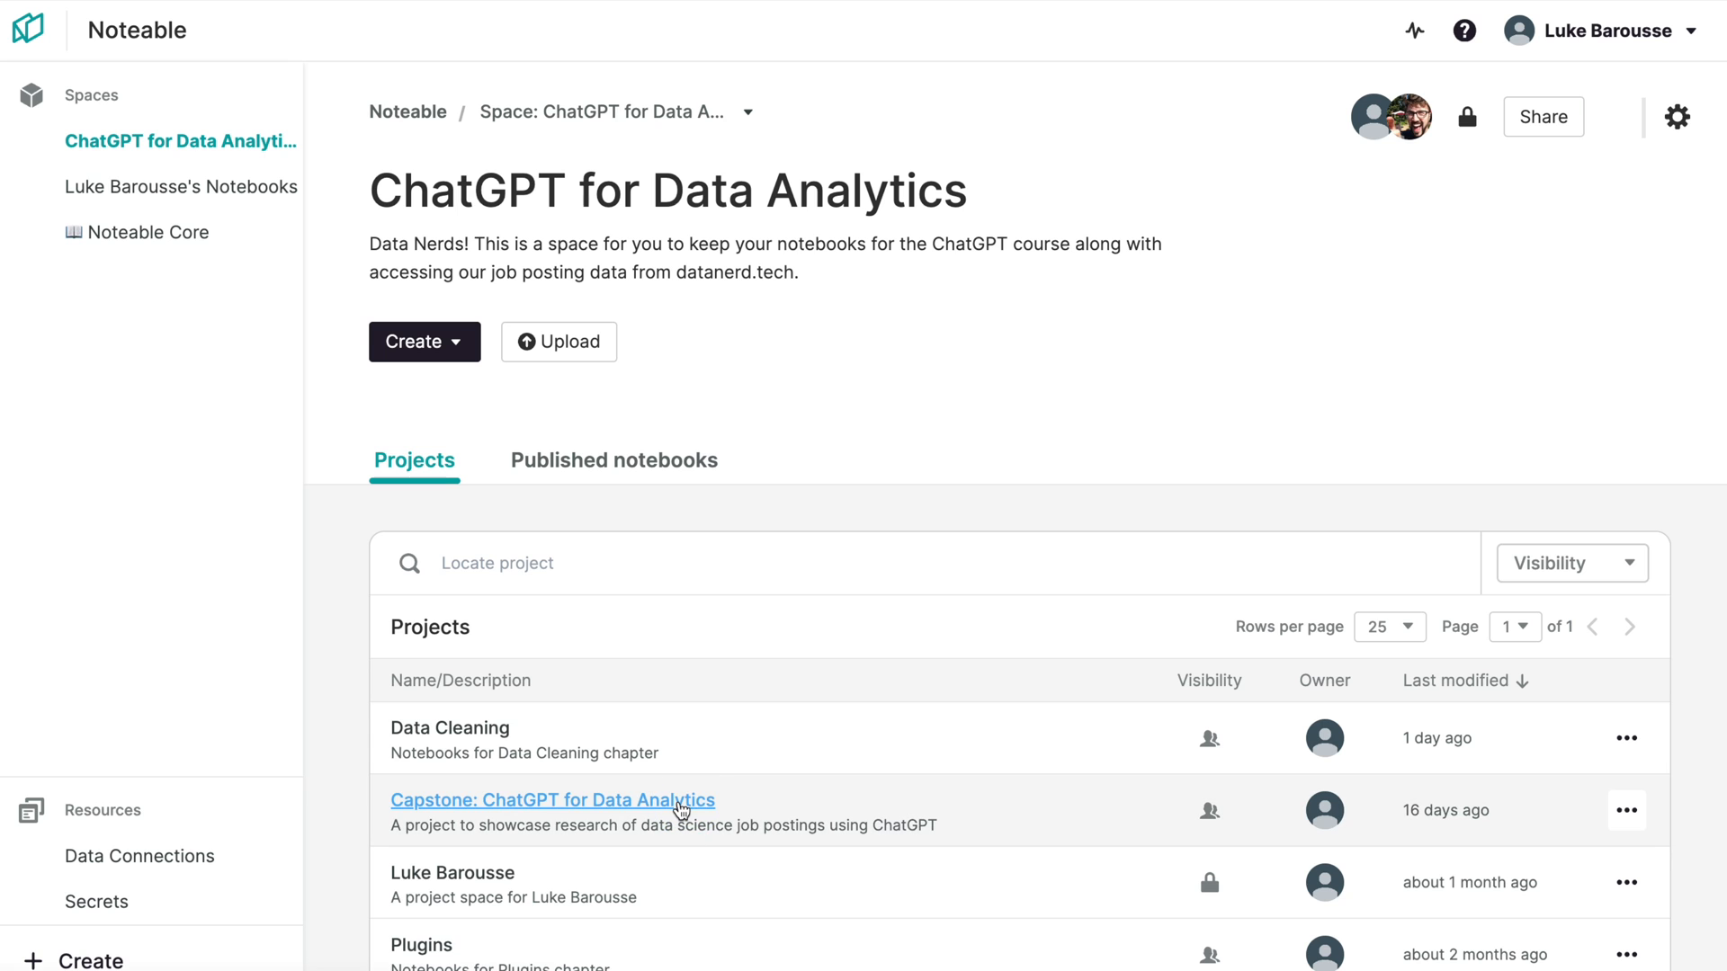
- Open 1_Skill_Analysis.ipynb in the Capstone project and scroll through its cells and charts
{"action": "left_click", "coordinate": [552, 799]}
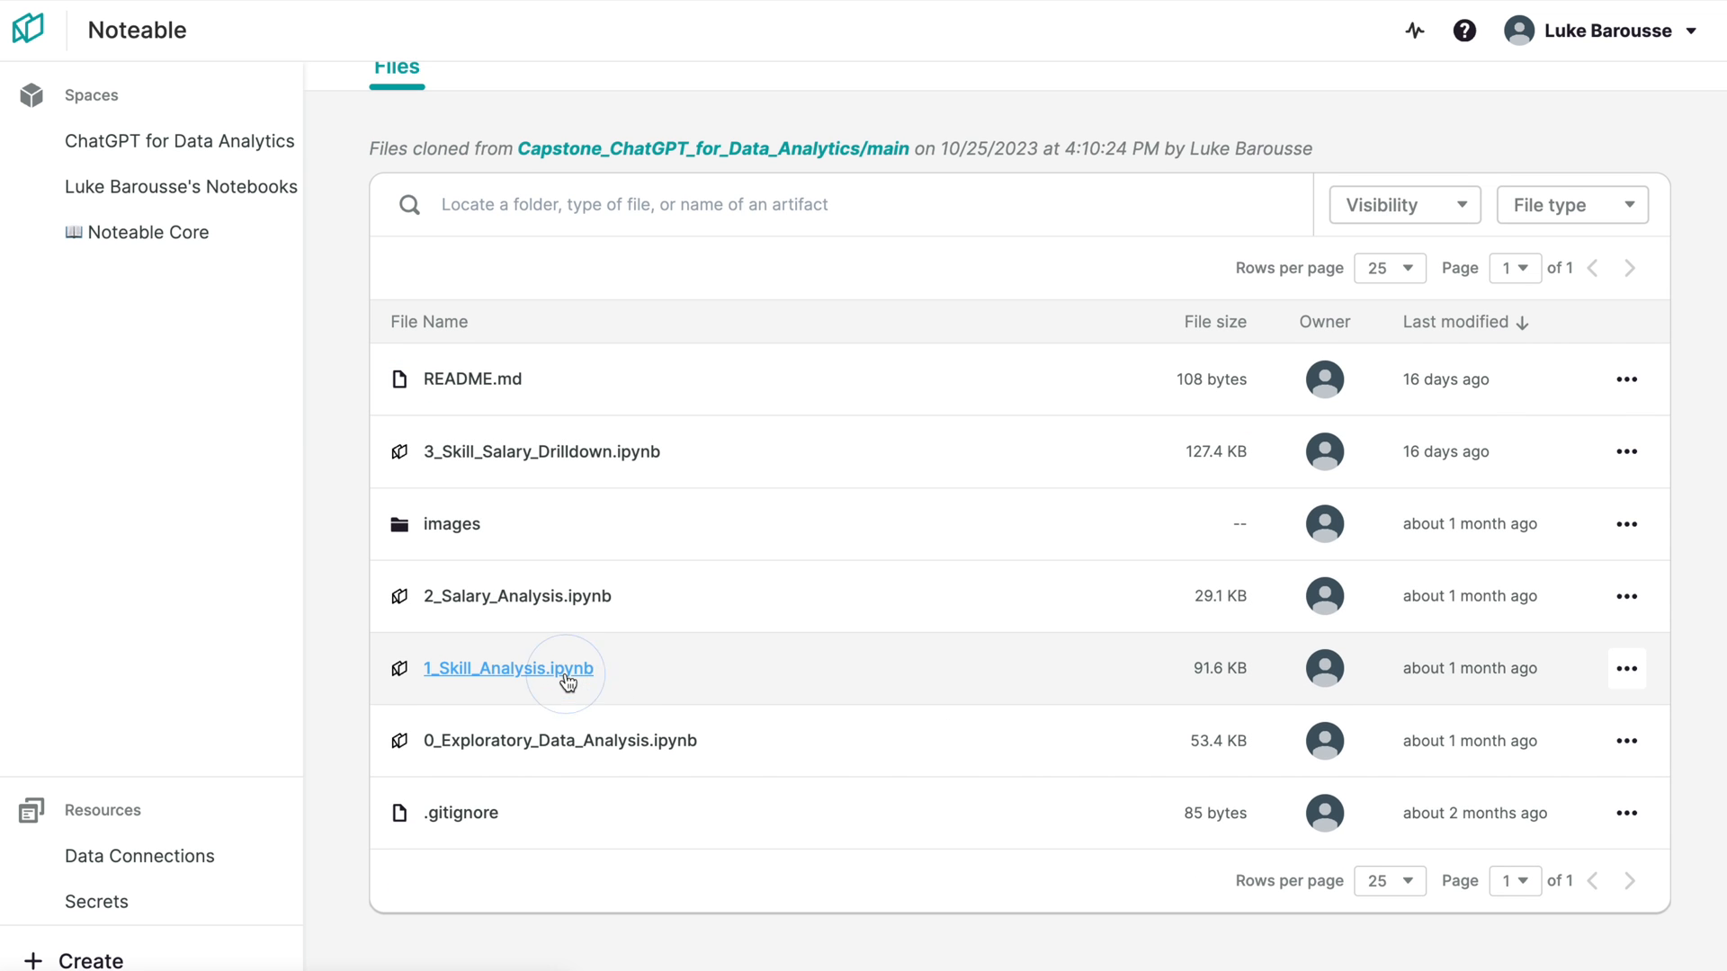
{"action": "left_click", "coordinate": [508, 668]}
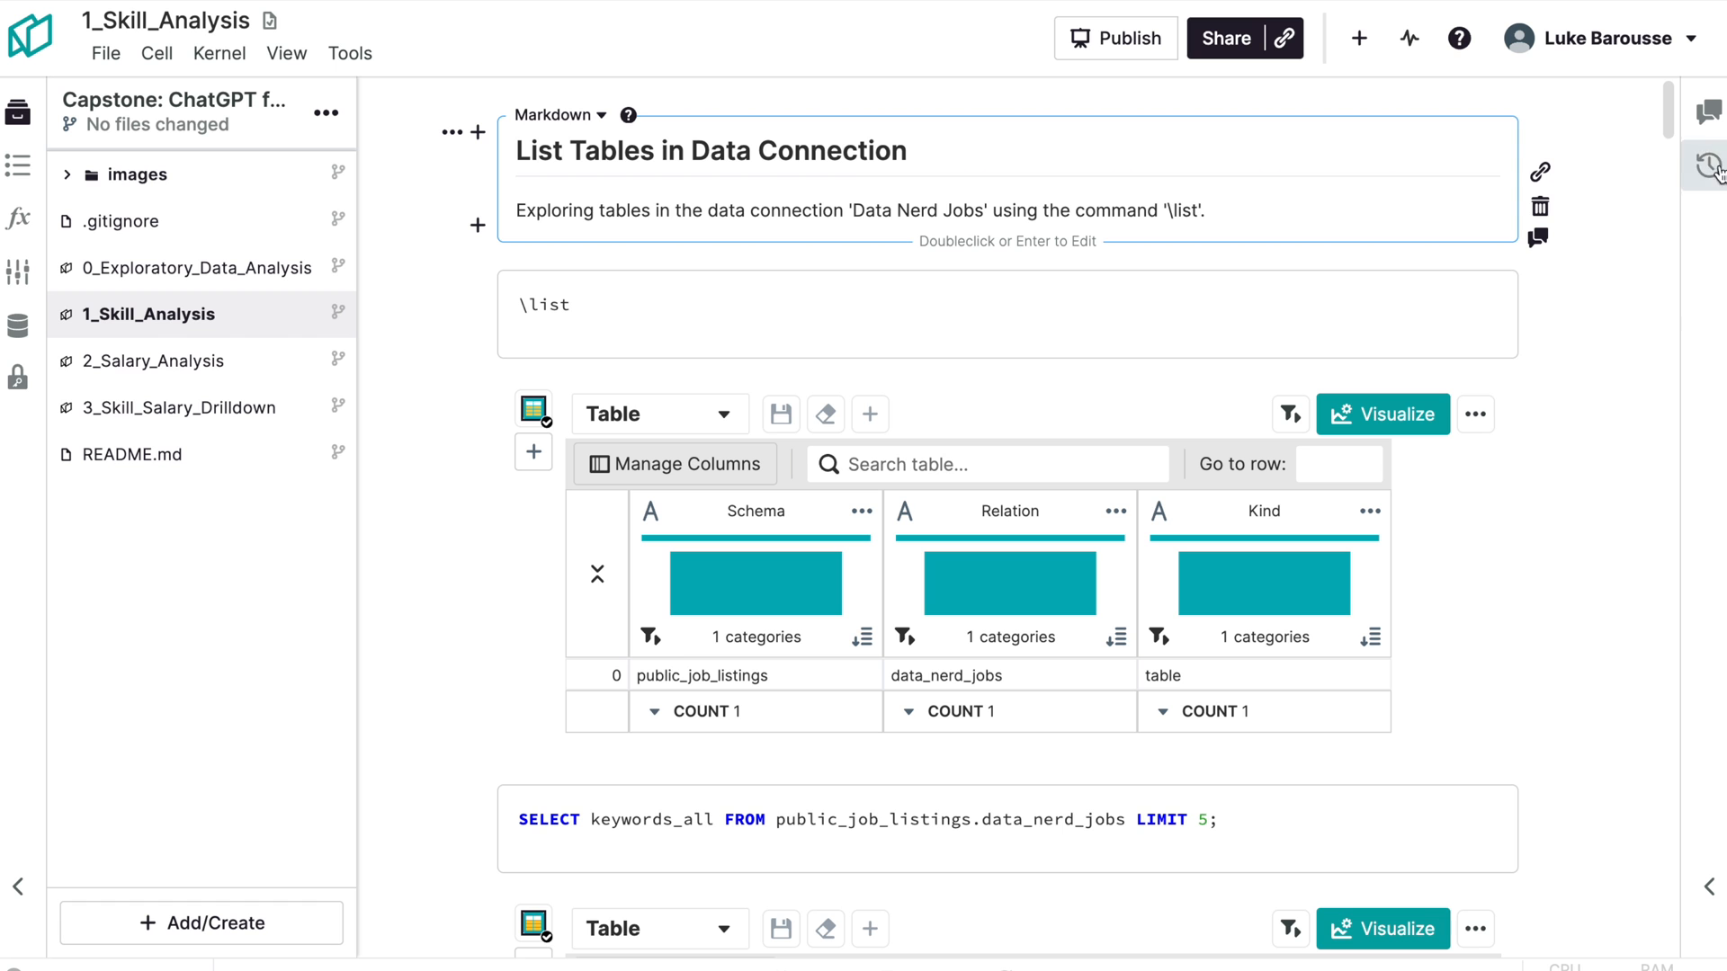
{"action": "scroll", "scroll_direction": "down", "scroll_amount": 3}
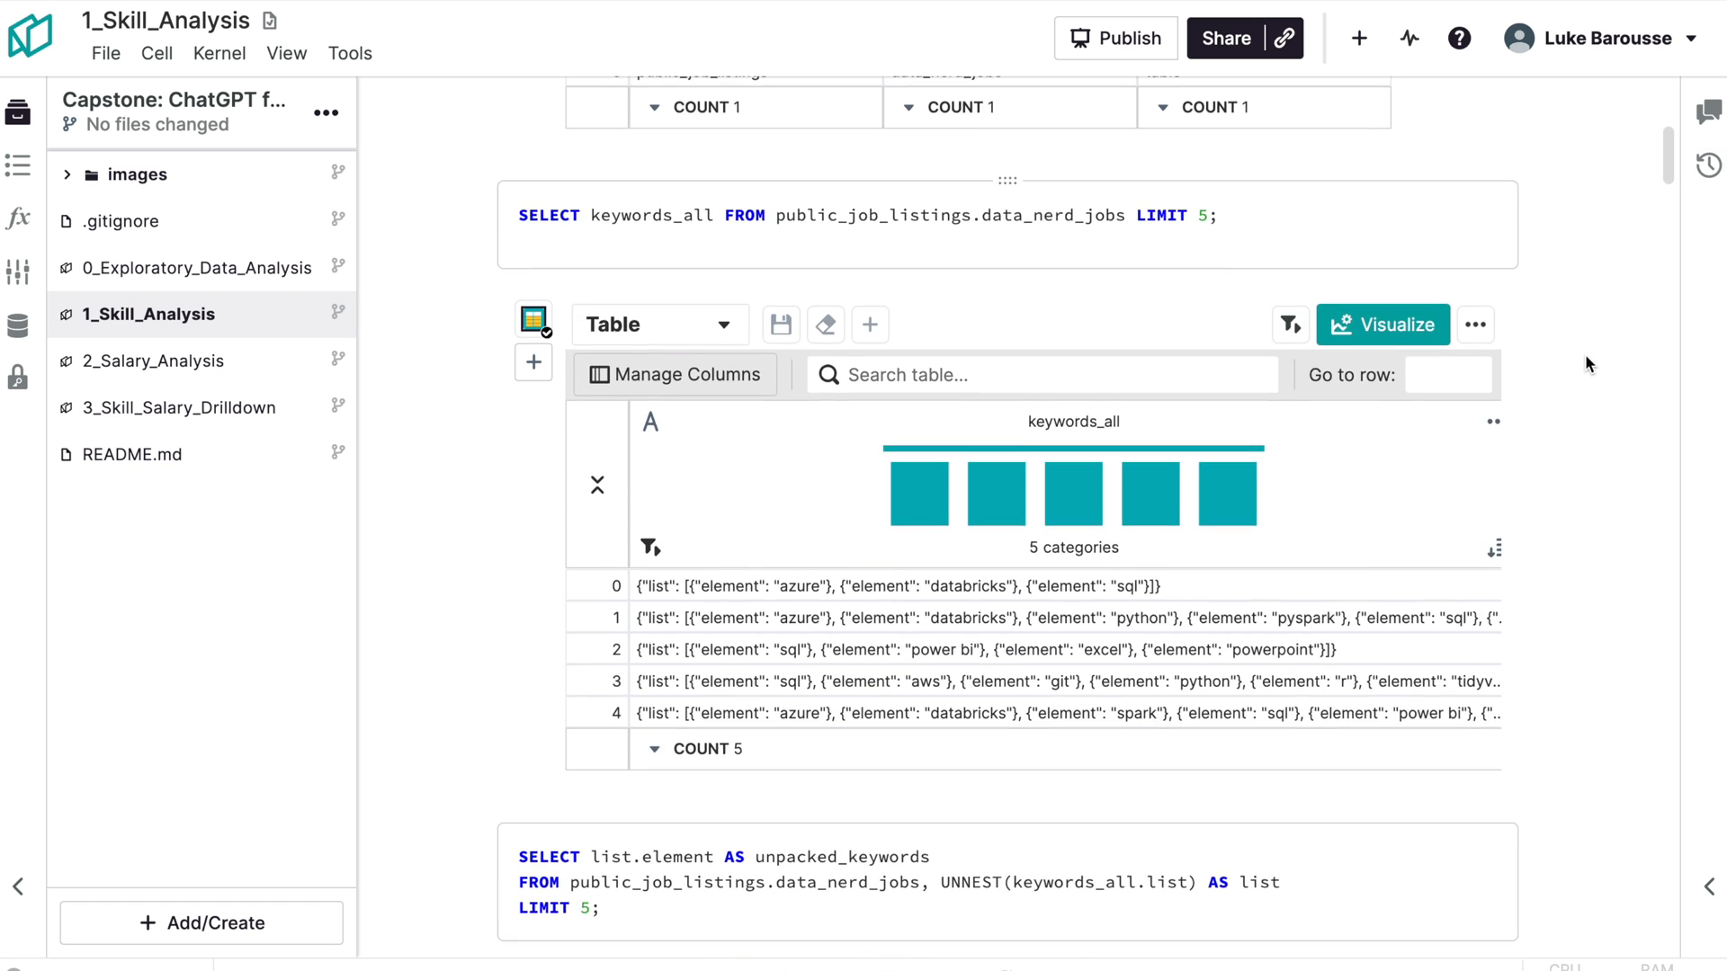
{"action": "scroll", "scroll_direction": "down", "scroll_amount": 3}
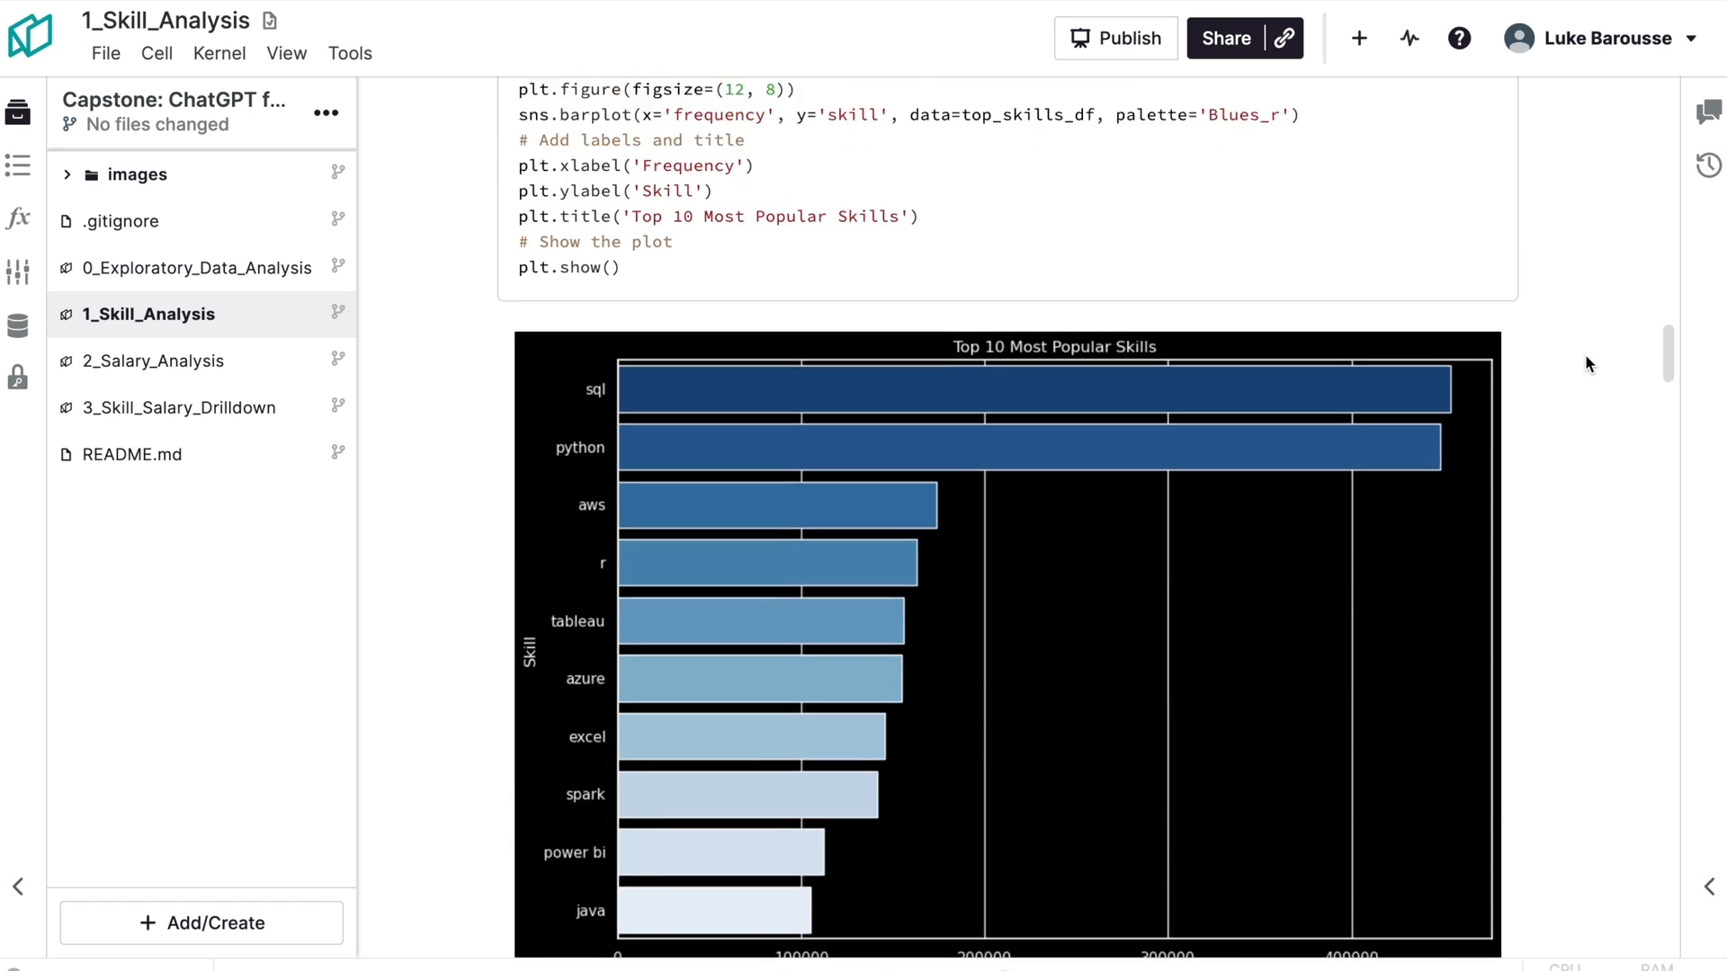
{"action": "scroll", "scroll_direction": "down", "scroll_amount": 3}
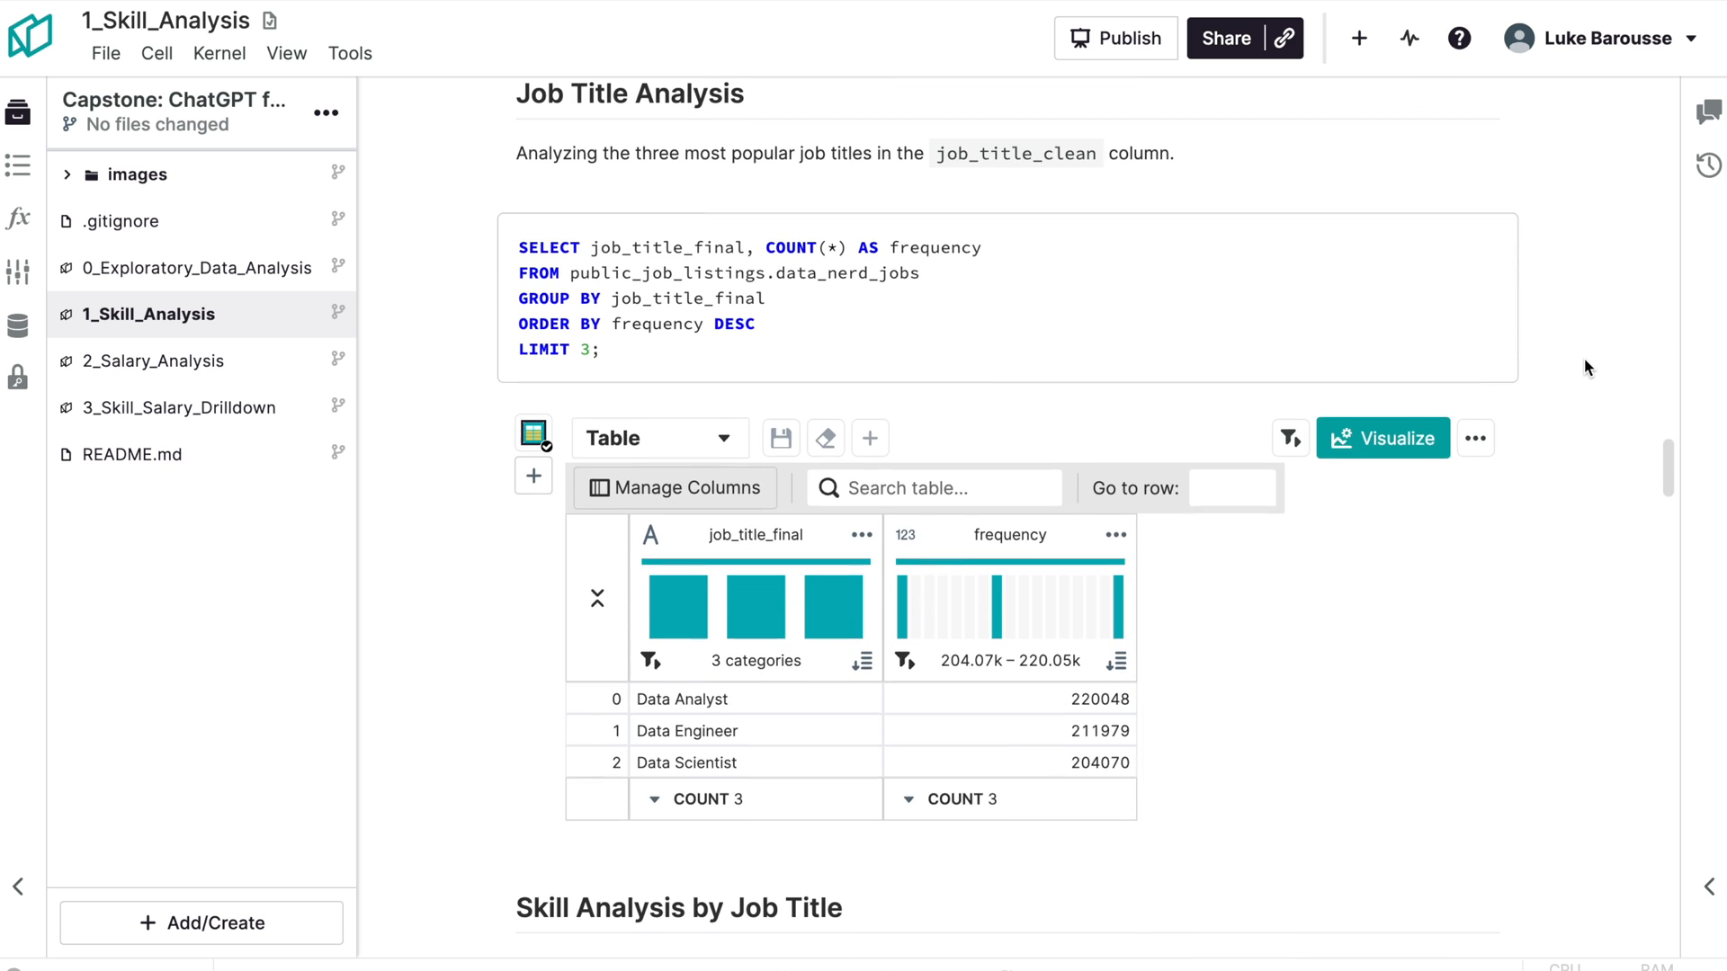
{"action": "scroll", "scroll_direction": "down", "scroll_amount": 3}
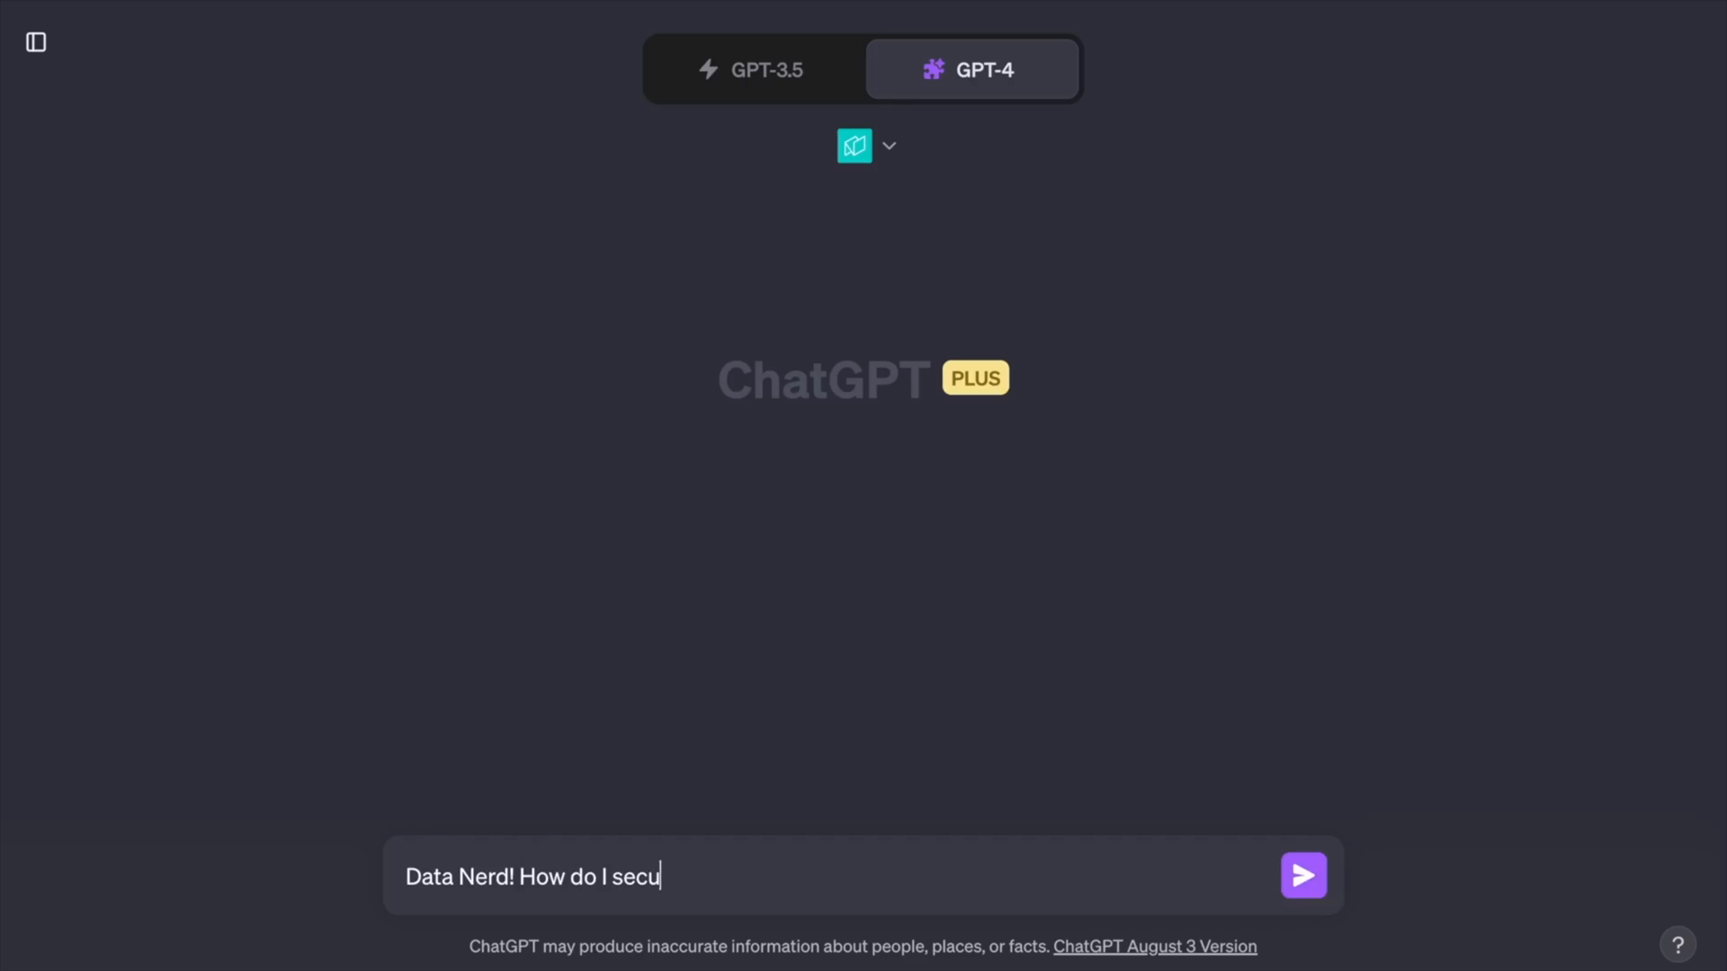
- Ask how to connect a BigQuery database to the plugin, then inspect the salary chart code
{"action": "type", "text": "rely connect to a BigQuery database; I want to set up a data connection with the plug-in. Provide links"}
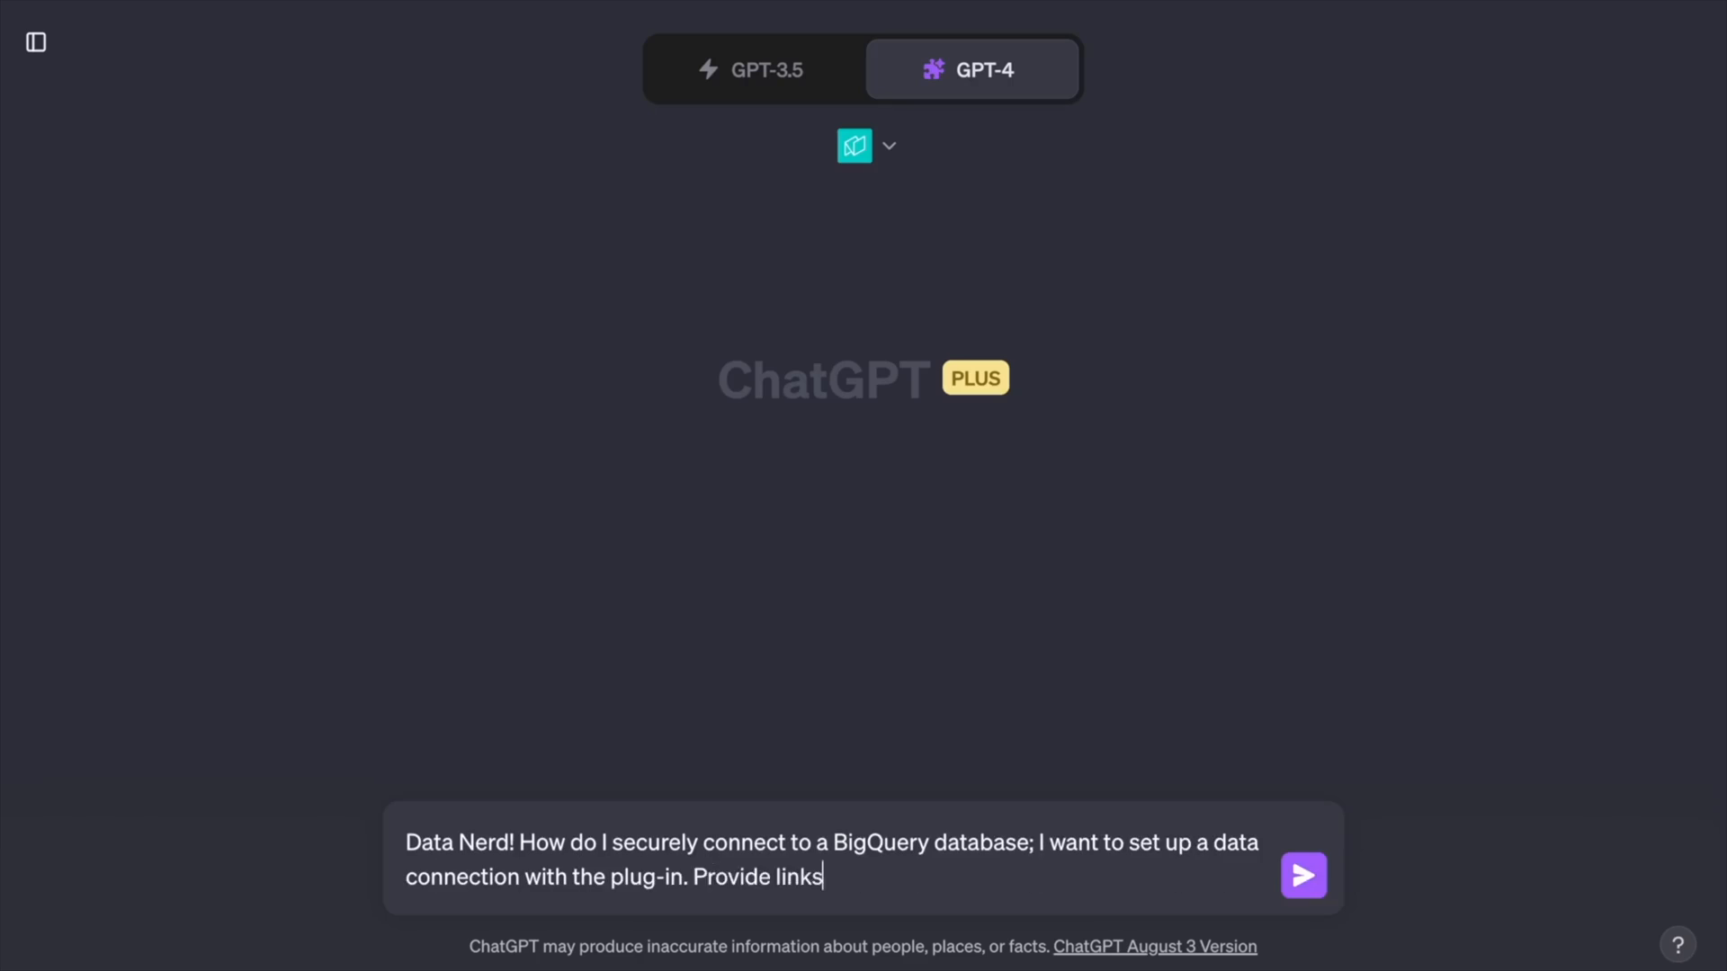
{"action": "left_click", "coordinate": [1303, 876]}
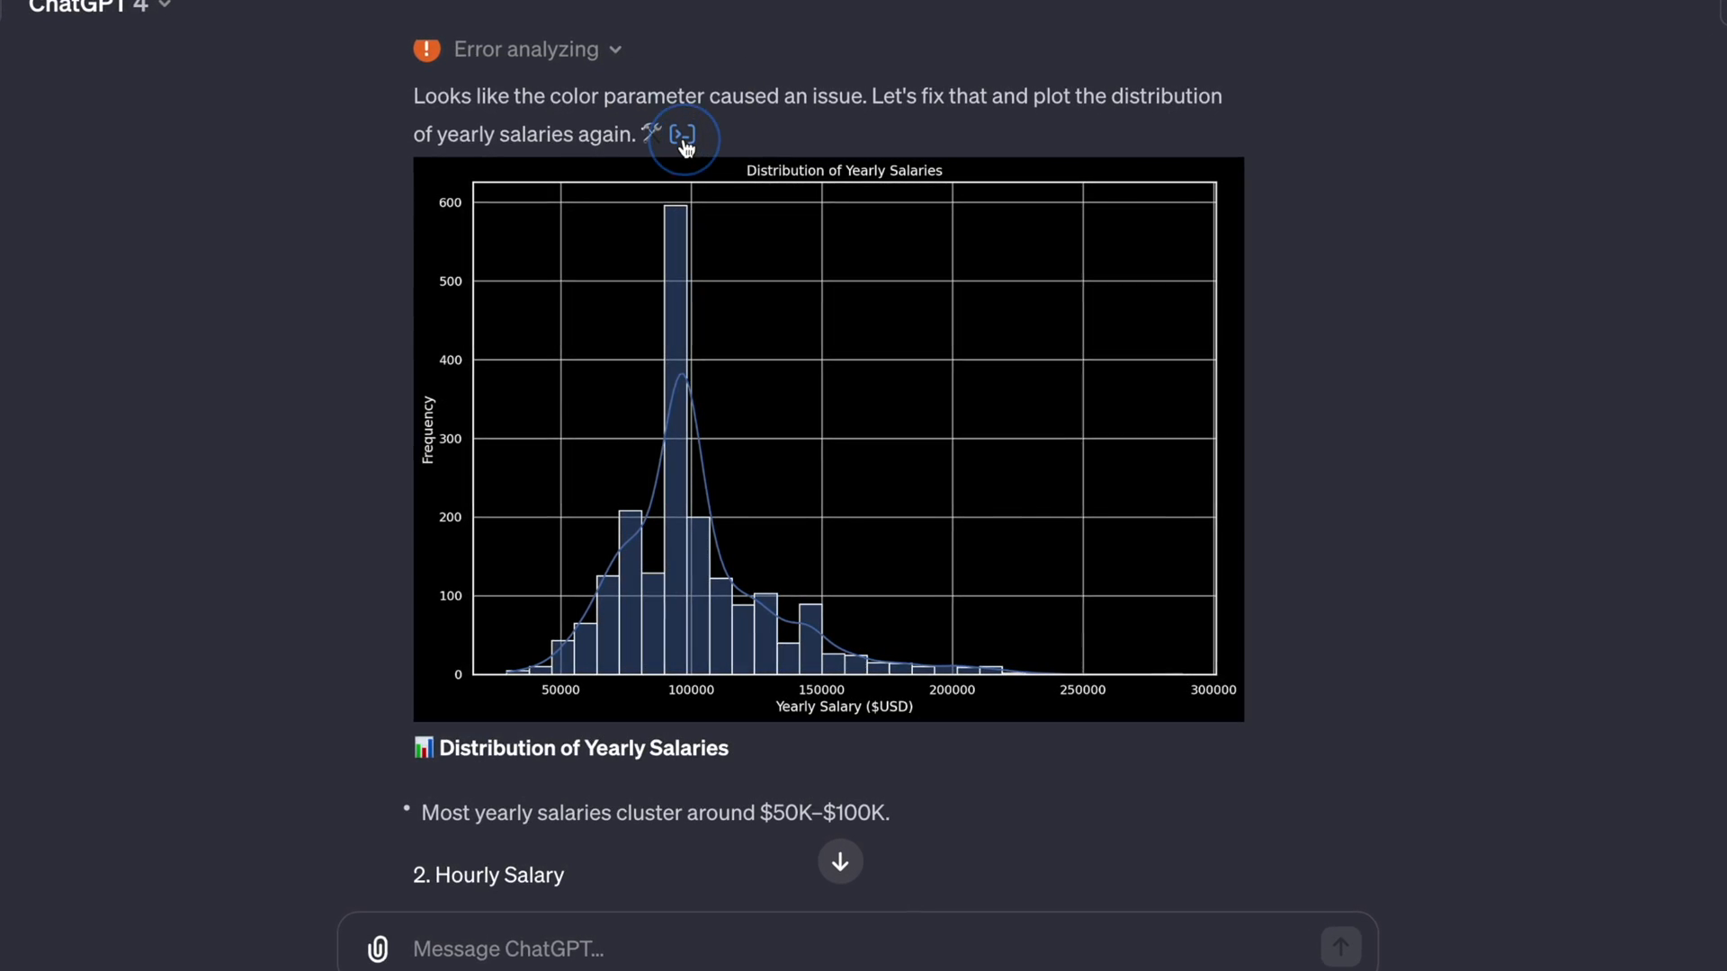
{"action": "left_click", "coordinate": [675, 136]}
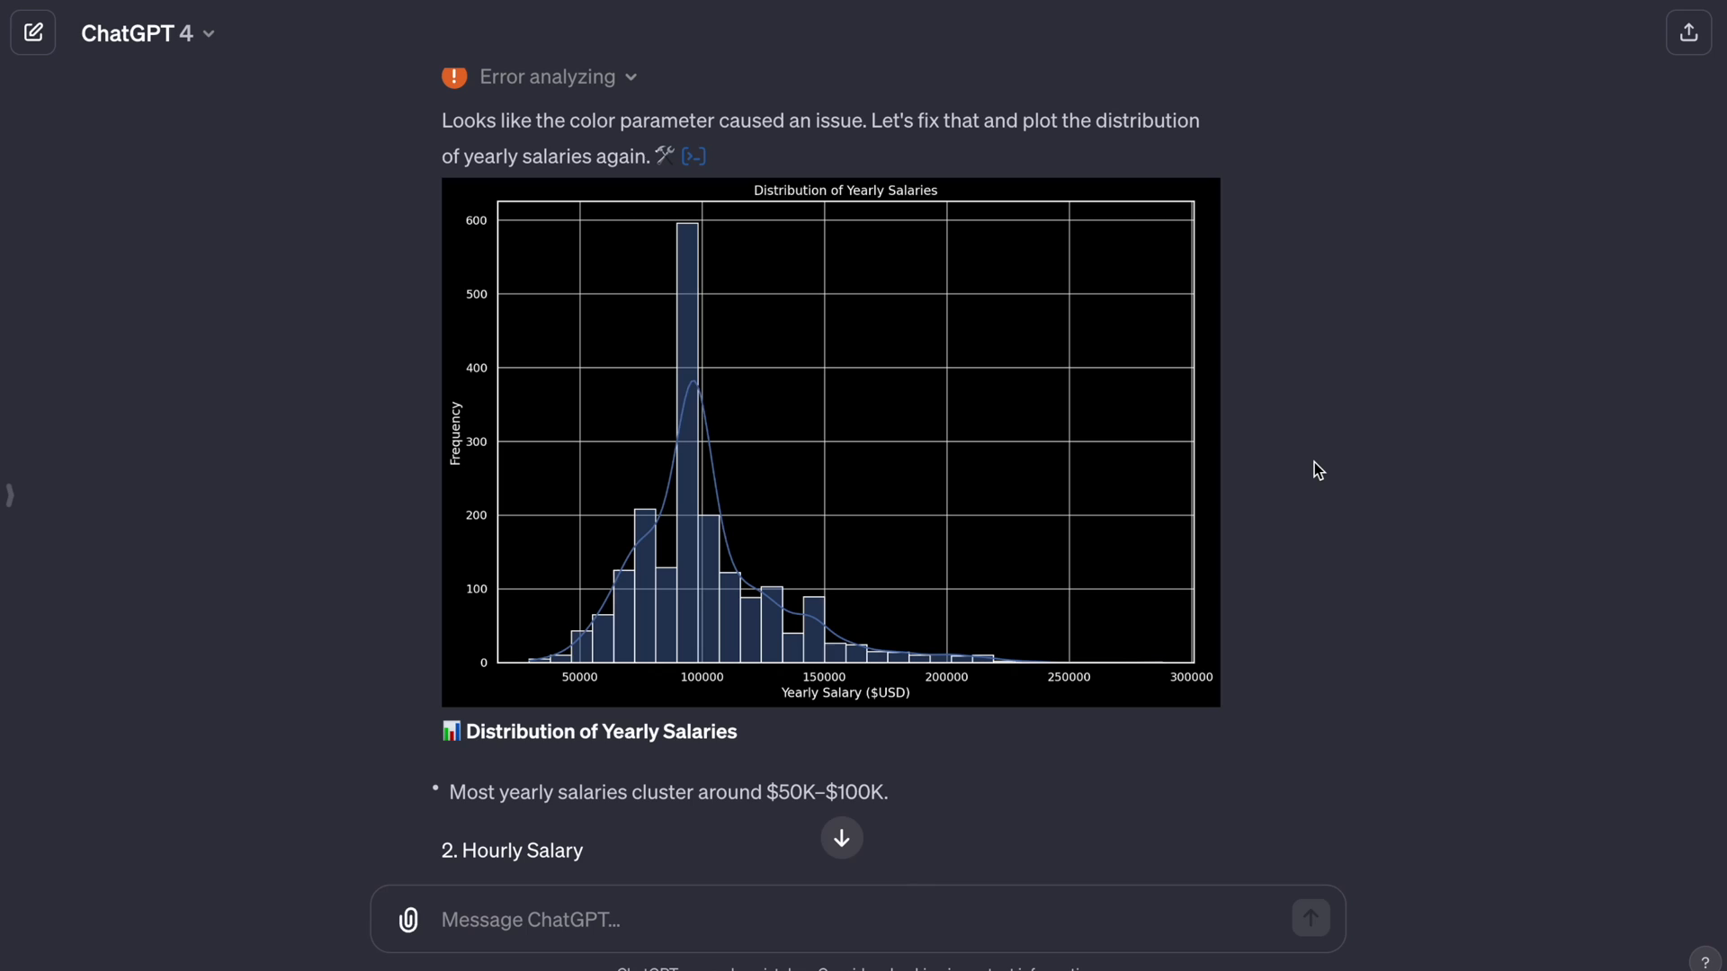
- Open the share-link preview for the salary conversation and scroll through it
{"action": "left_click", "coordinate": [1688, 33]}
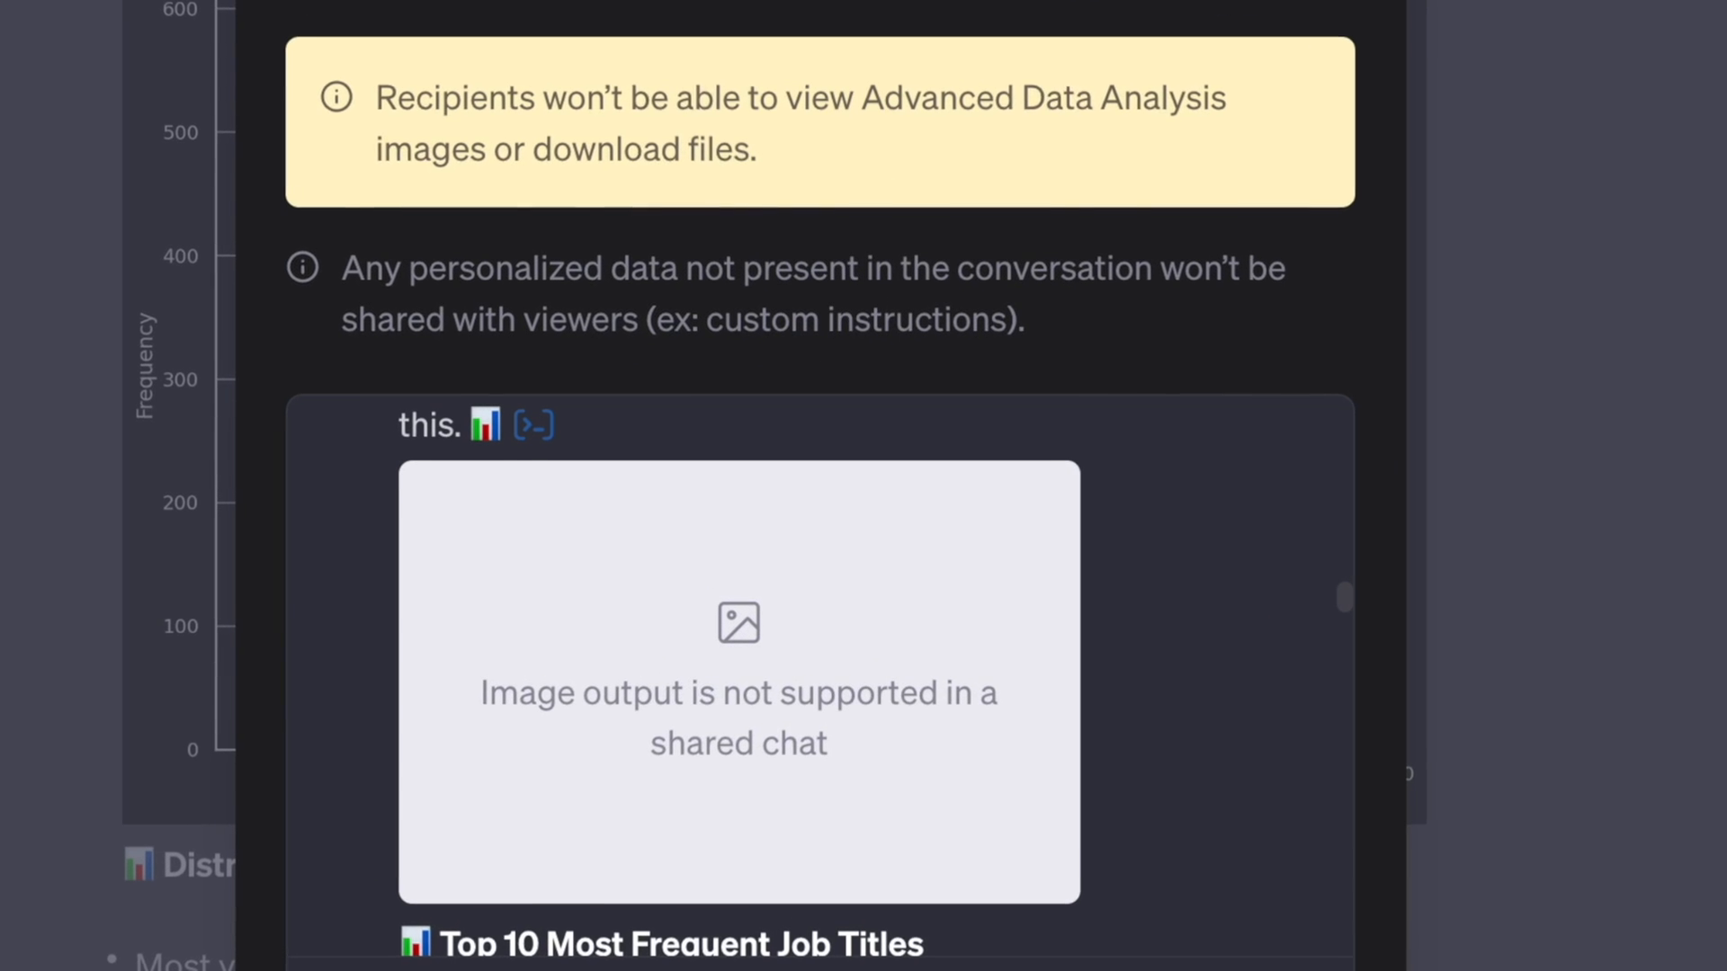
{"action": "scroll", "scroll_direction": "down", "scroll_amount": 3}
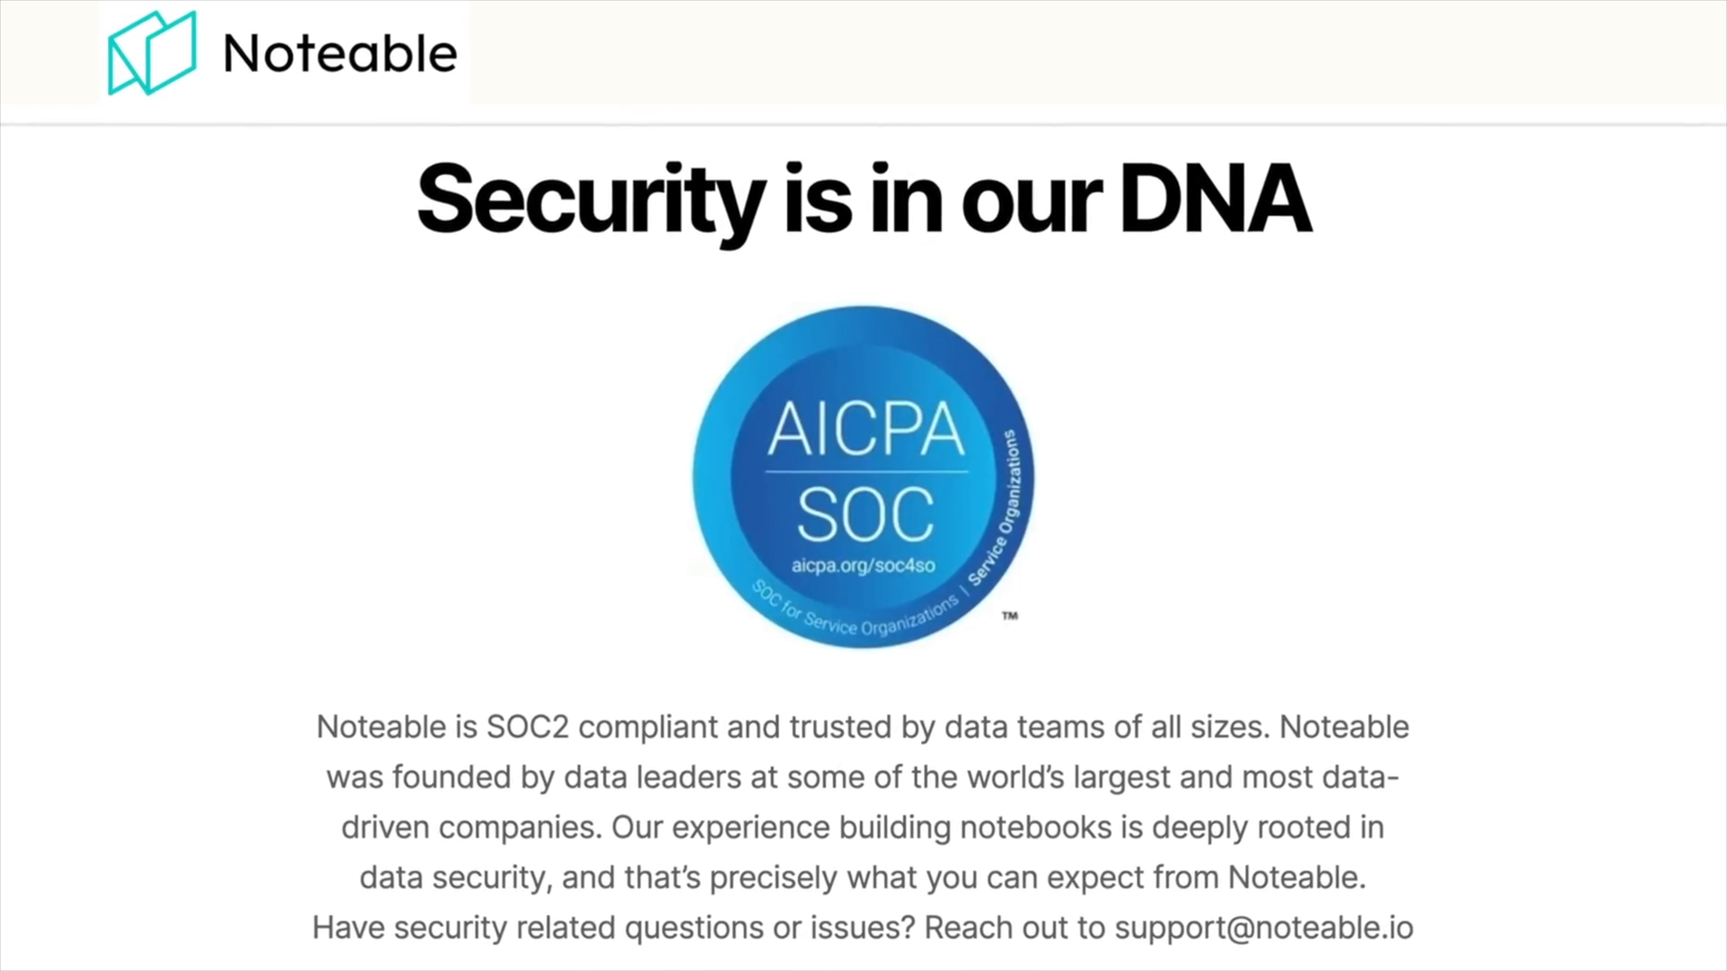
- Scroll through Noteable's 'Security is in our DNA' page stating SOC2 compliance
{"action": "scroll", "scroll_direction": "down", "scroll_amount": 3}
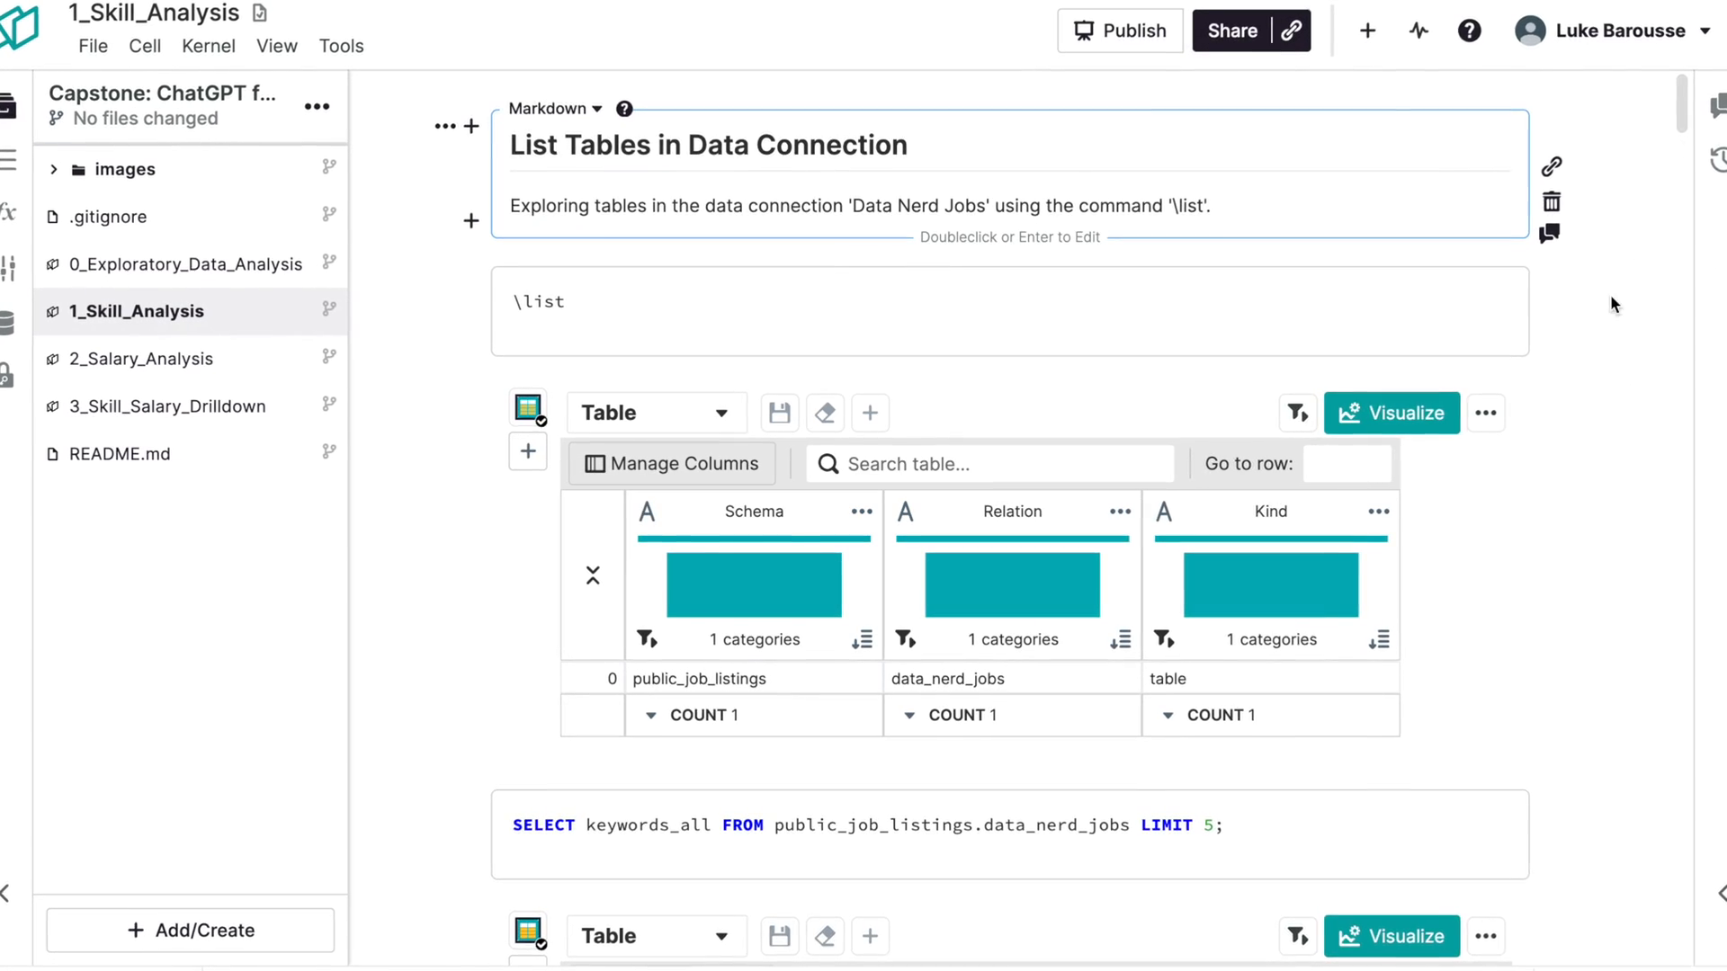
{"action": "scroll", "scroll_direction": "down", "scroll_amount": 3}
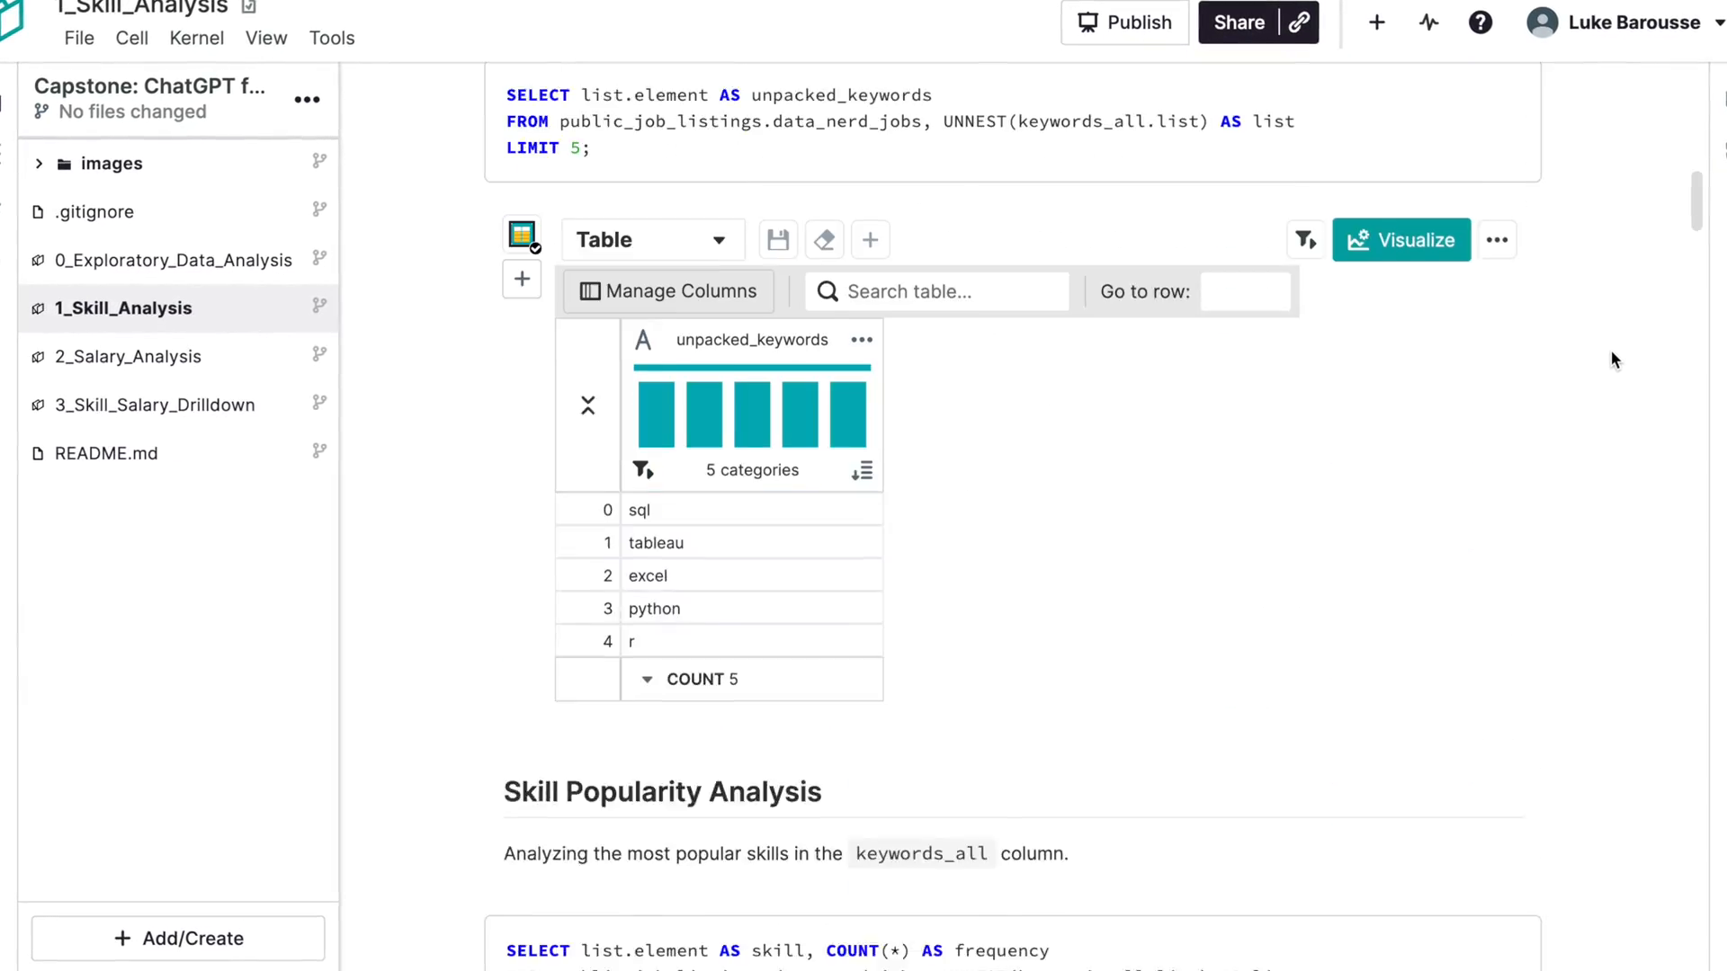
{"action": "scroll", "scroll_direction": "down", "scroll_amount": 3}
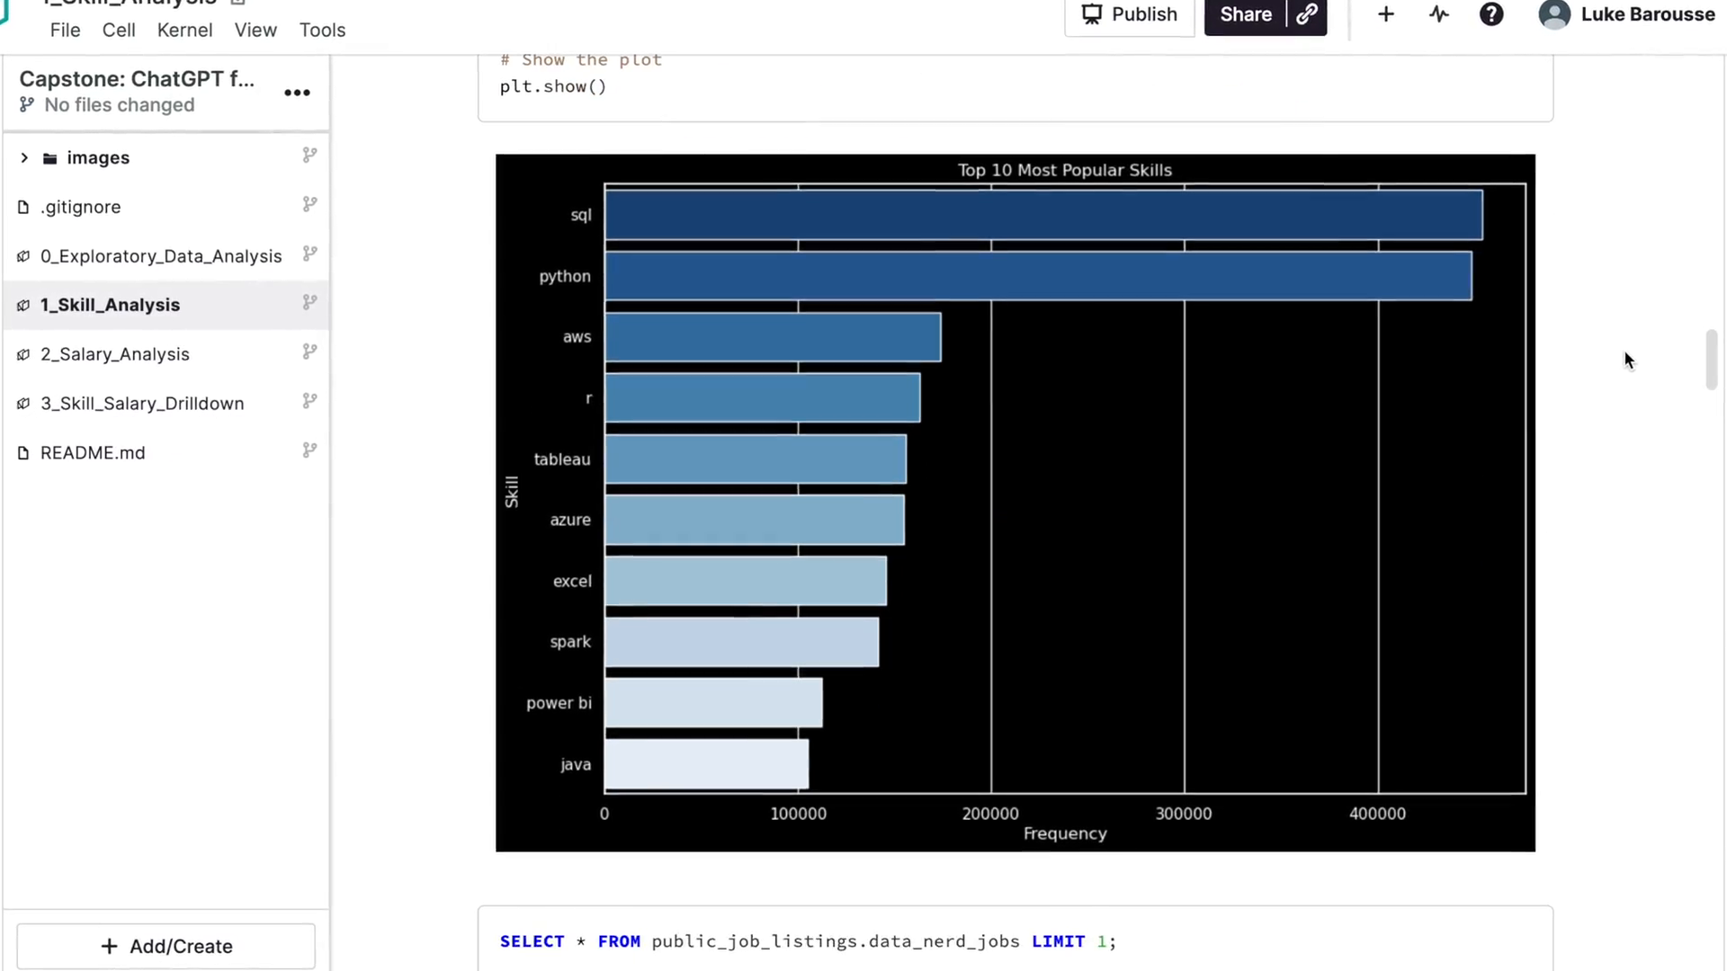
{"action": "scroll", "scroll_direction": "down", "scroll_amount": 3}
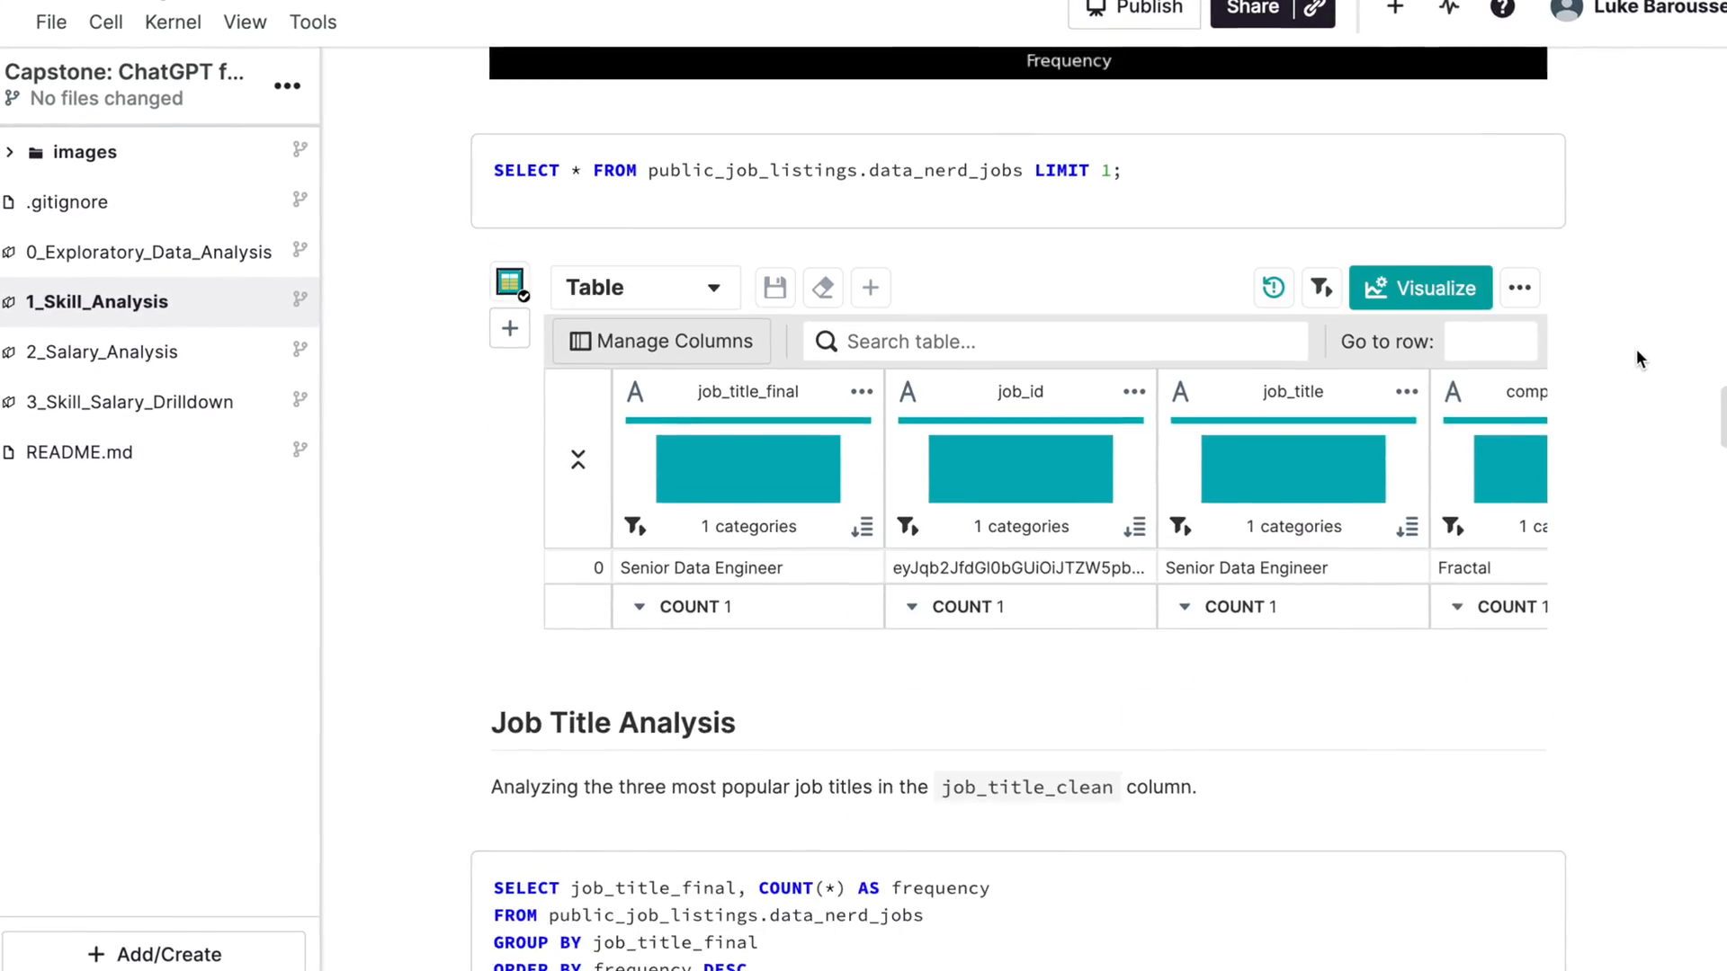
{"action": "scroll", "scroll_direction": "down", "scroll_amount": 3}
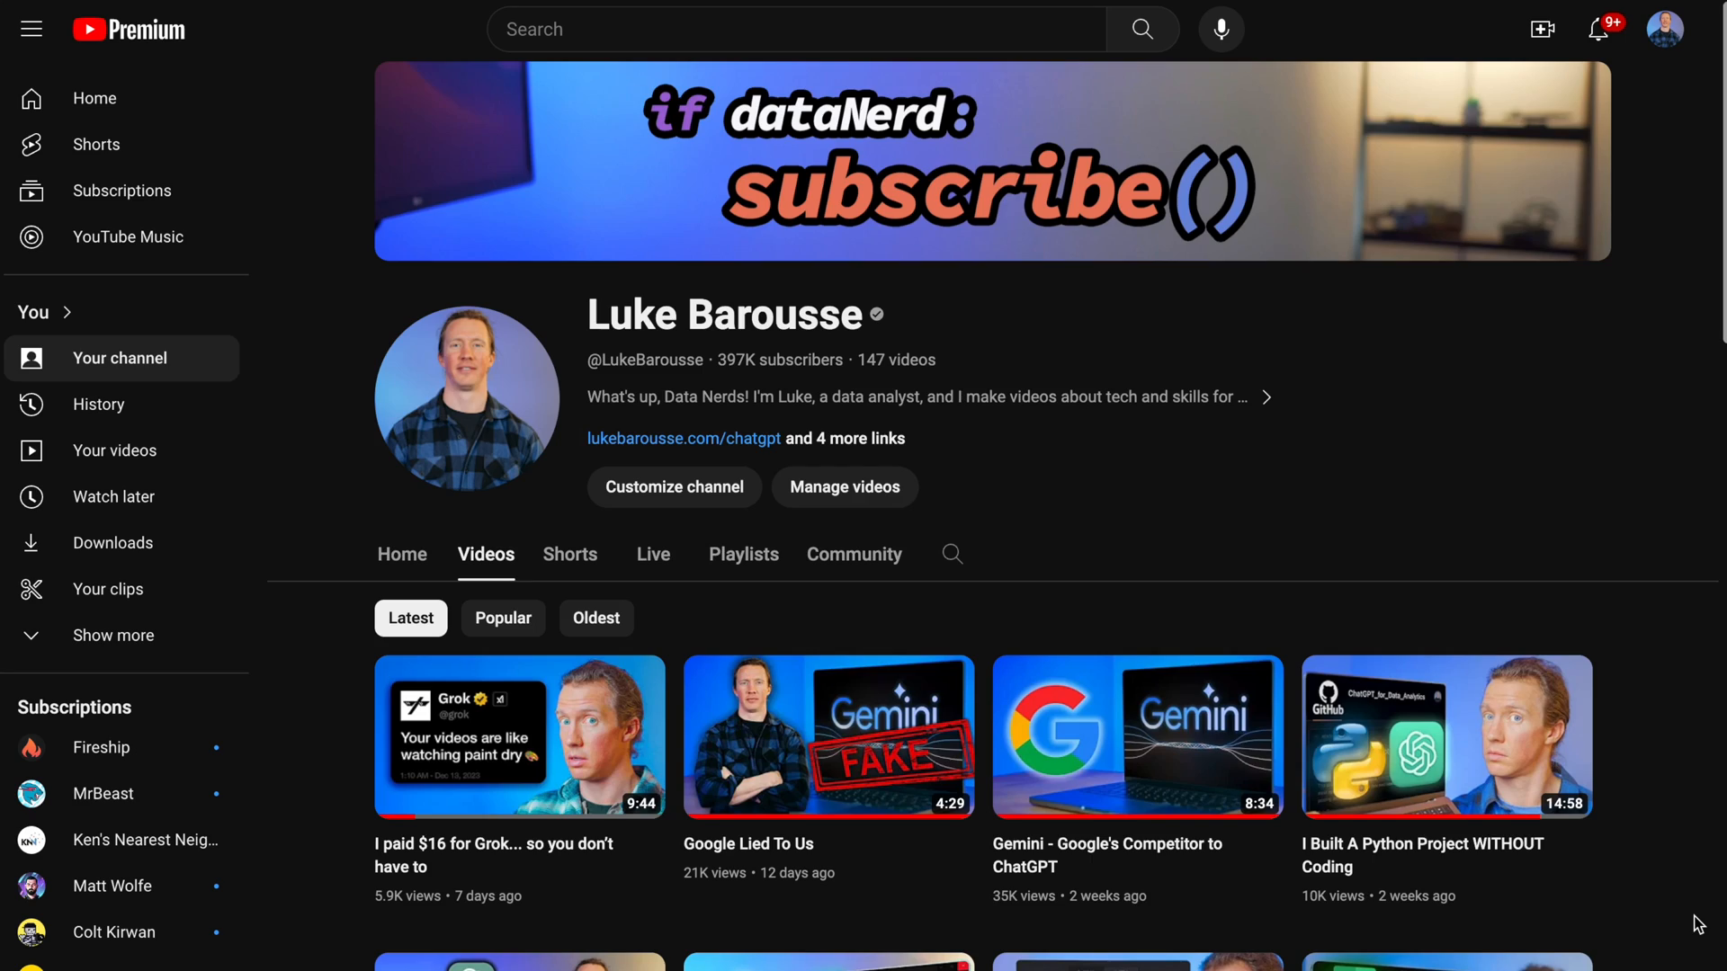
- Scroll the channel's videos and open the ChatGPT for Data Analytics tutorial
{"action": "scroll", "scroll_direction": "down", "scroll_amount": 3}
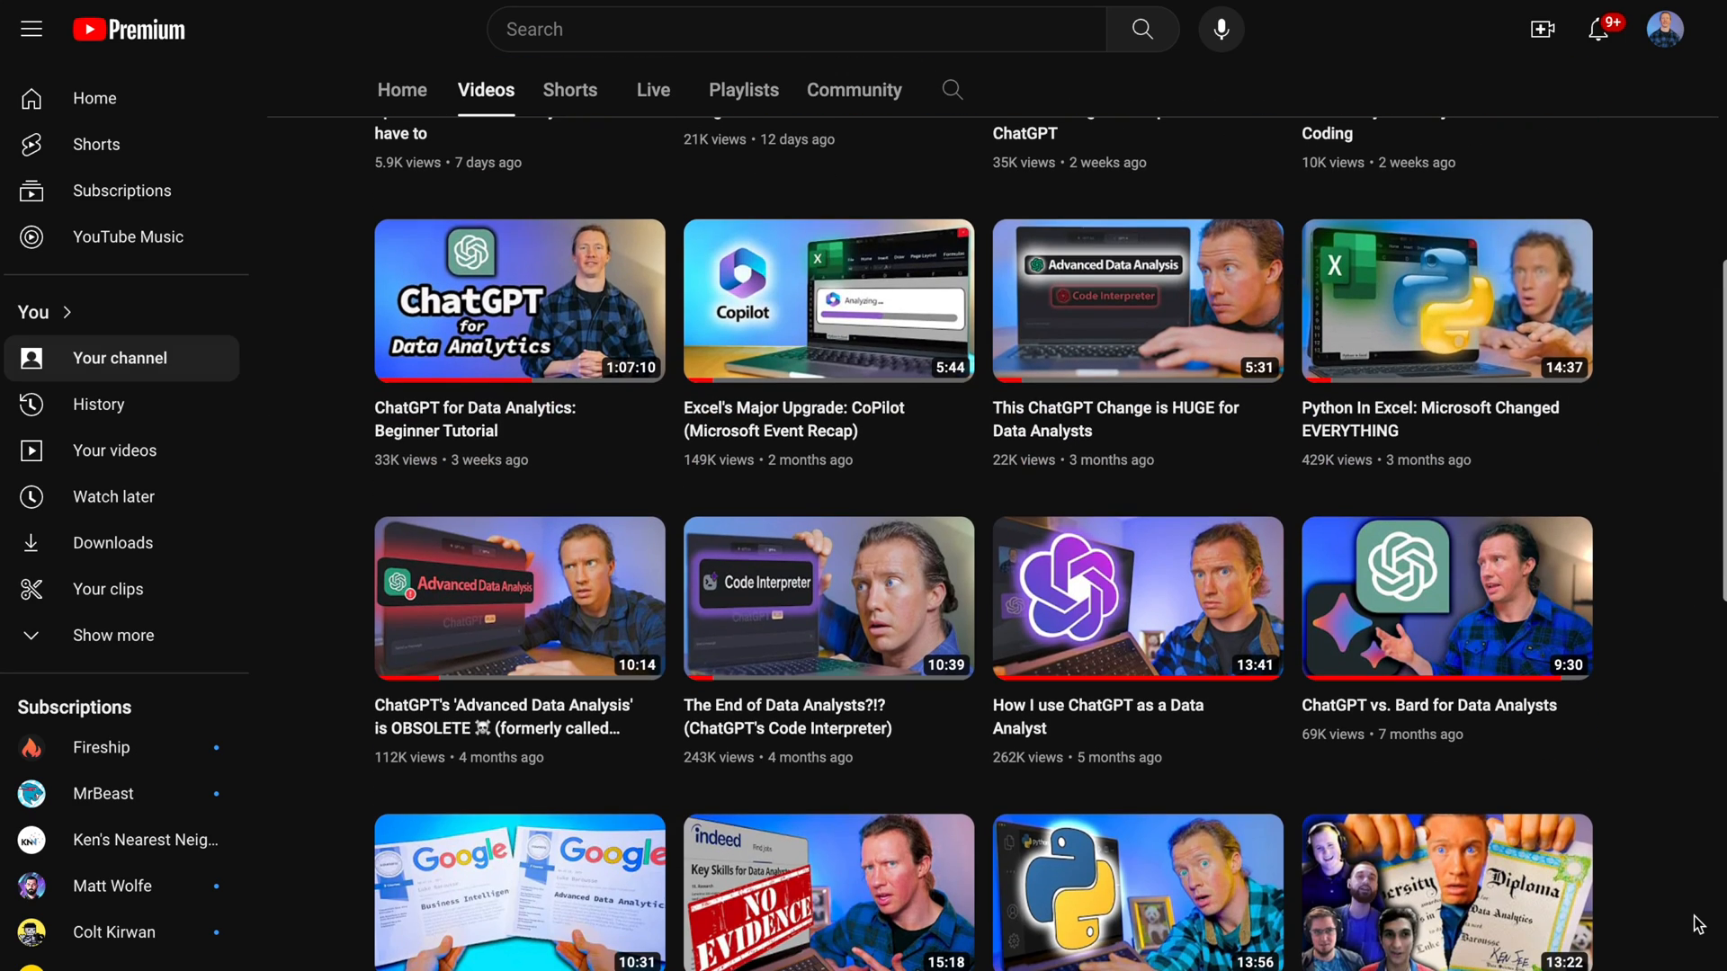
{"action": "left_click", "coordinate": [1138, 597]}
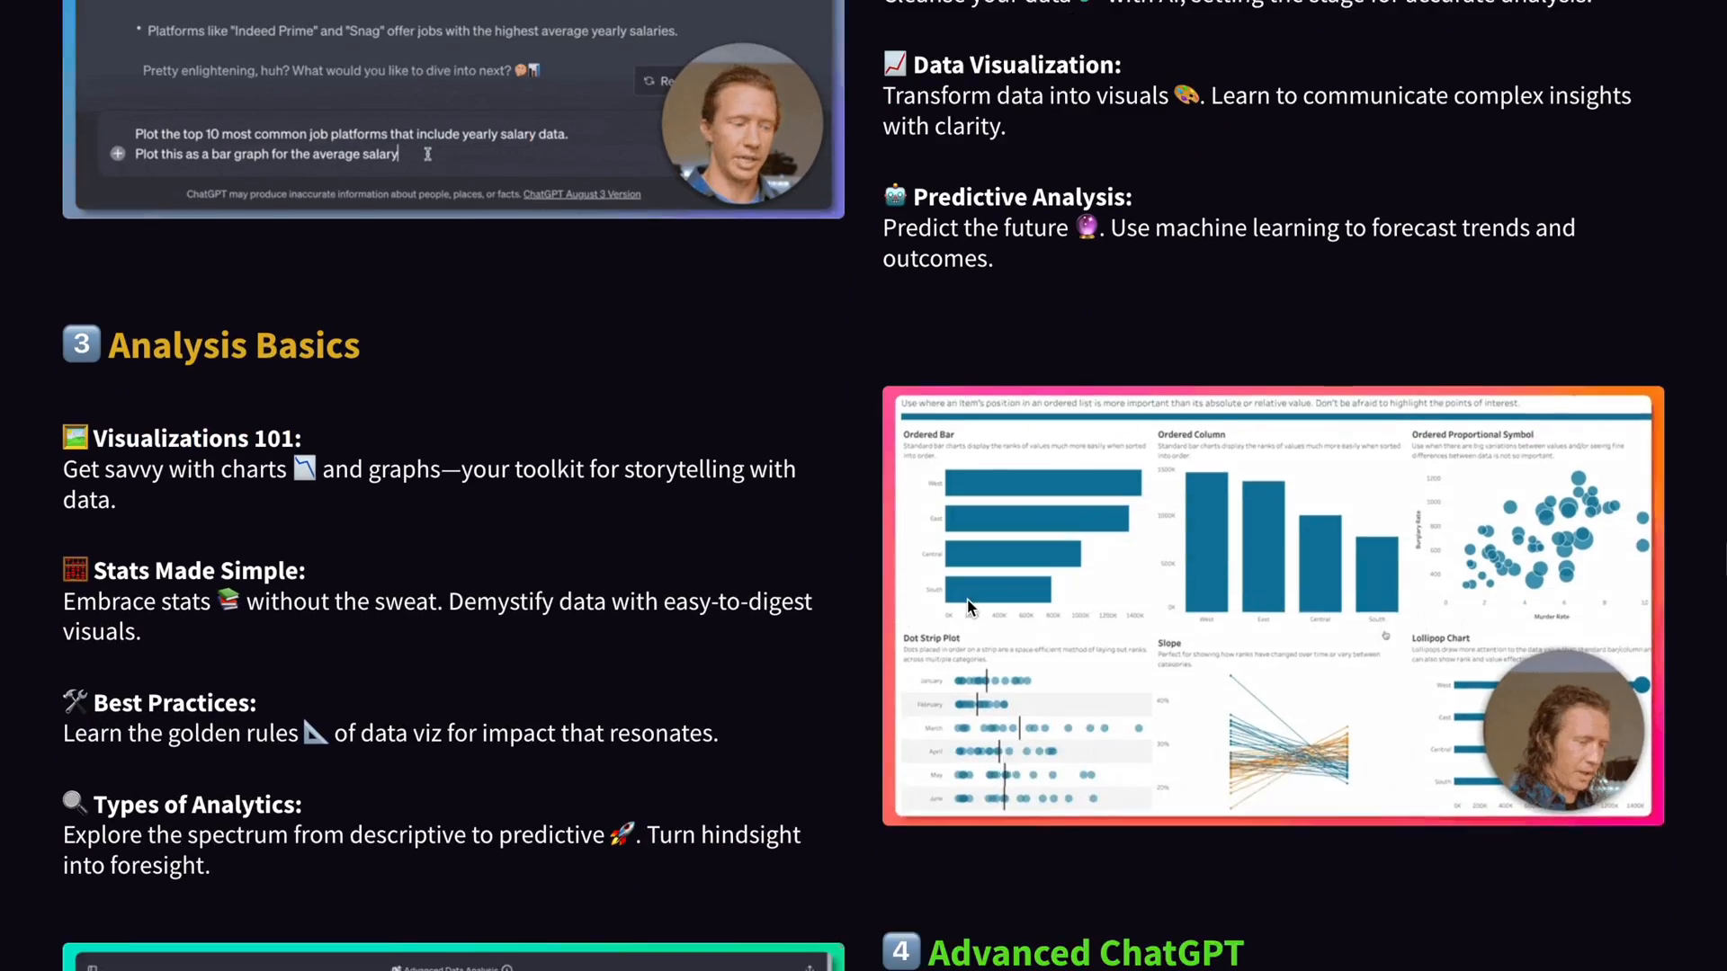
- Scroll past Intro to Plugins and Data Collection to Data Cleaning and the Capstone Project
{"action": "scroll", "scroll_direction": "down", "scroll_amount": 3}
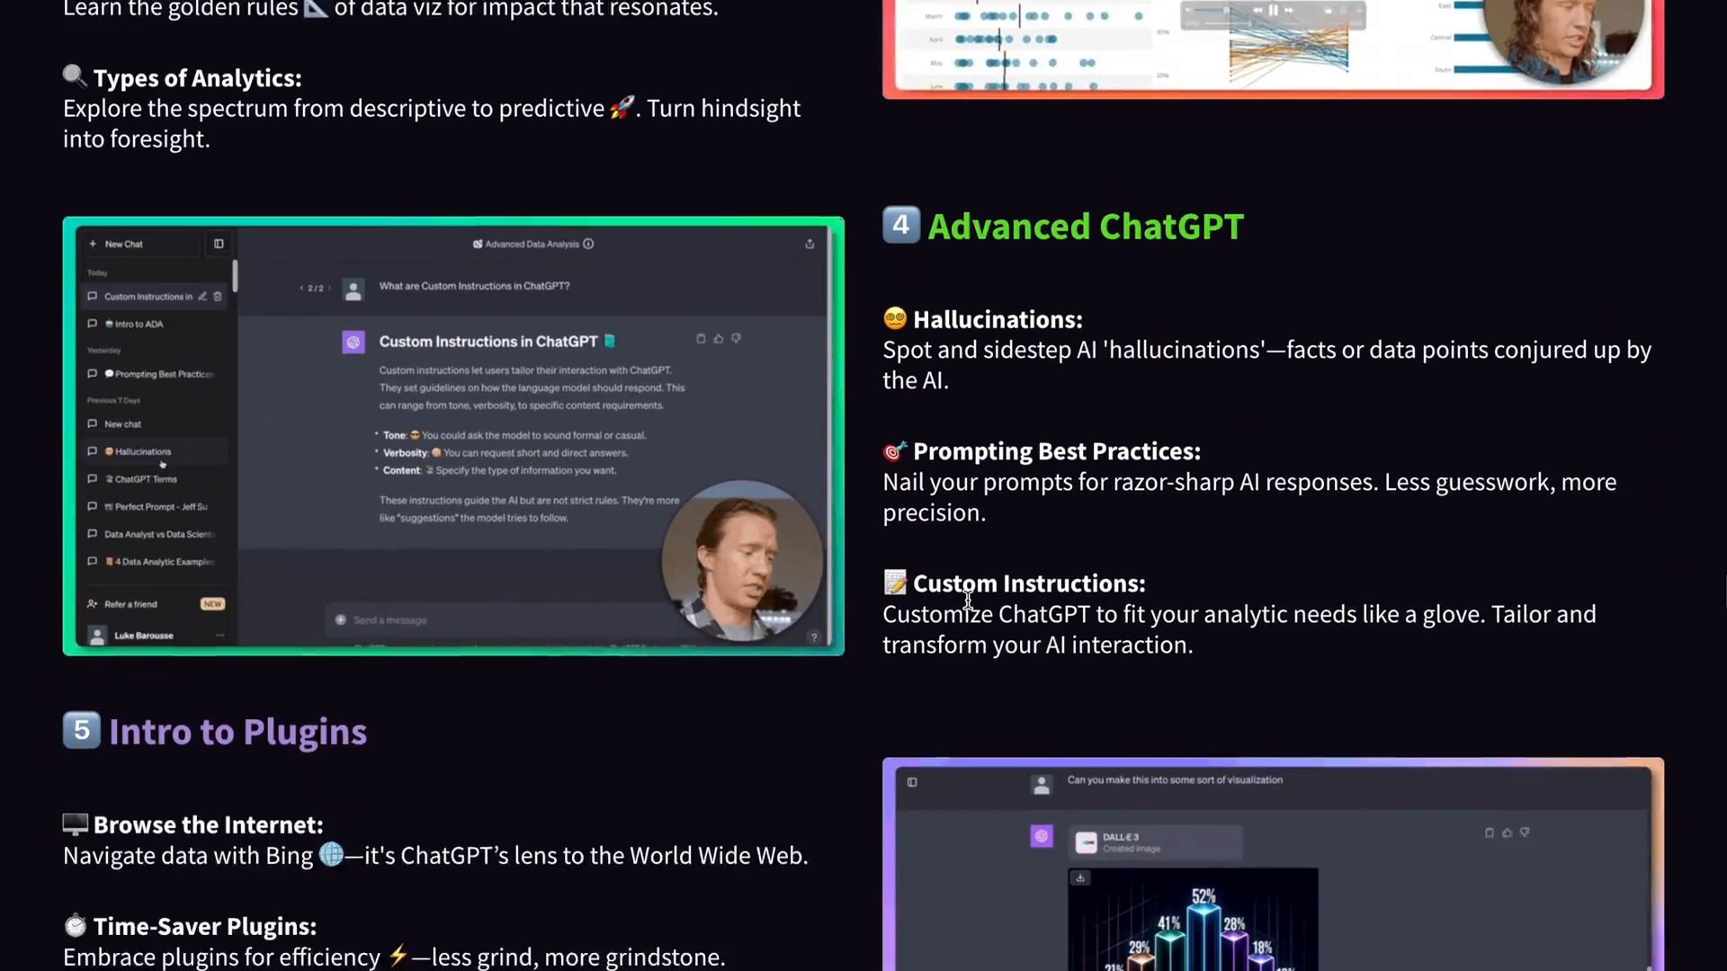
{"action": "scroll", "scroll_direction": "down", "scroll_amount": 3}
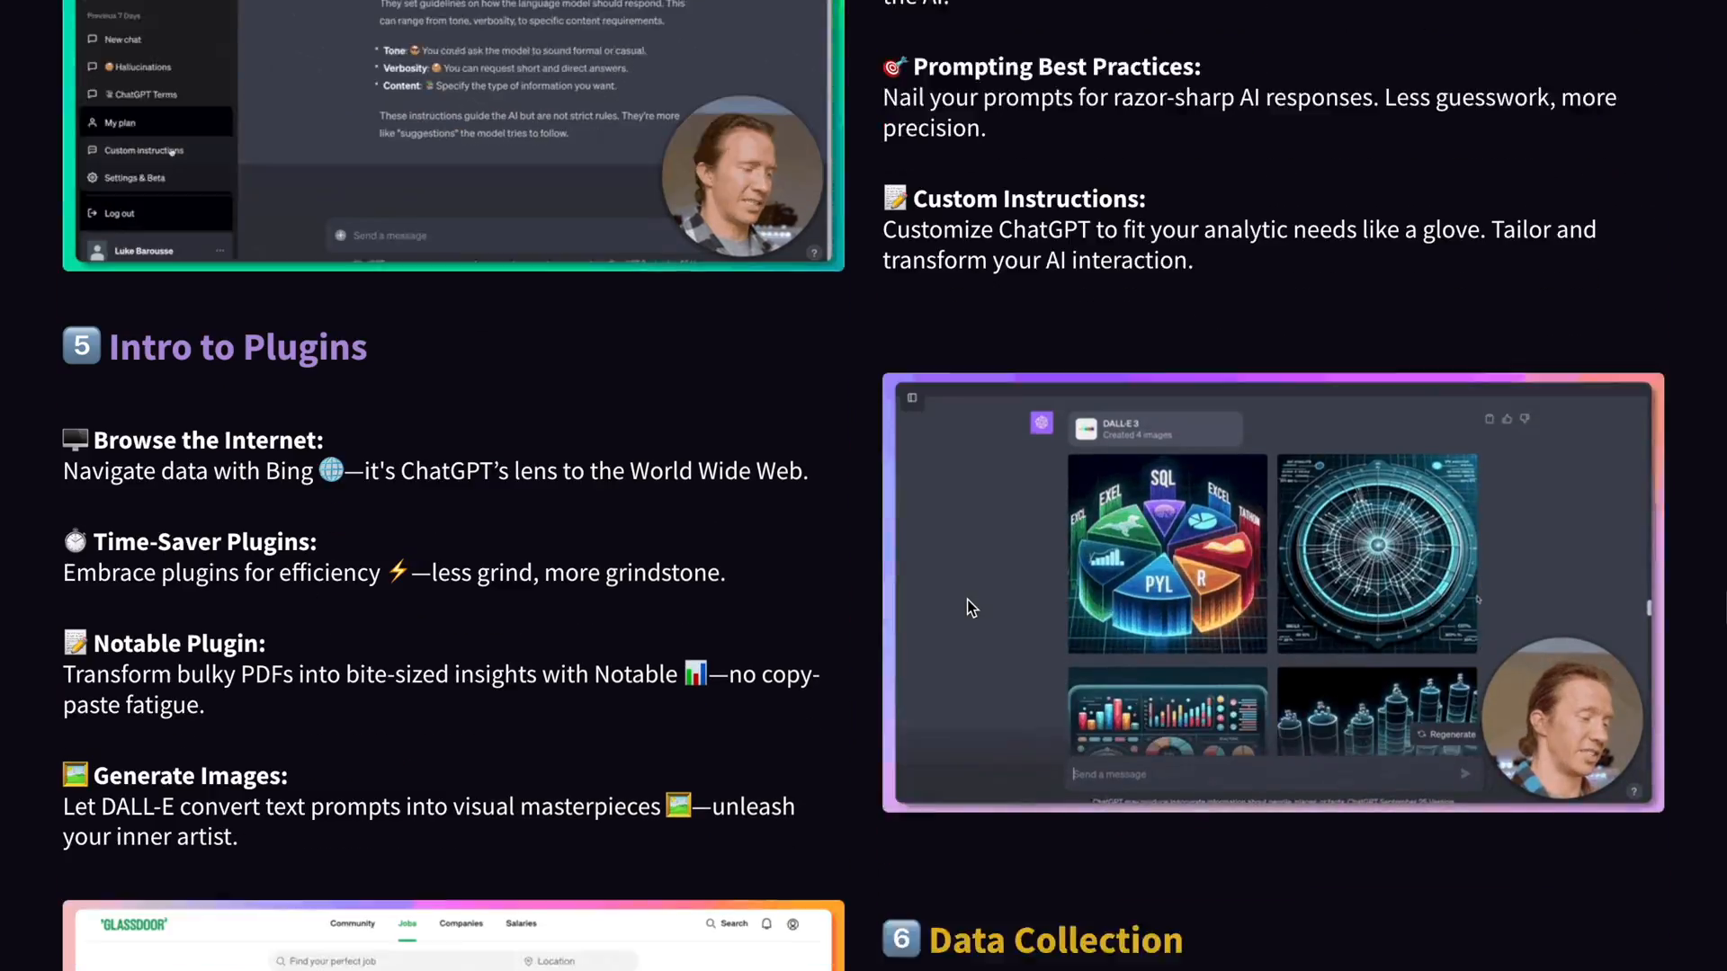
{"action": "scroll", "scroll_direction": "down", "scroll_amount": 3}
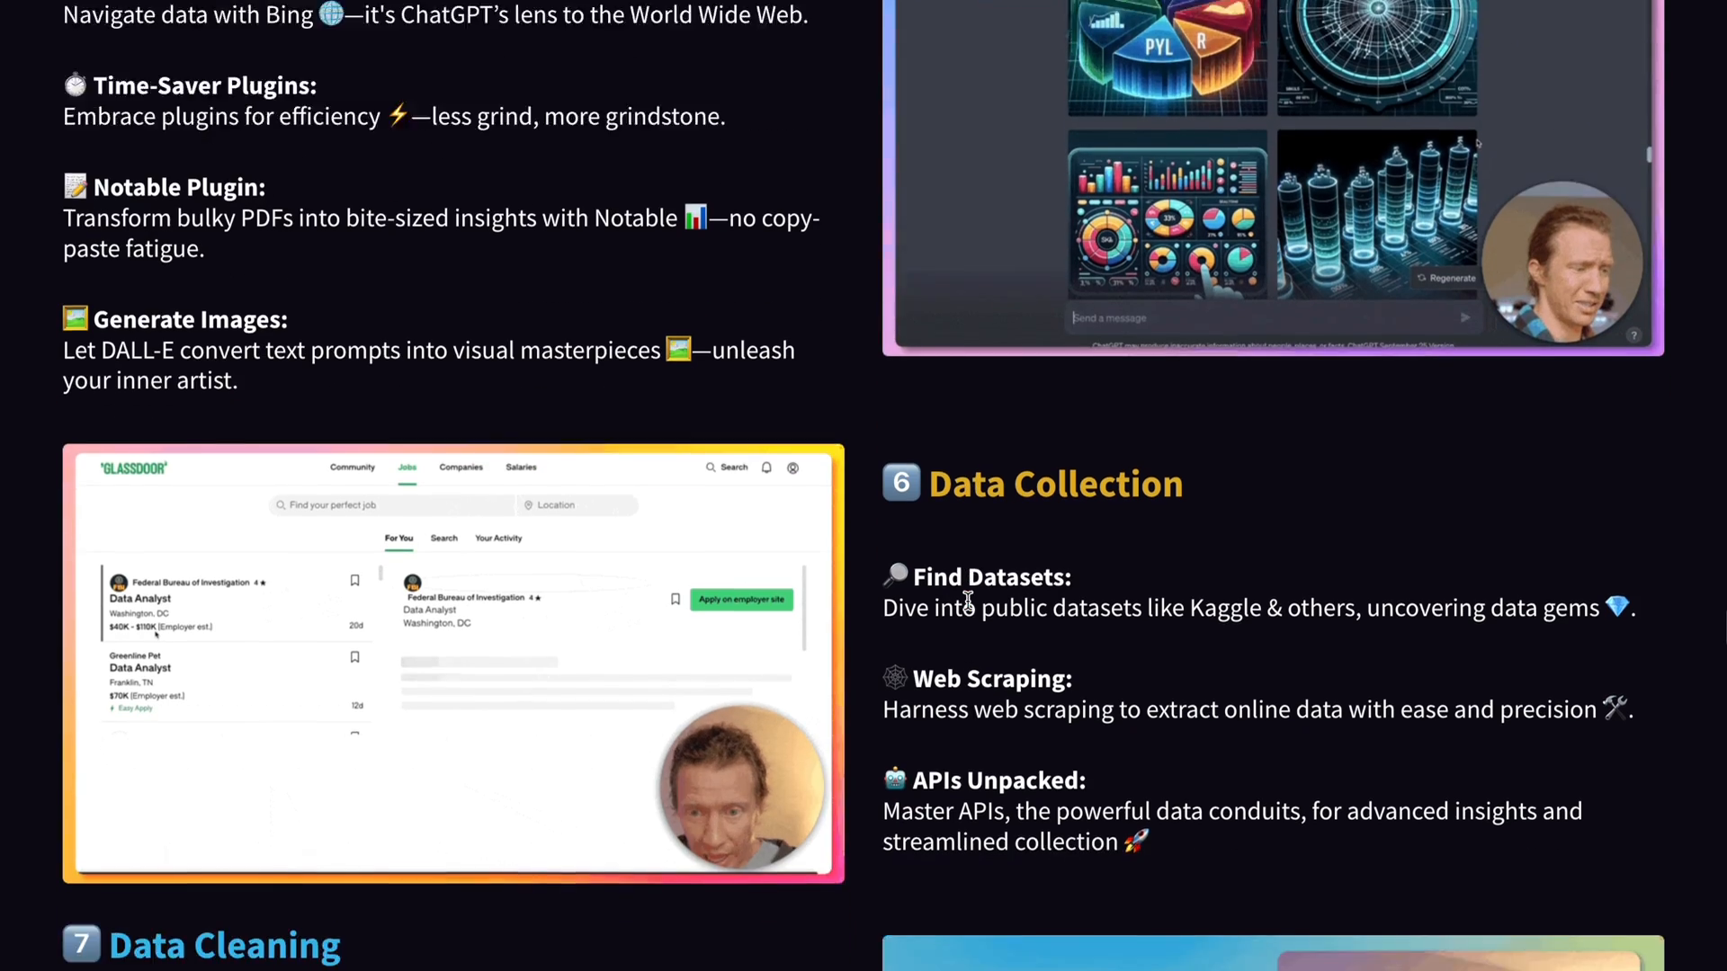
{"action": "scroll", "scroll_direction": "down", "scroll_amount": 3}
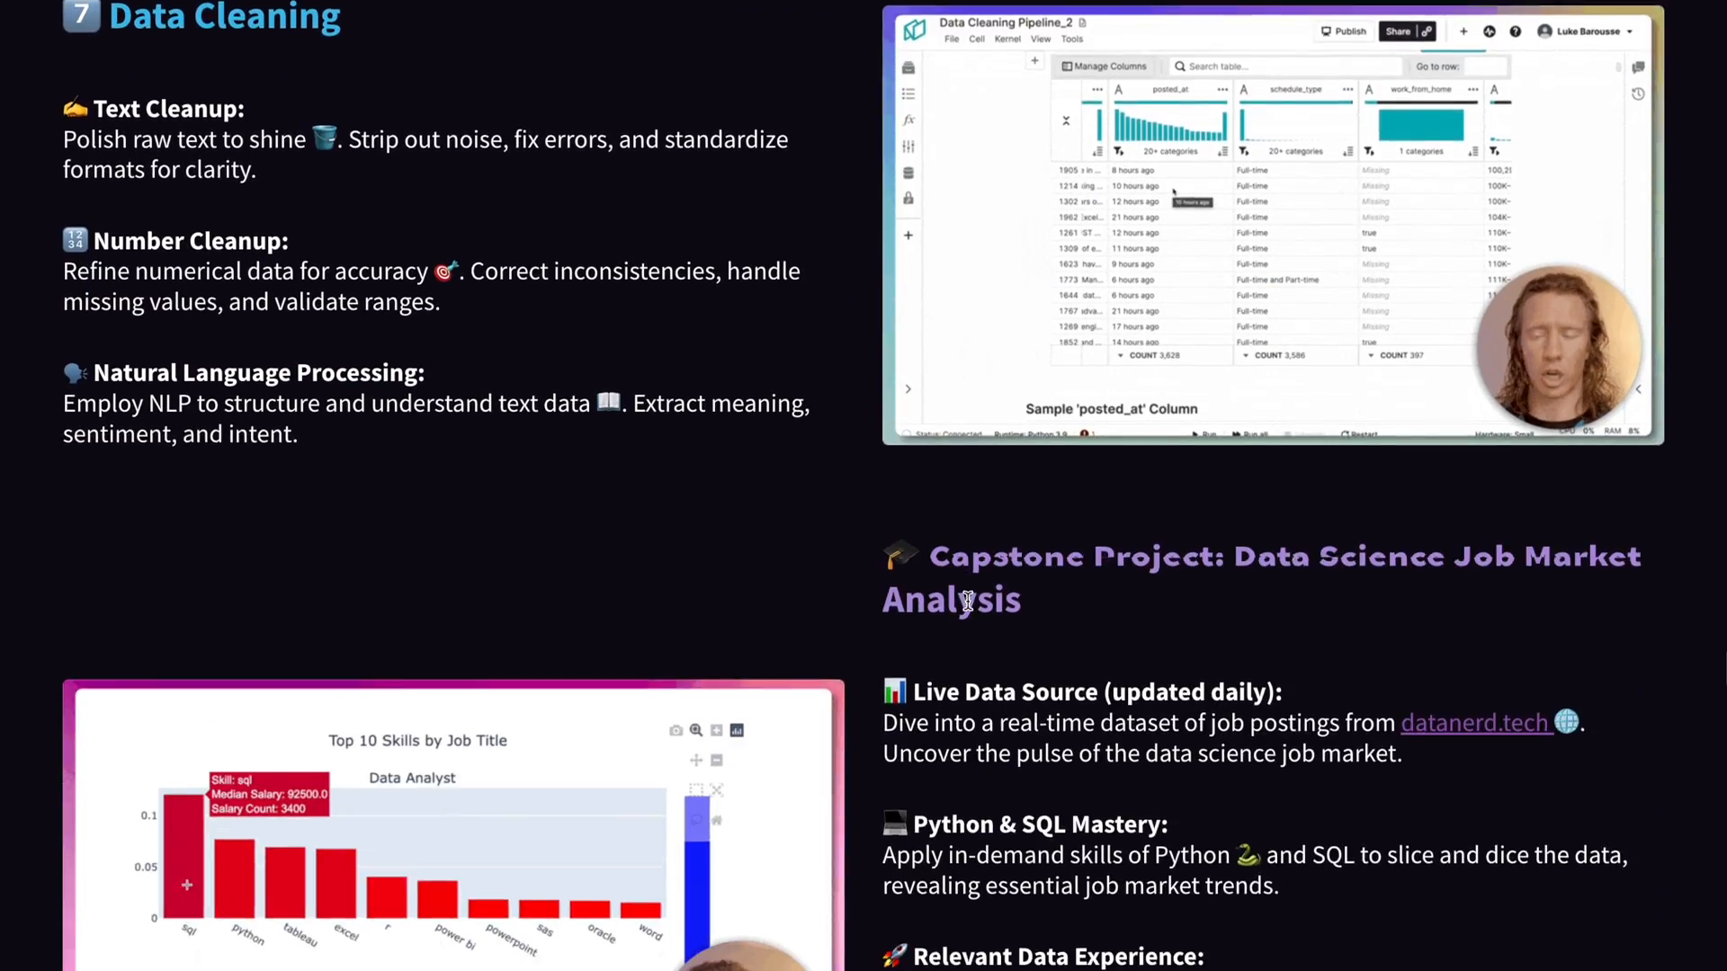
{"action": "scroll", "scroll_direction": "down", "scroll_amount": 3}
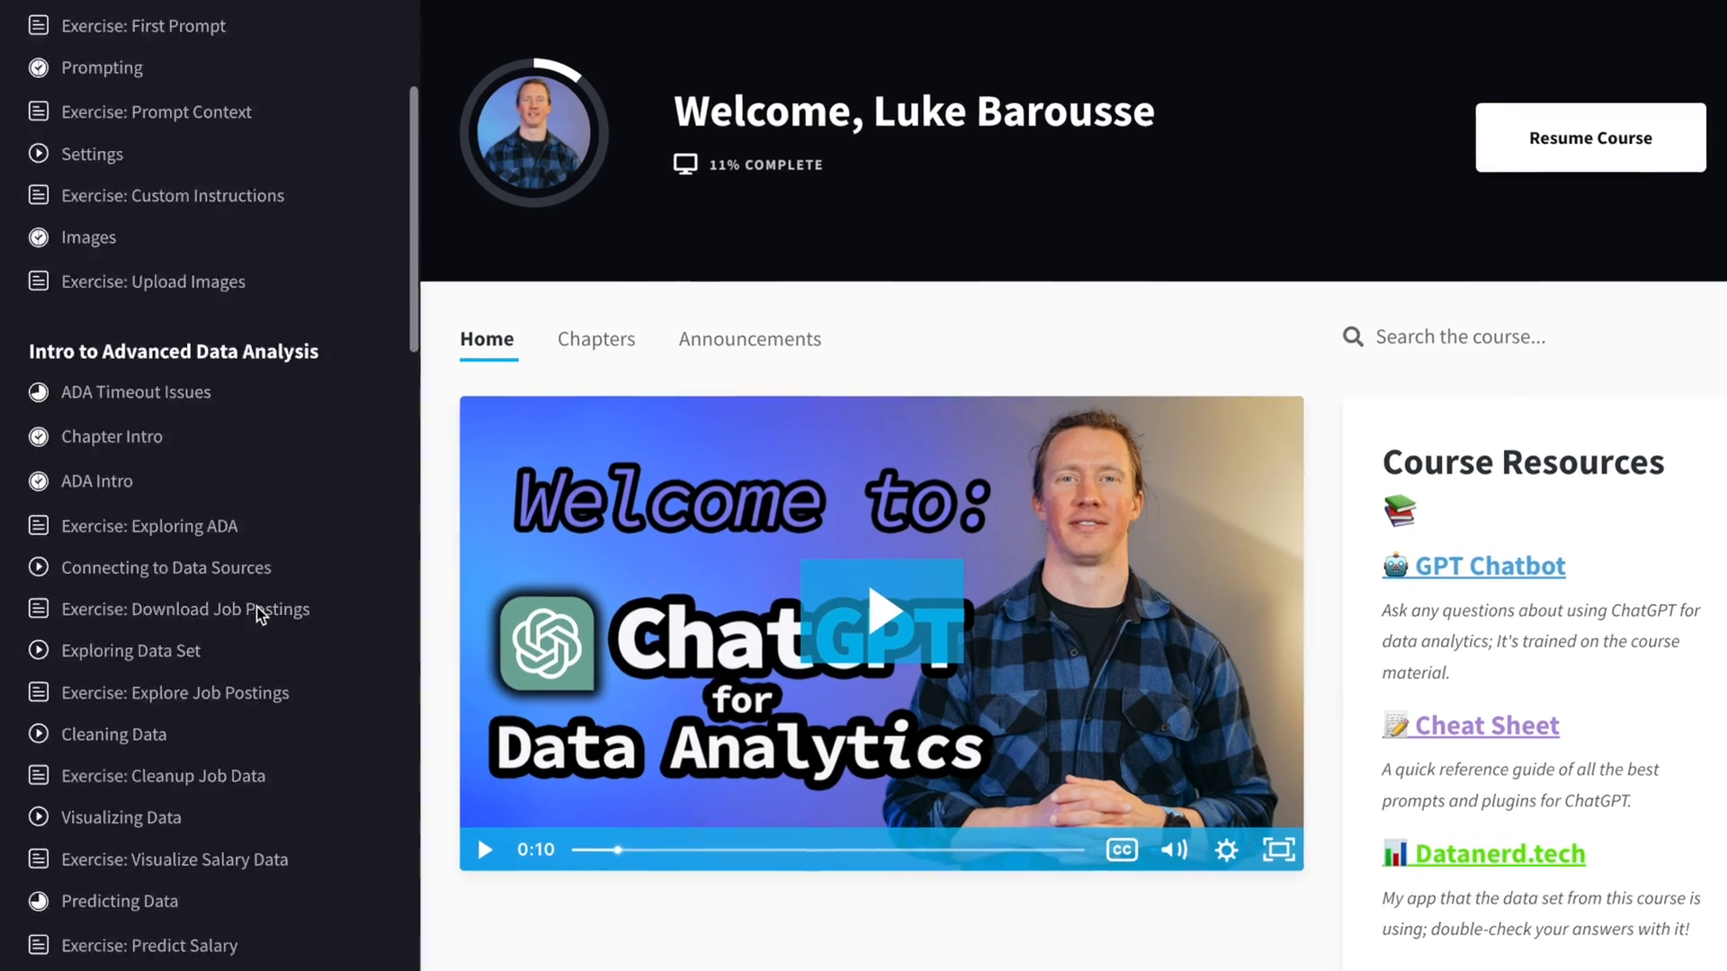
- Scroll the Teachable Home tab showing the lesson list and welcome video
{"action": "scroll", "scroll_direction": "down", "scroll_amount": 3}
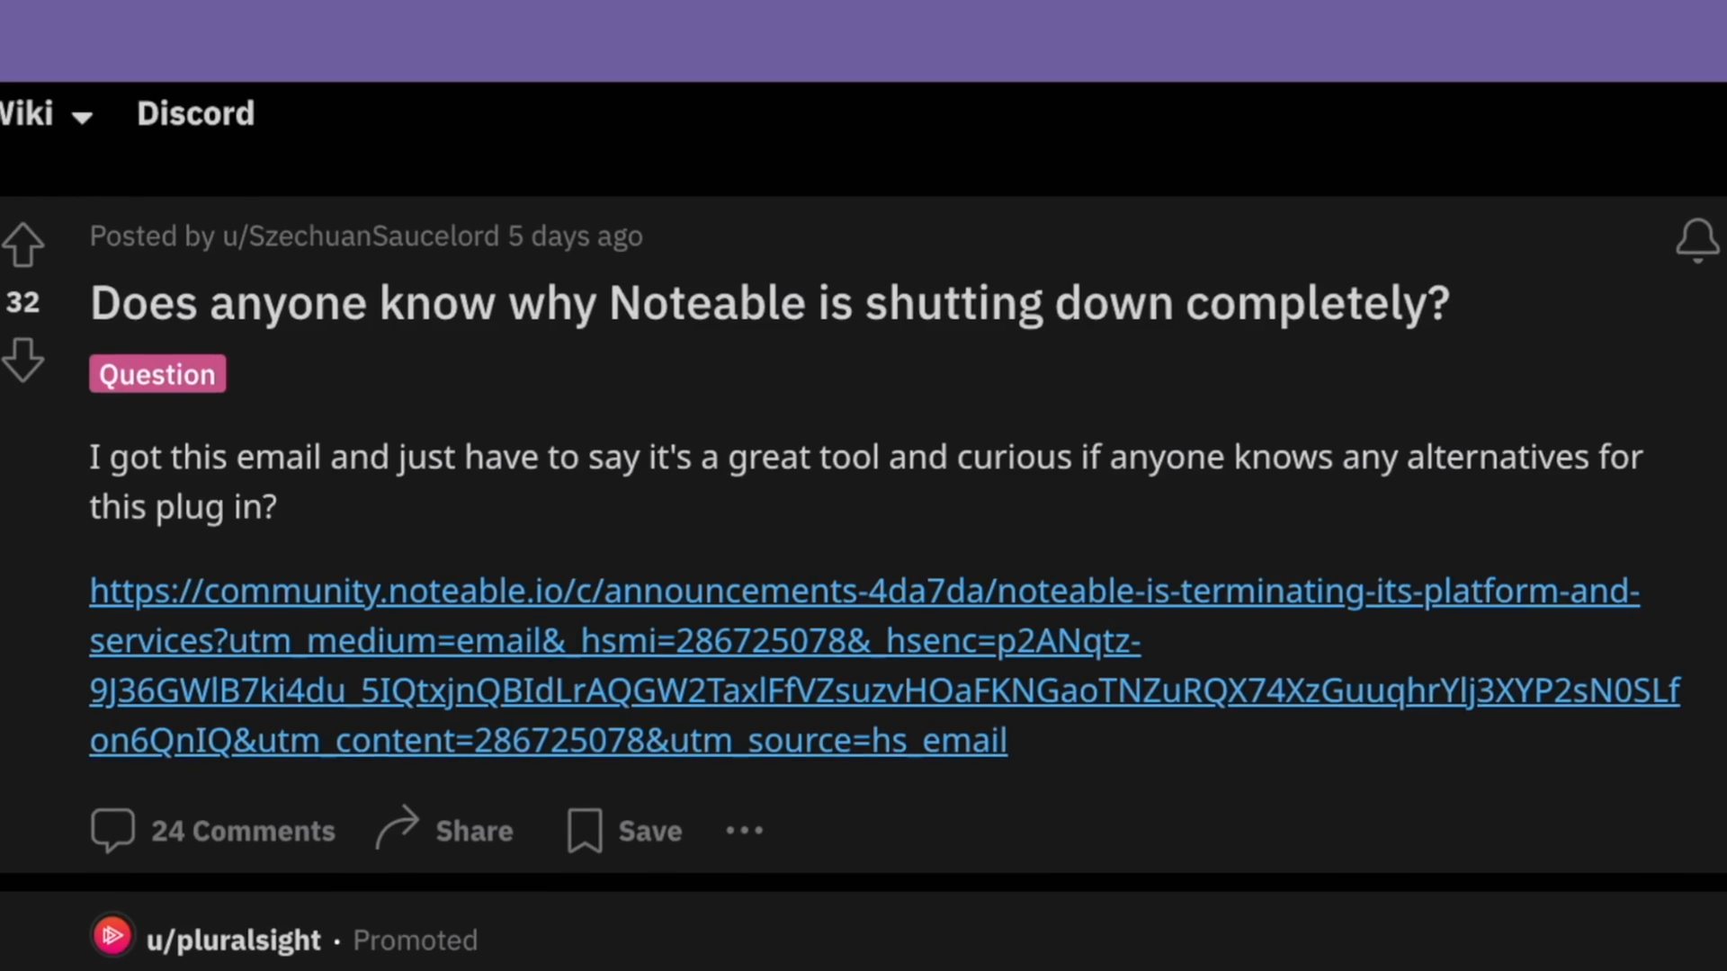
- Scroll the Noteable shutdown thread down to Kafonek's reply about the plugin ending
{"action": "scroll", "scroll_direction": "down", "scroll_amount": 3}
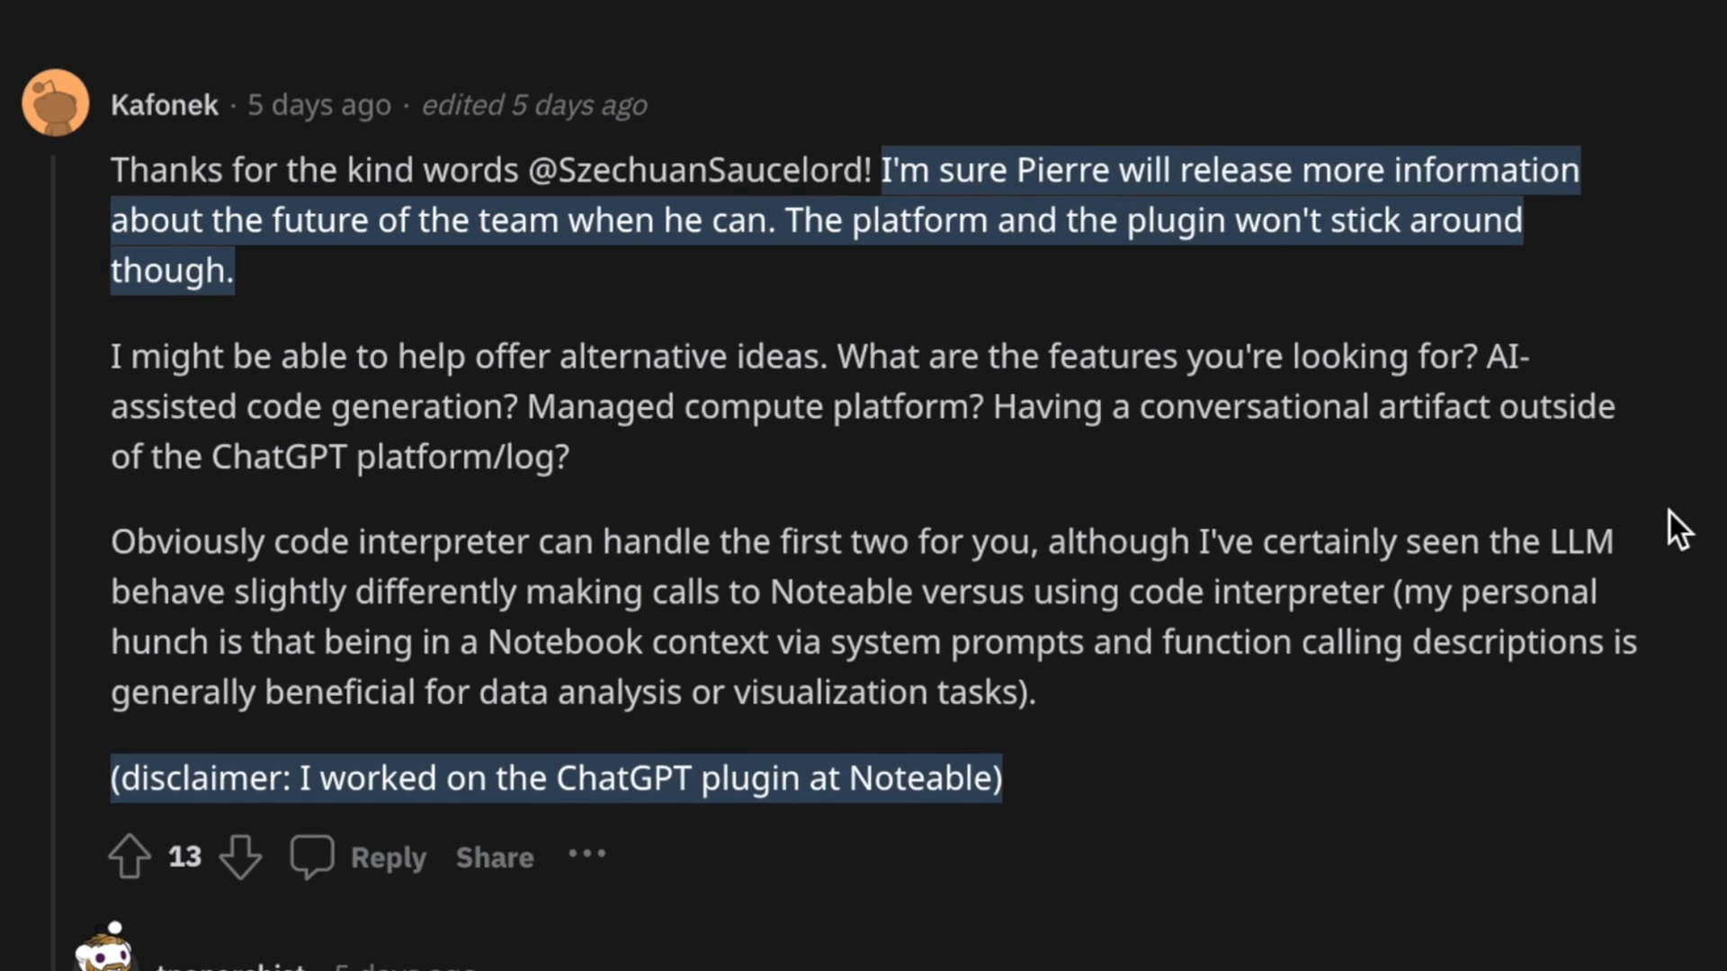
{"action": "scroll", "scroll_direction": "down", "scroll_amount": 3}
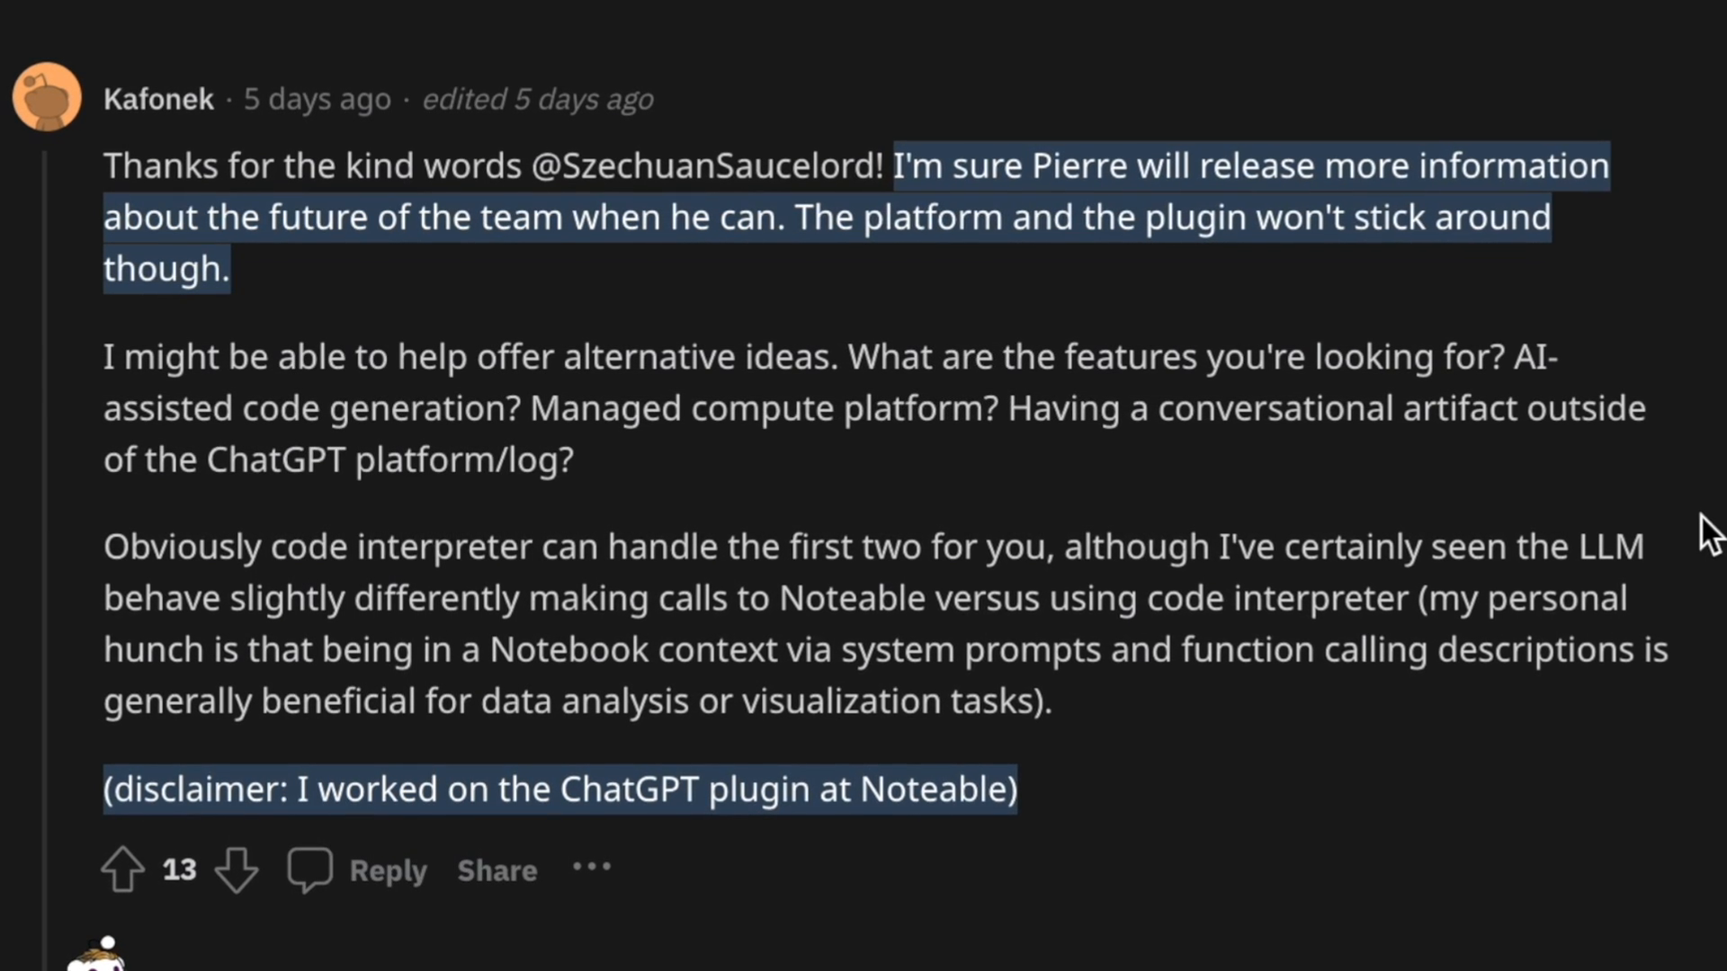
{"action": "scroll", "scroll_direction": "down", "scroll_amount": 3}
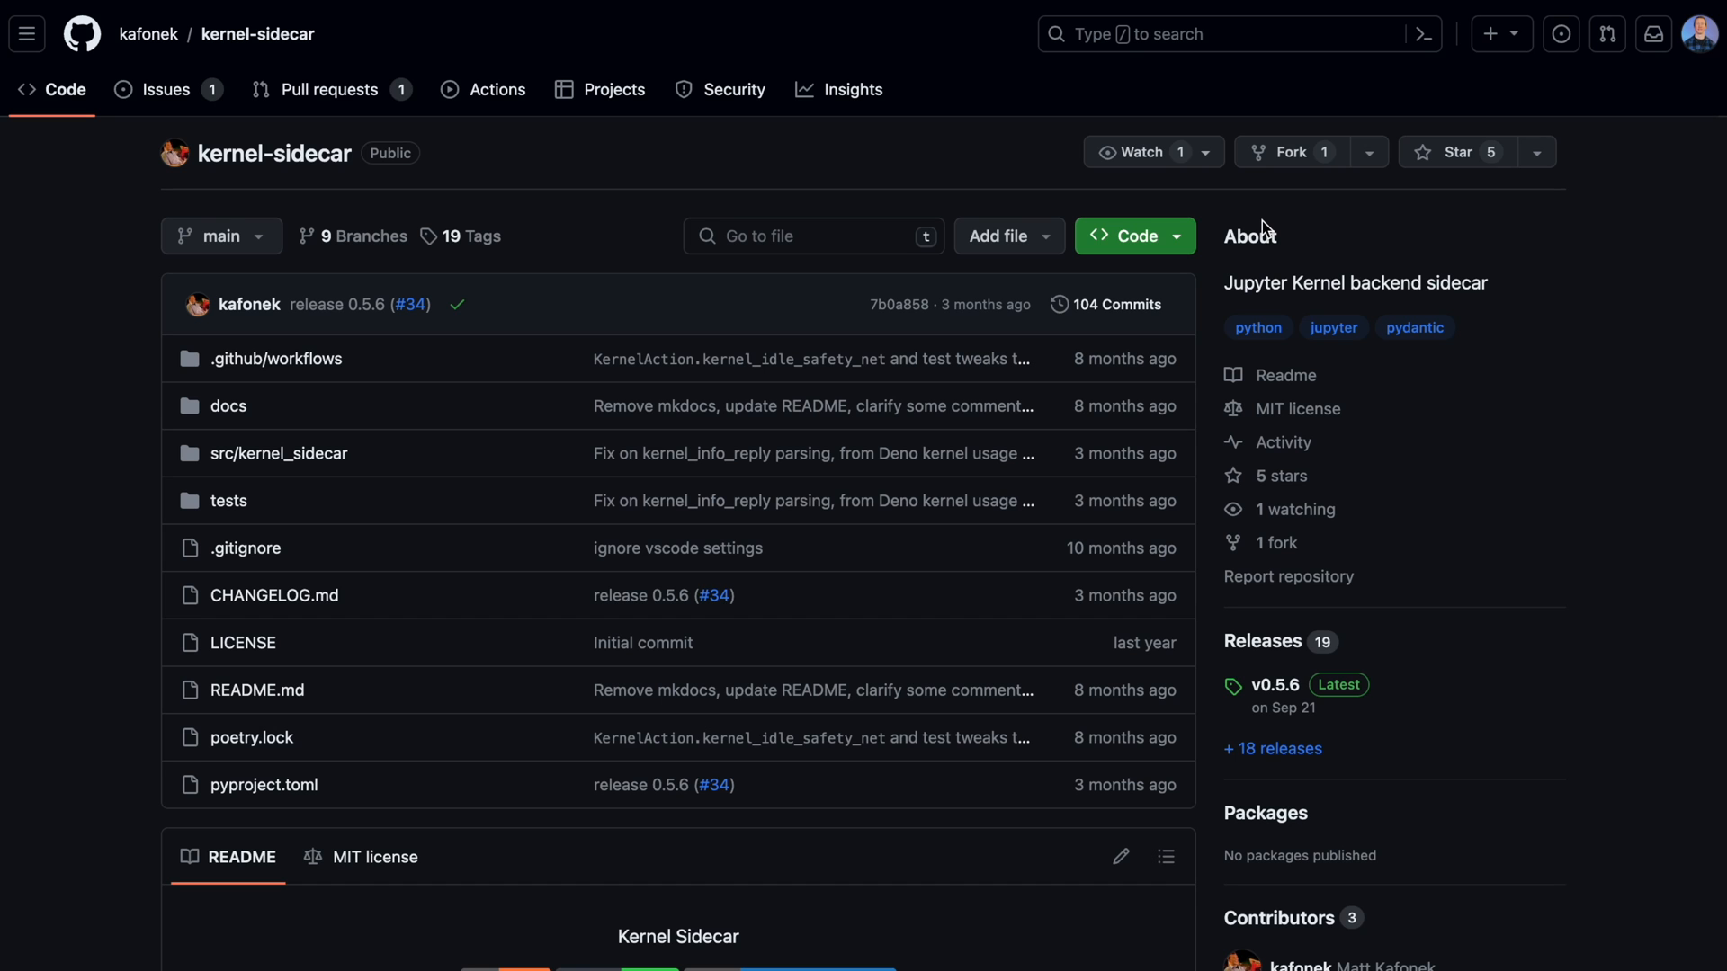
- Scroll through the jupychat repository's Jupyter Notebook ChatGPT Plugin README
{"action": "scroll", "scroll_direction": "down", "scroll_amount": 3}
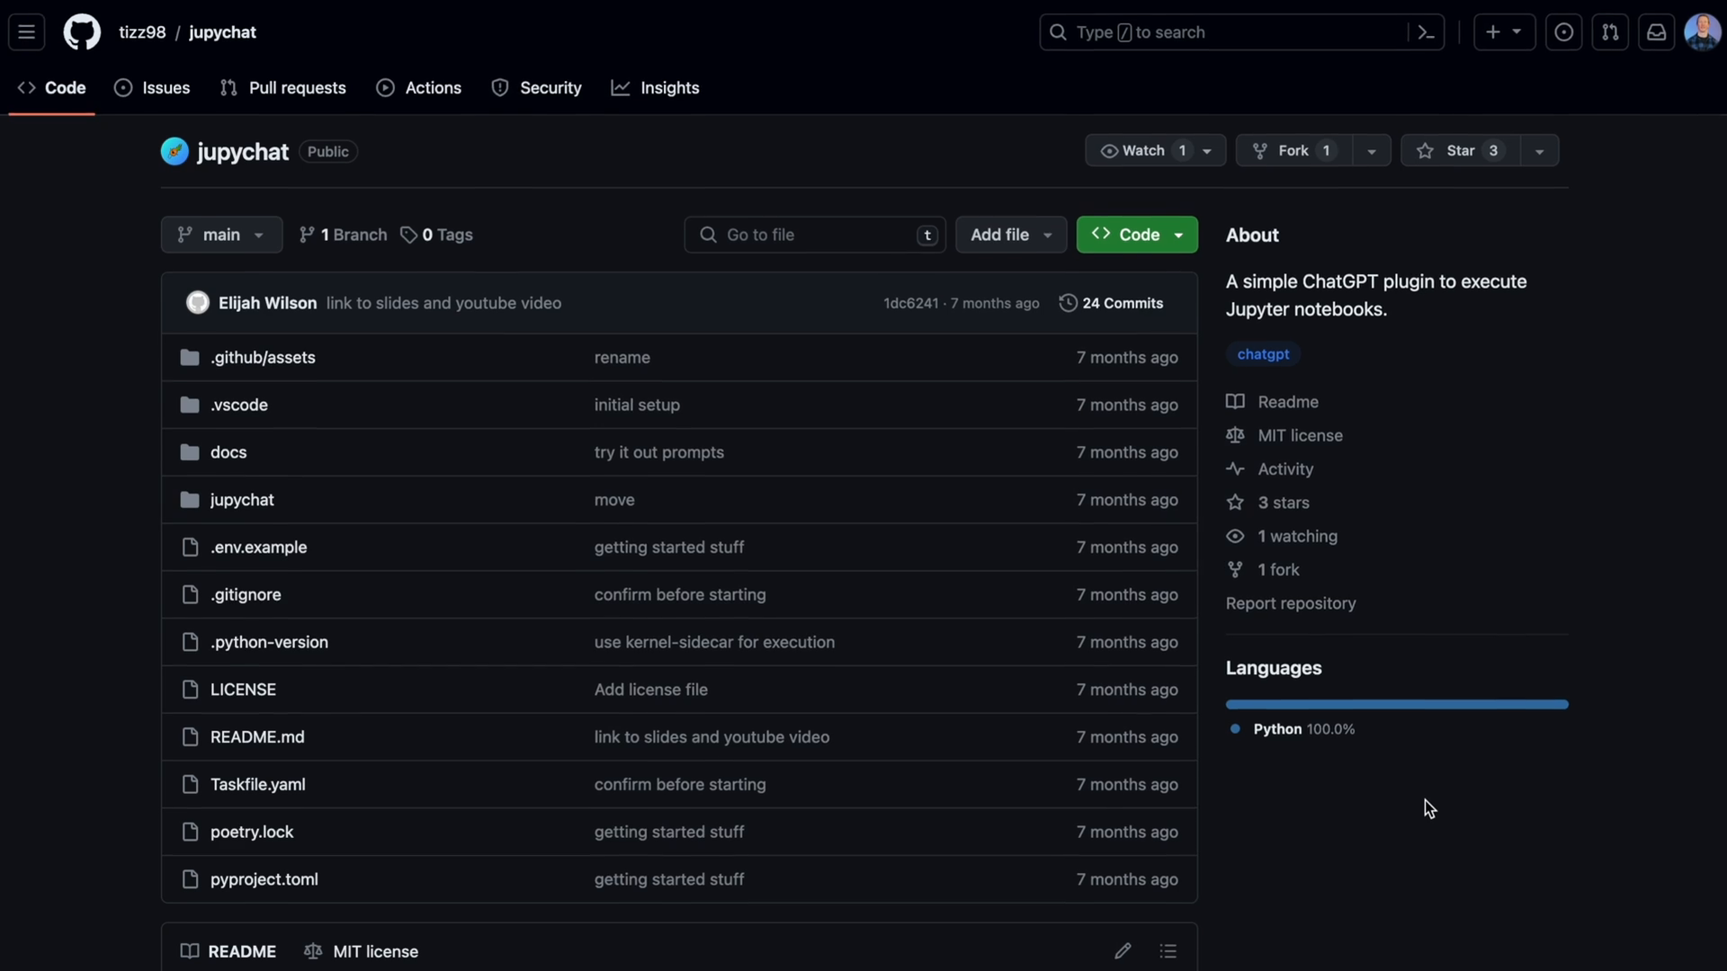
{"action": "scroll", "scroll_direction": "down", "scroll_amount": 3}
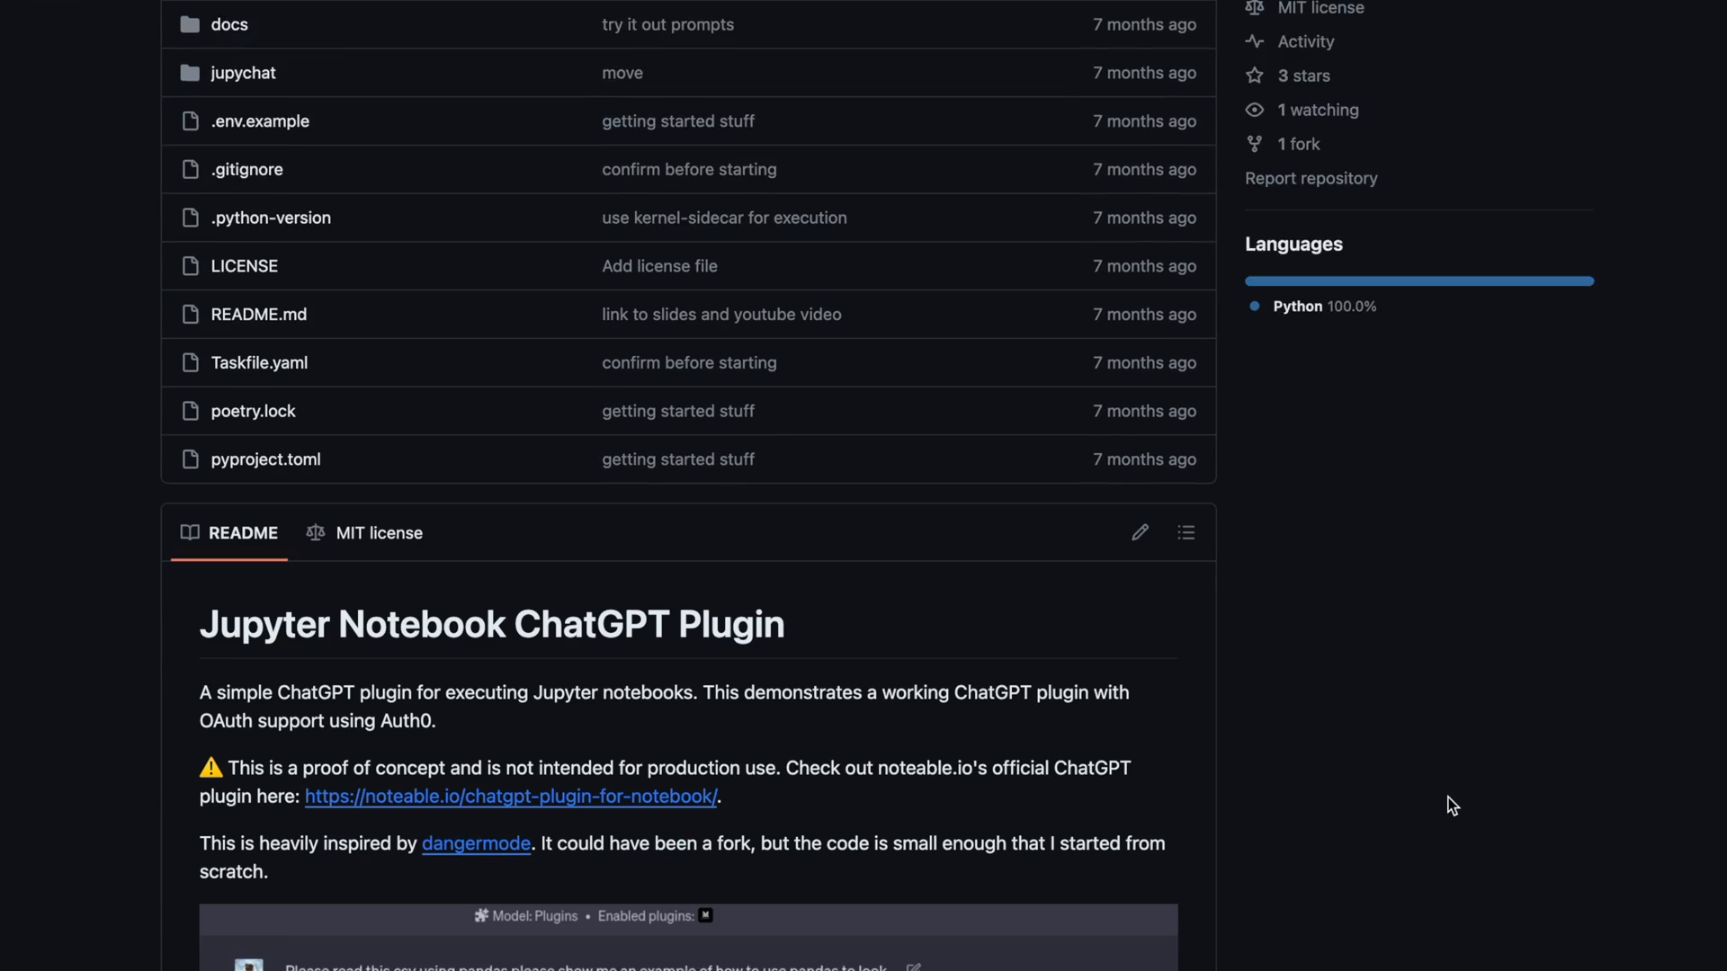
{"action": "scroll", "scroll_direction": "down", "scroll_amount": 3}
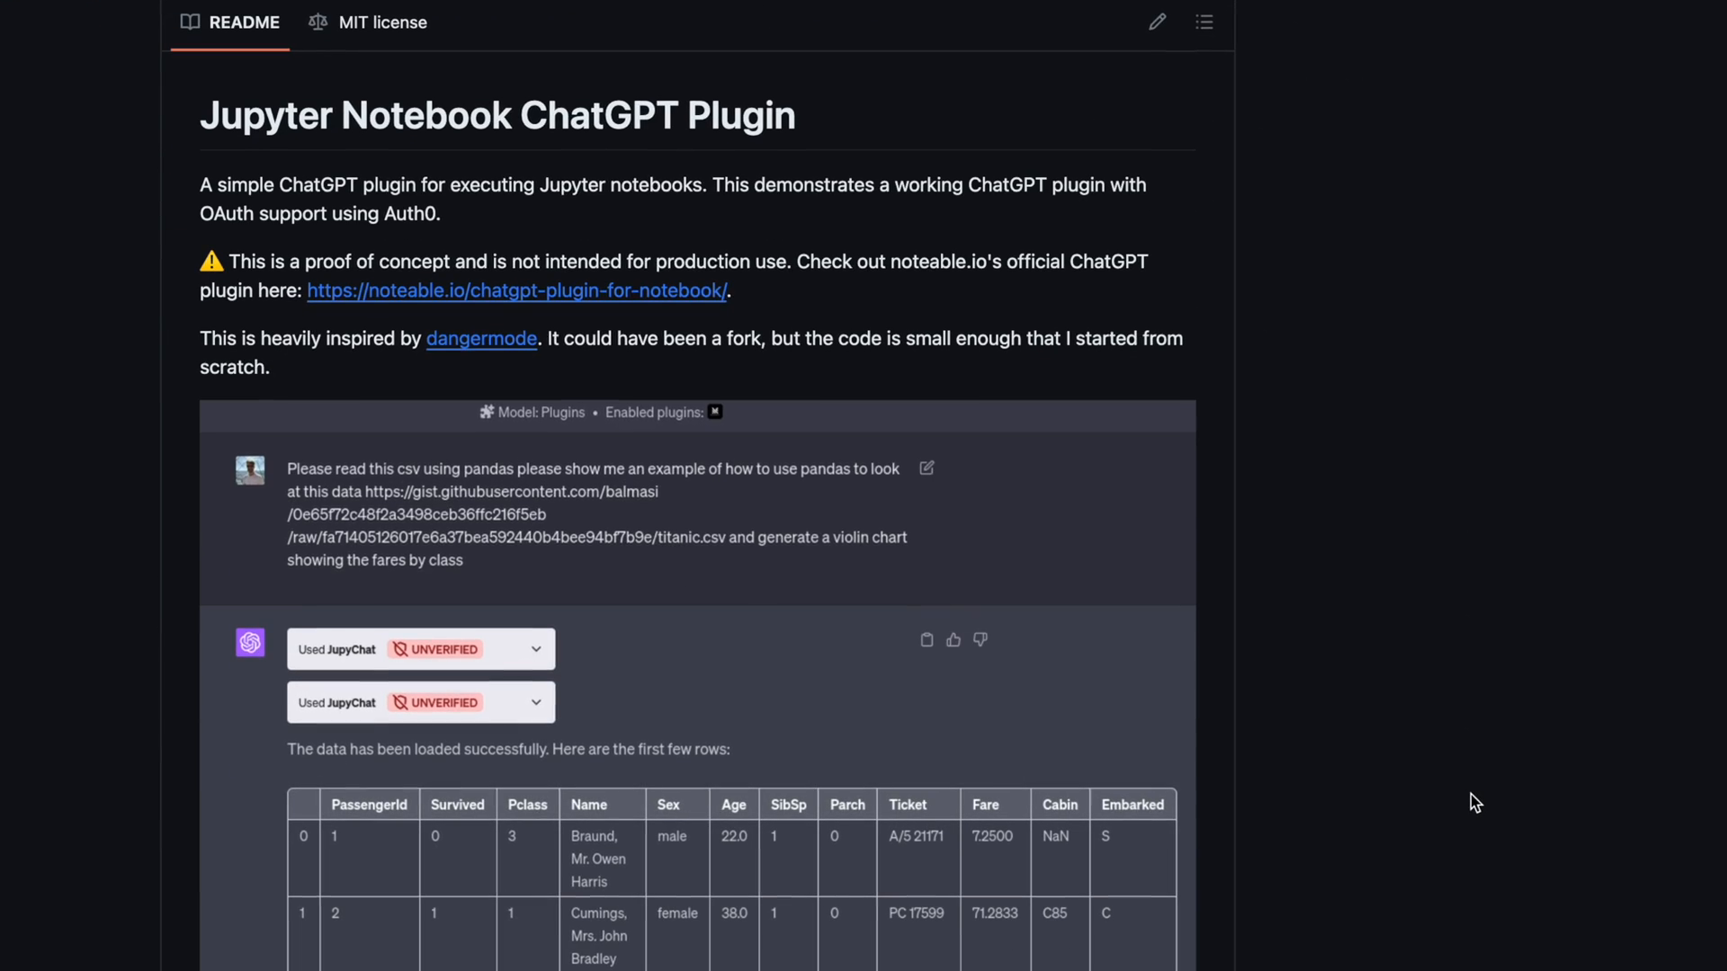
{"action": "scroll", "scroll_direction": "down", "scroll_amount": 3}
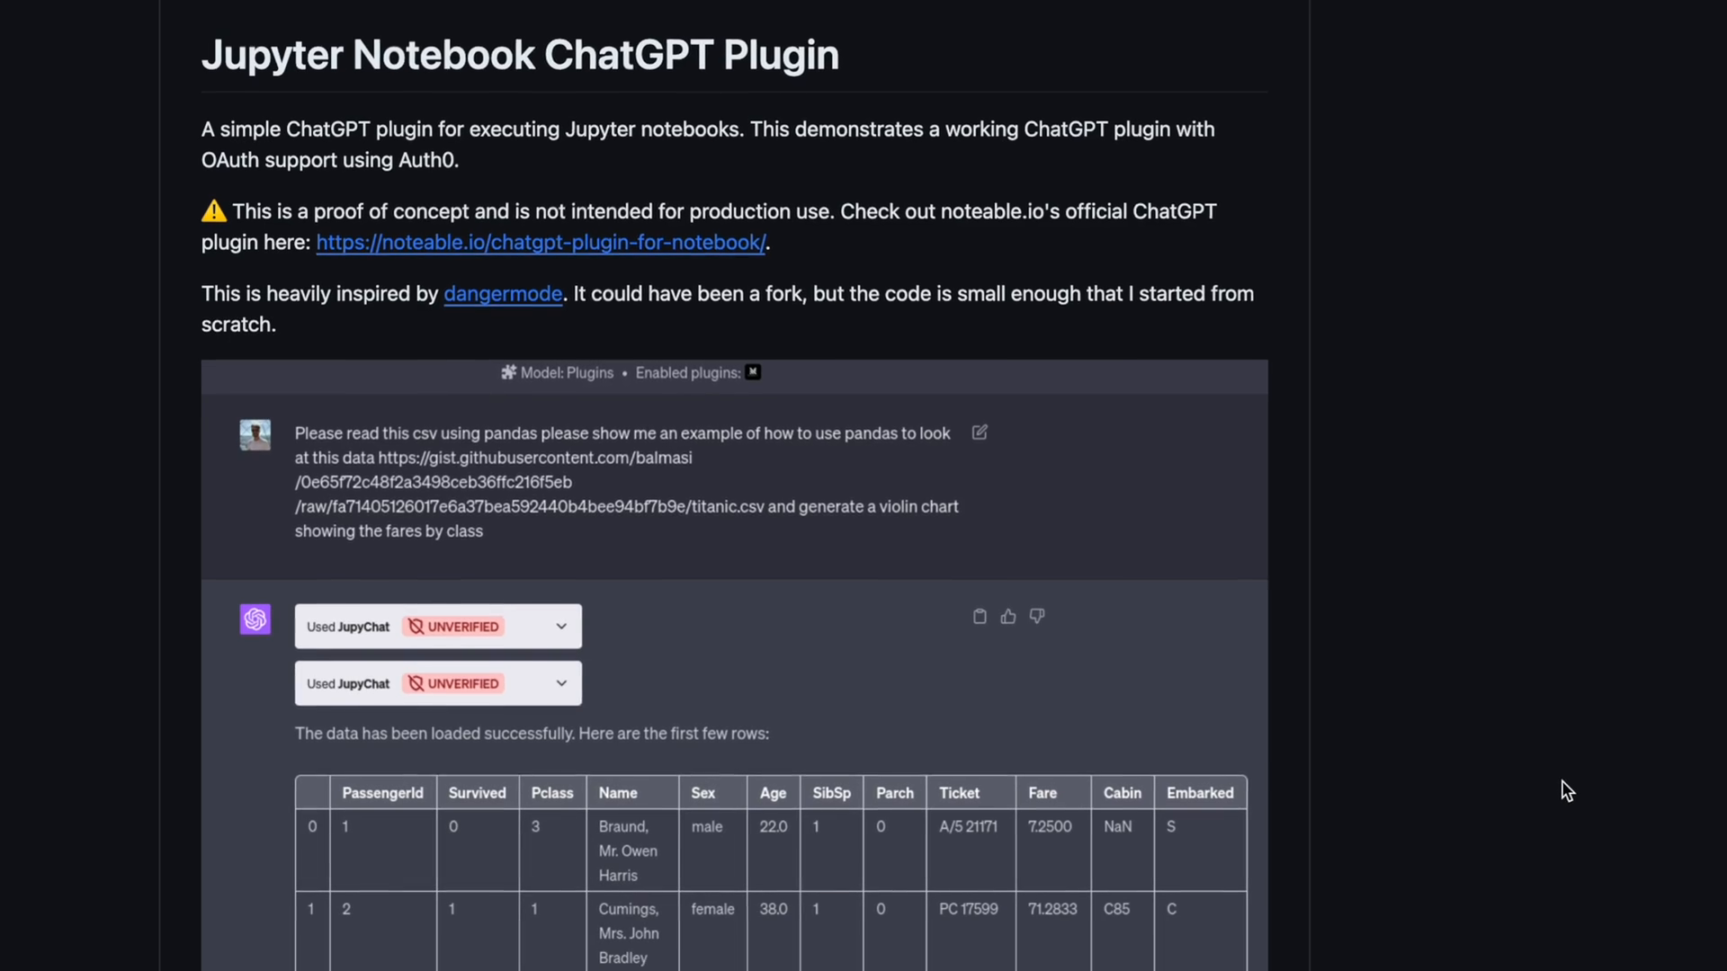
{"action": "scroll", "scroll_direction": "down", "scroll_amount": 3}
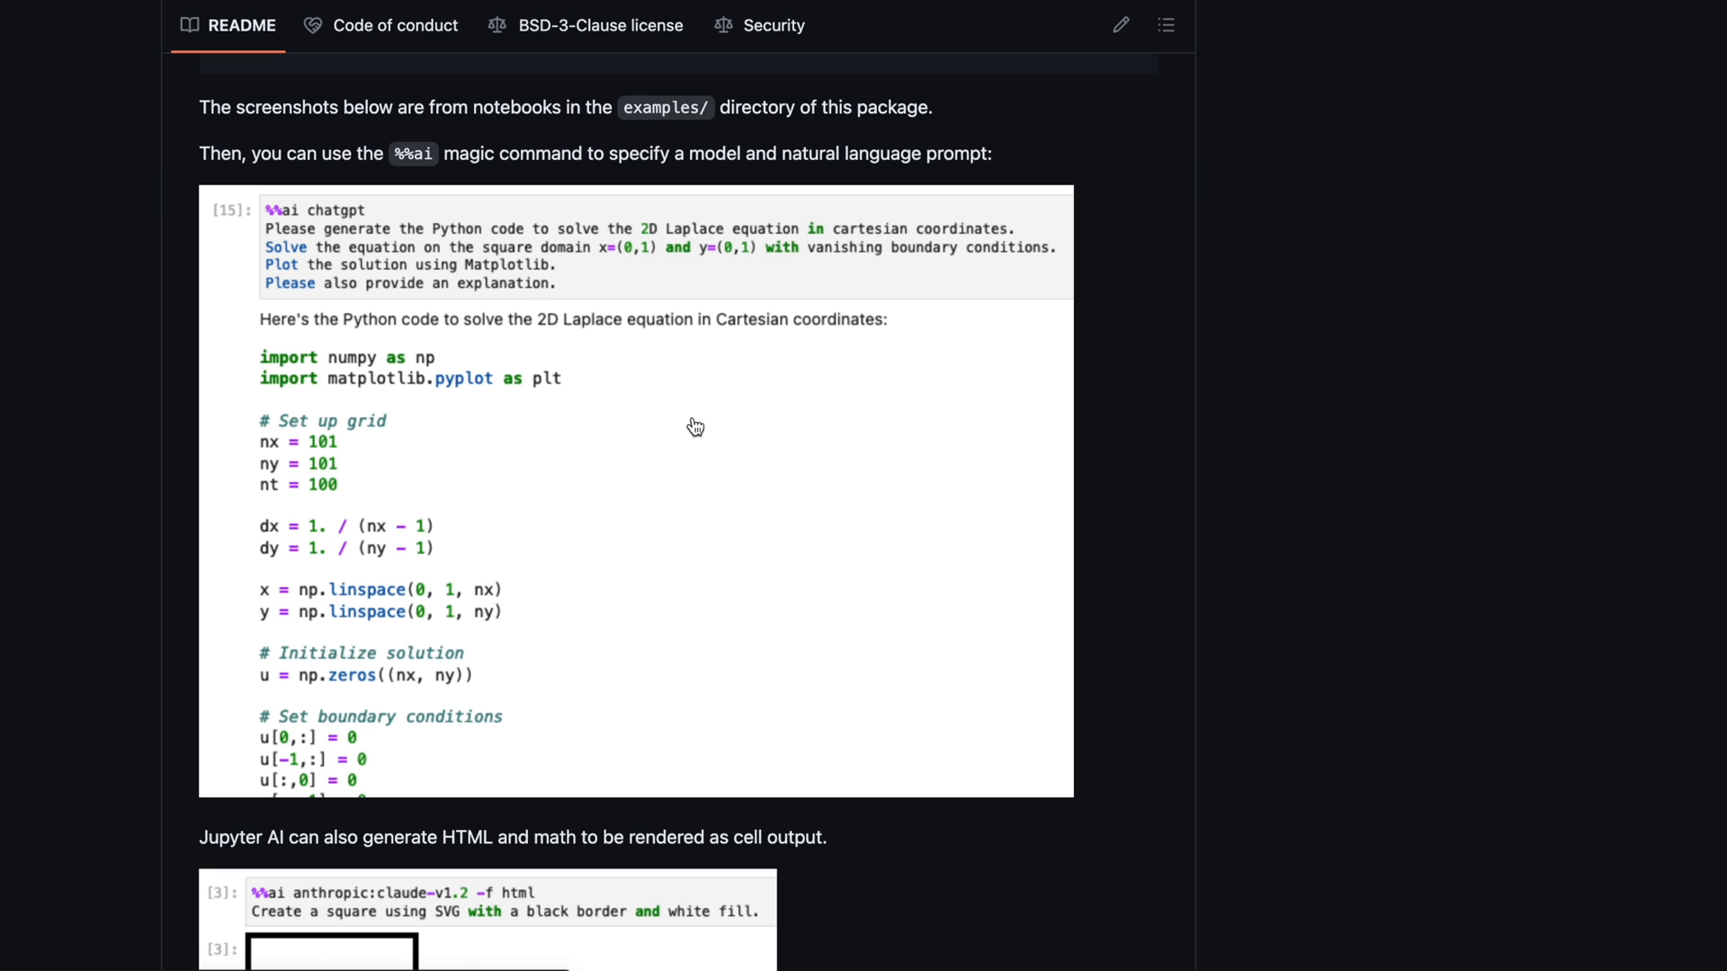
- Scroll the Jupyter AI README down to the %%ai magic command code-generation screenshots
{"action": "scroll", "scroll_direction": "down", "scroll_amount": 3}
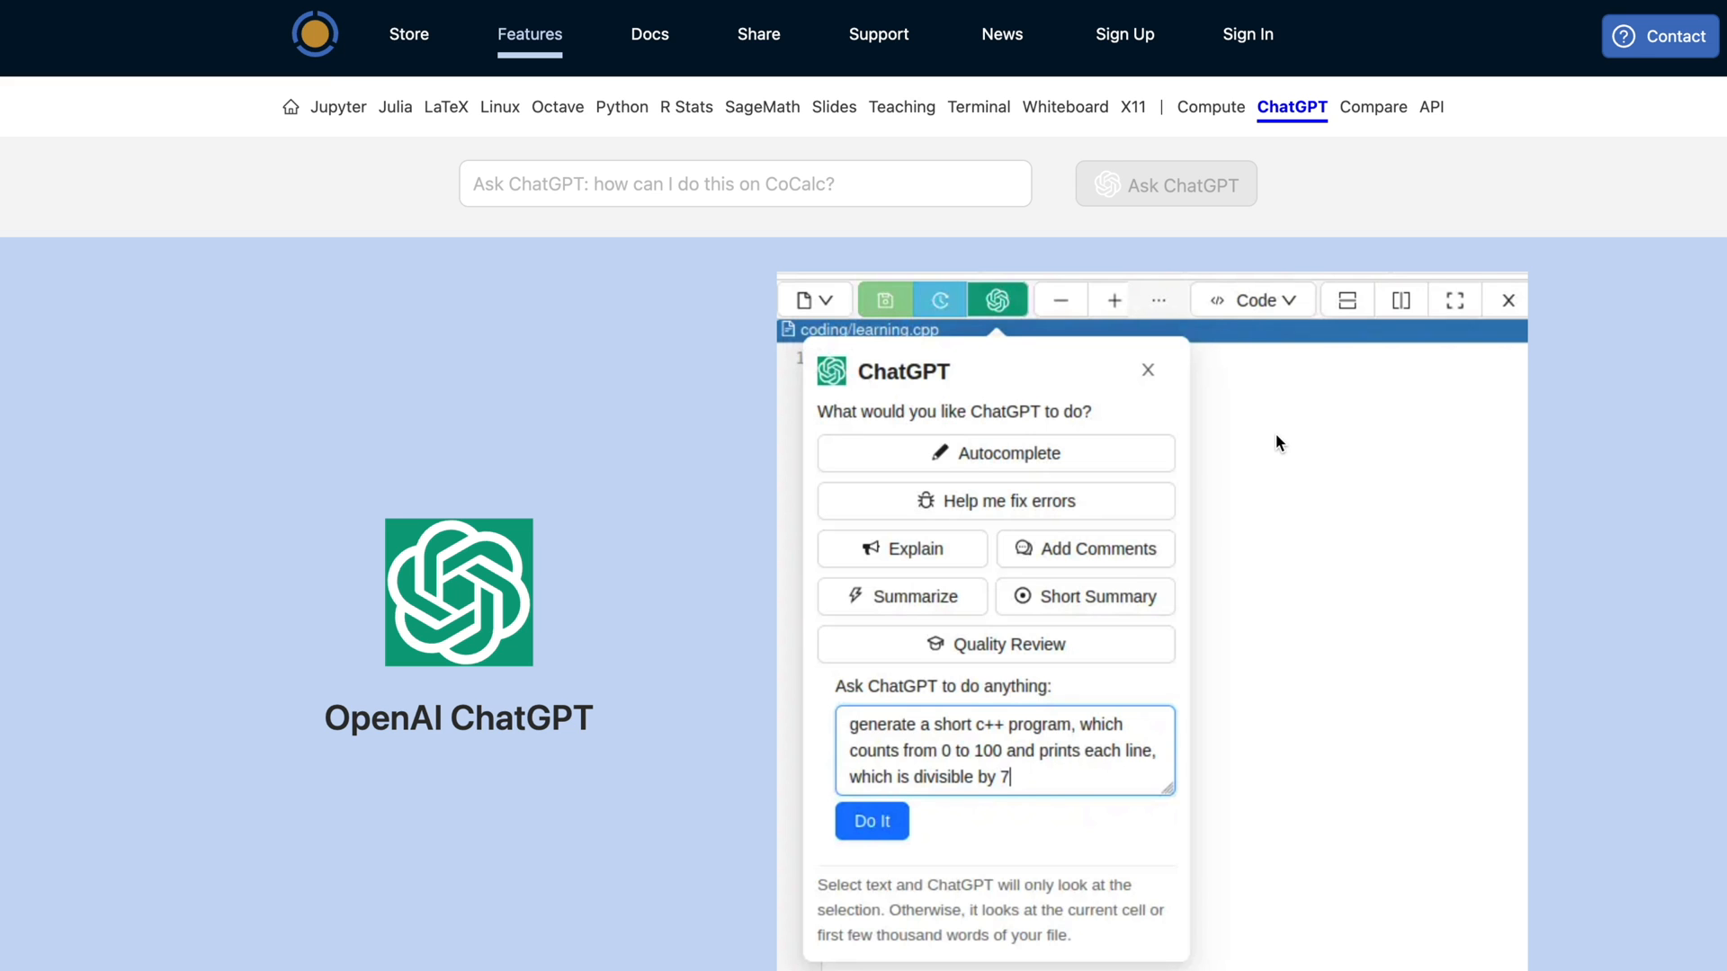
- Scroll CoCalc's ChatGPT features page to the in-editor assistant dialog demo
{"action": "scroll", "scroll_direction": "down", "scroll_amount": 3}
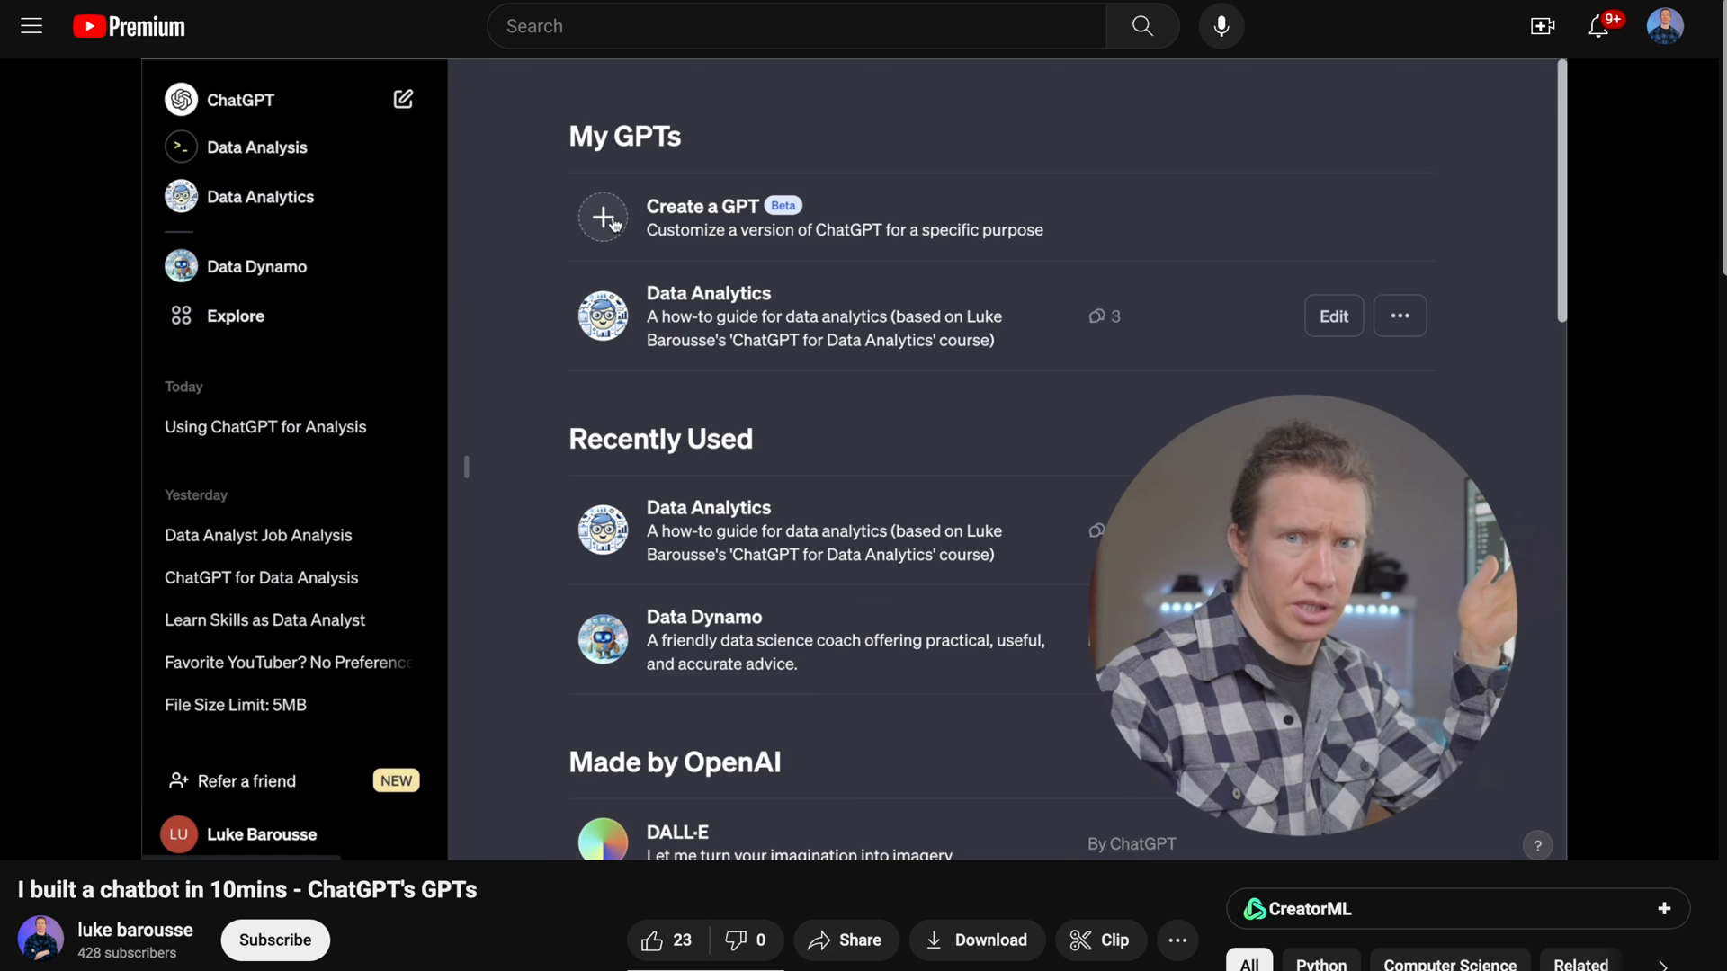
- Play the 'I built a chatbot in 10mins - ChatGPT's GPTs' video showing Create a GPT
{"action": "left_click", "coordinate": [605, 216]}
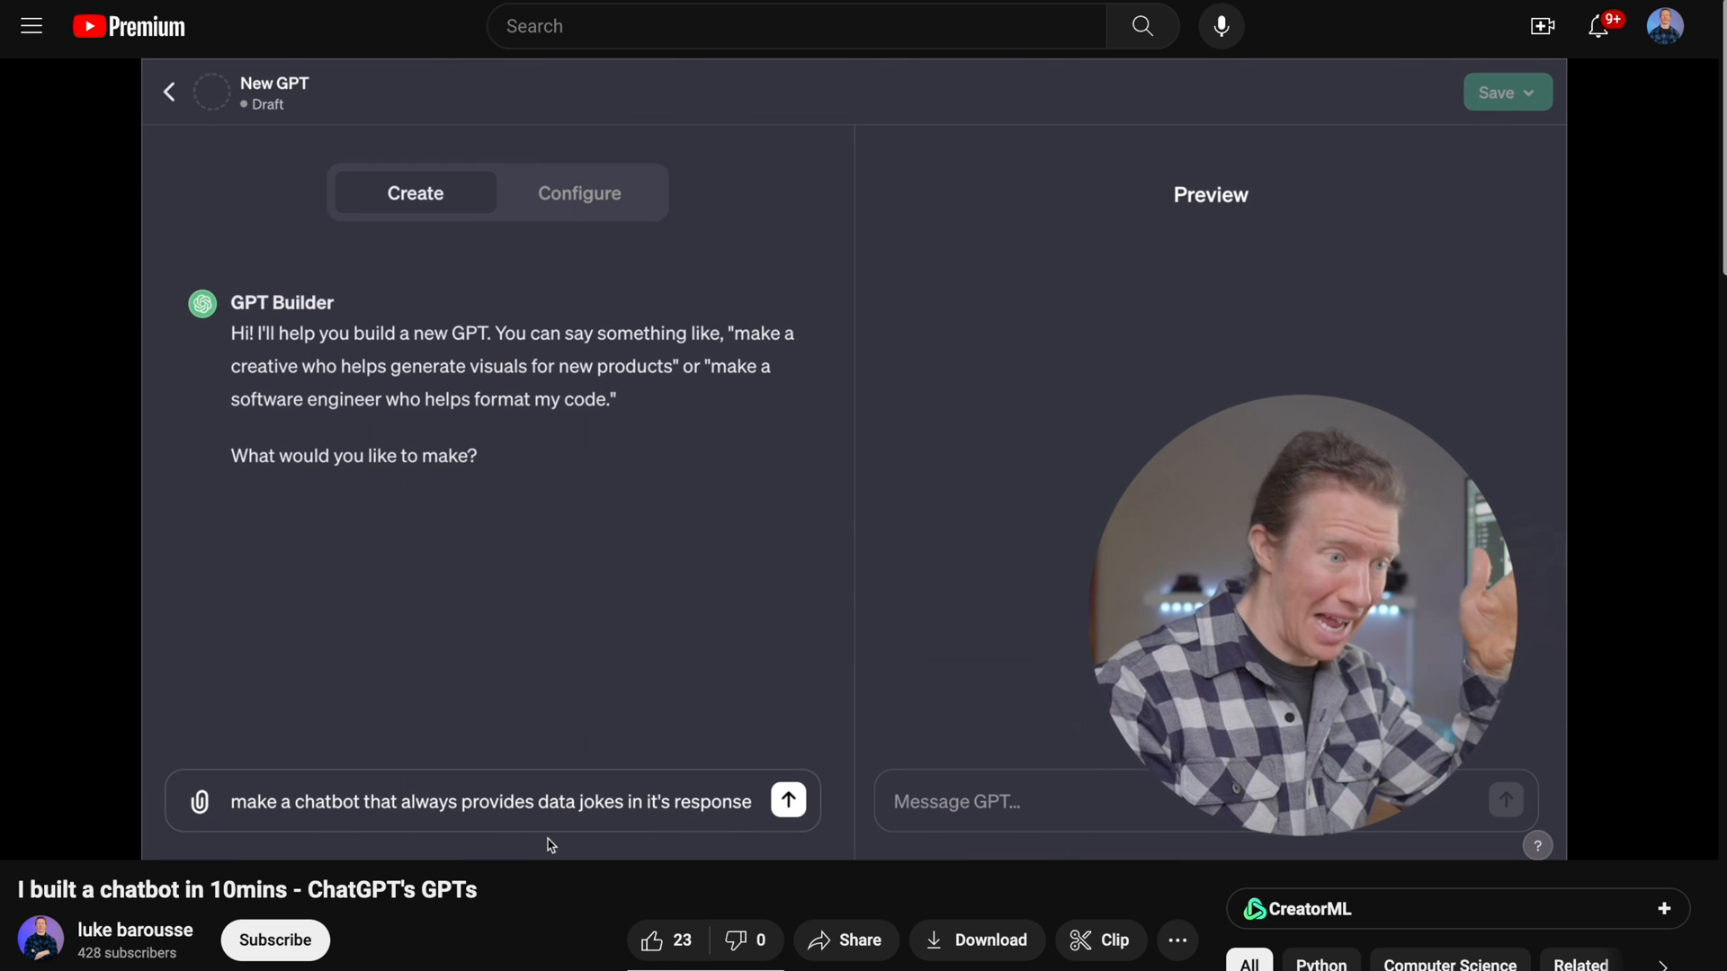
{"action": "left_click", "coordinate": [788, 801]}
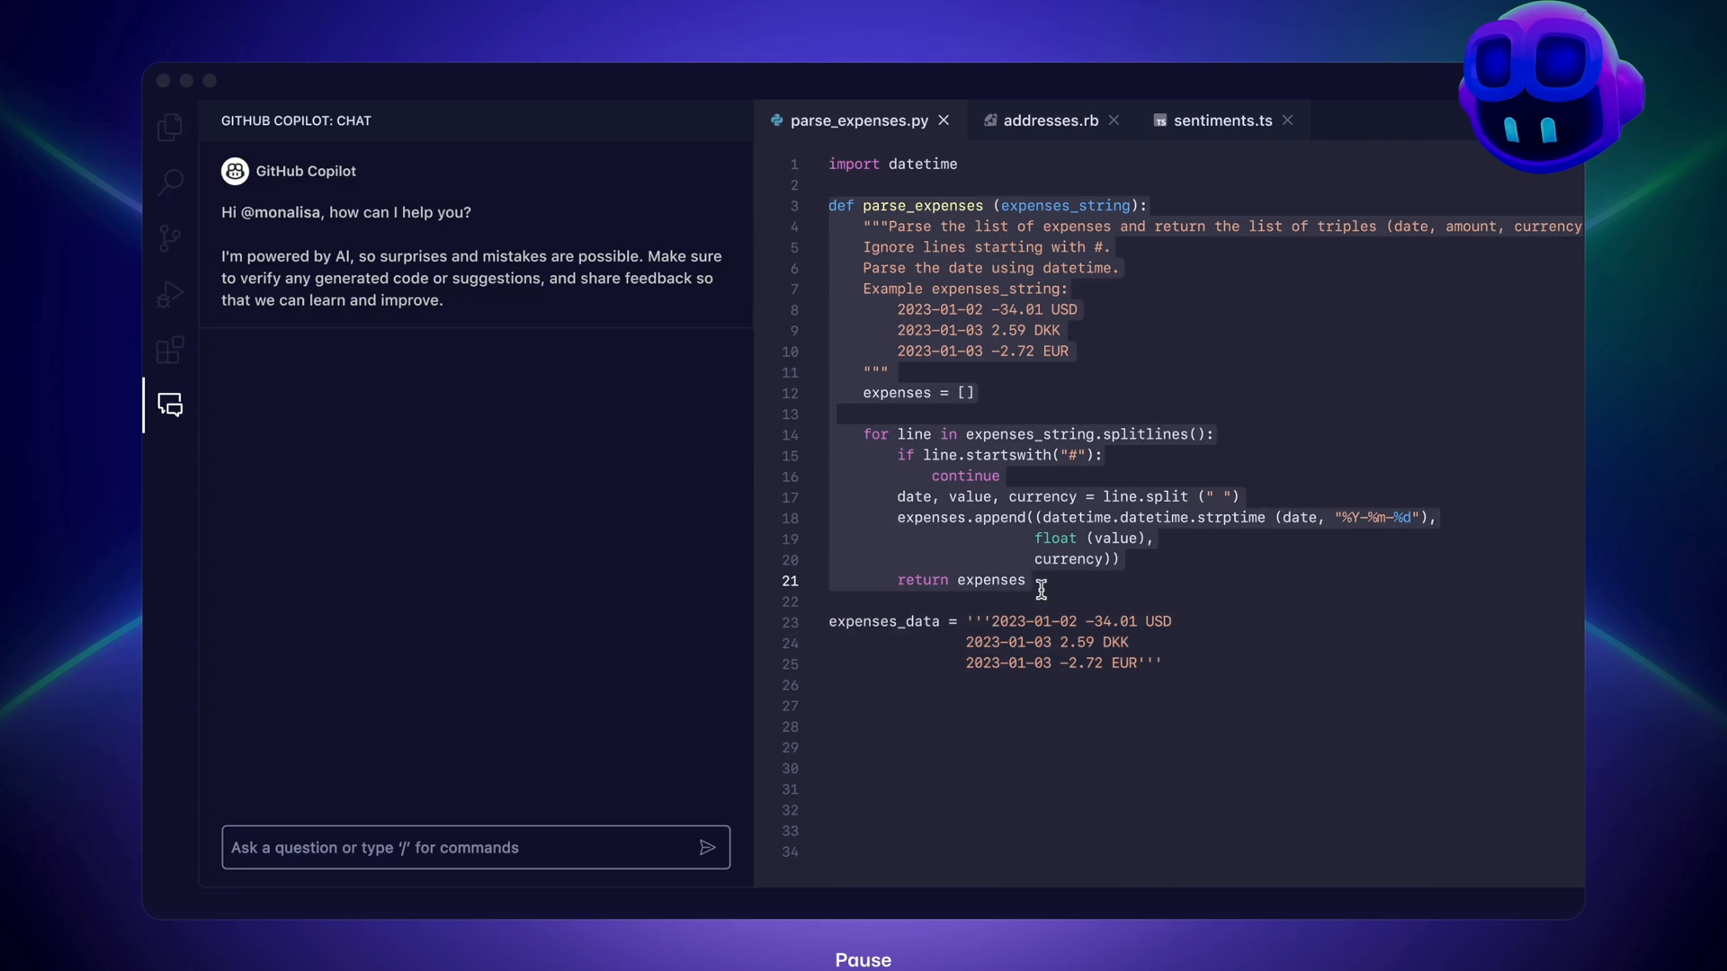
{"action": "type", "text": "Write unit"}
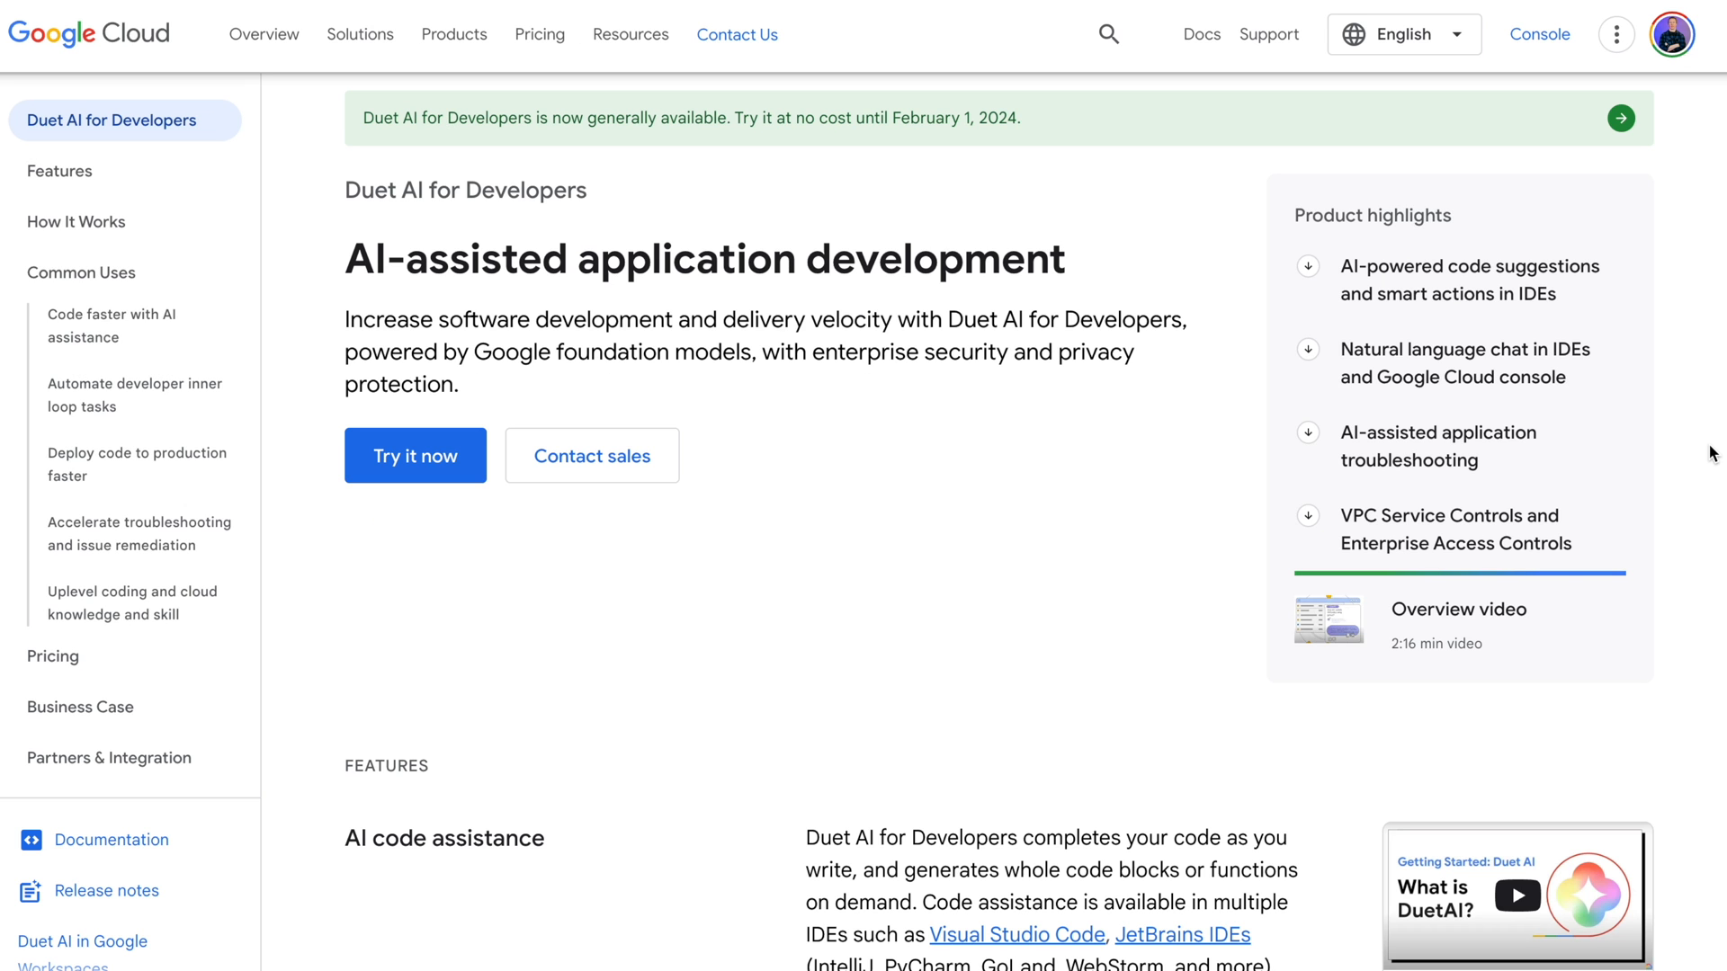
- Show the 'Automate developer inner loop tasks' section of the Duet AI for Developers page
{"action": "scroll", "scroll_direction": "down", "scroll_amount": 3}
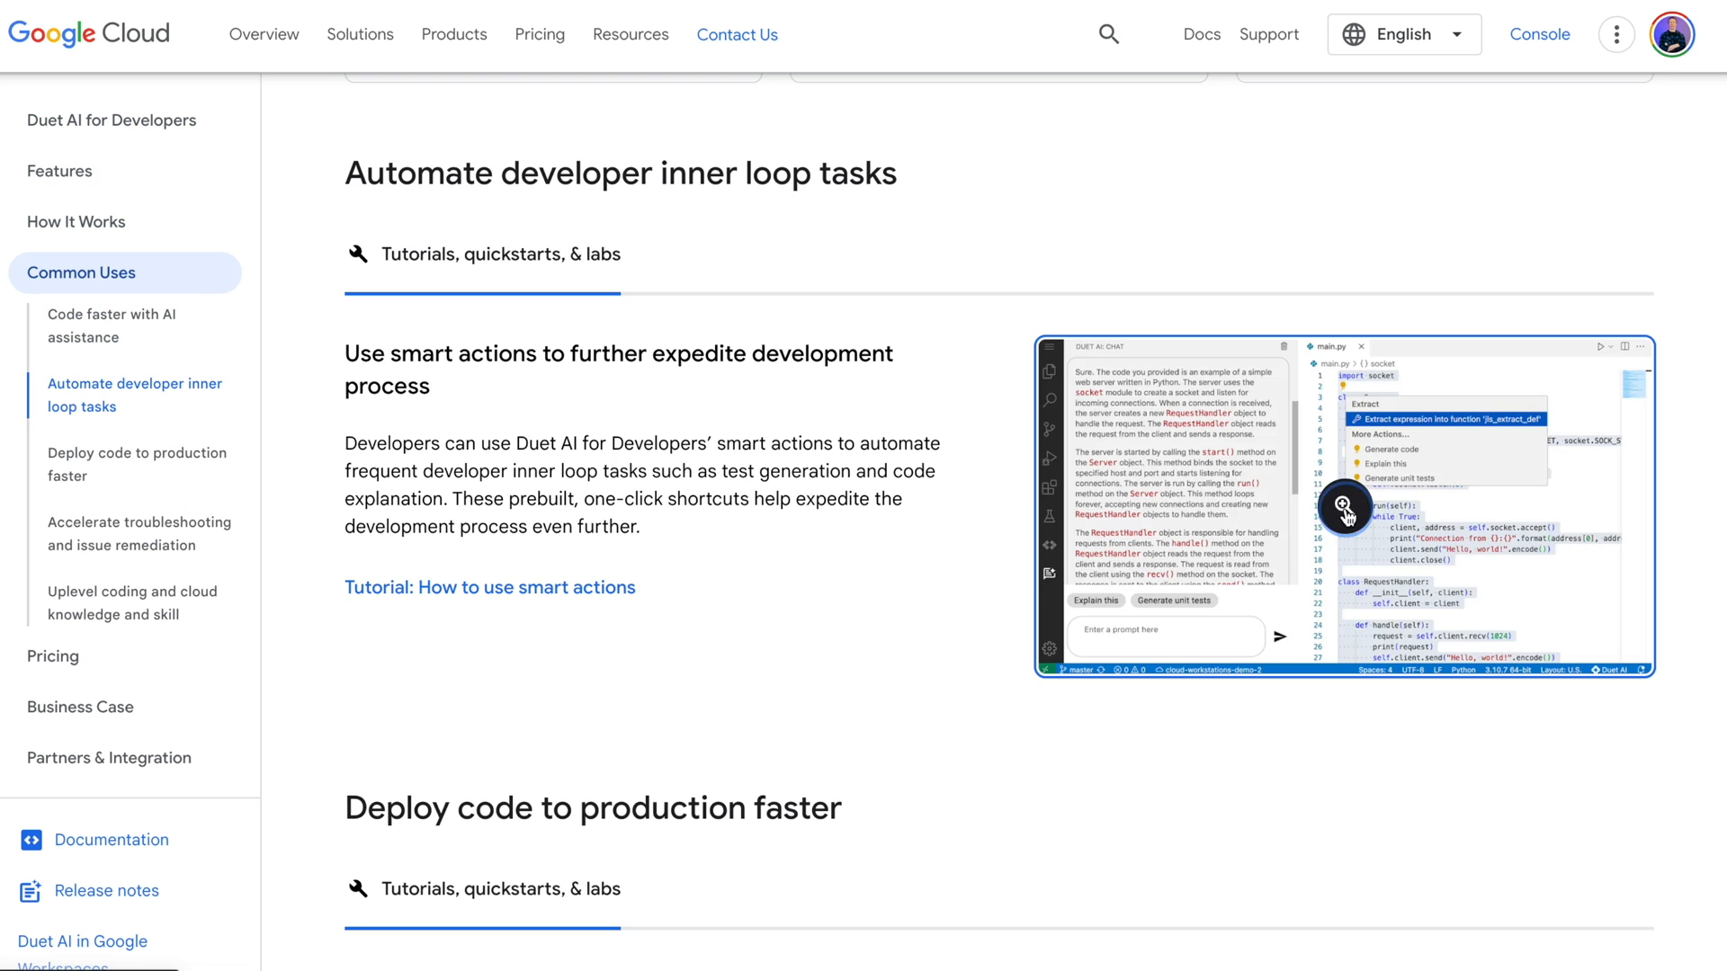
{"action": "left_click", "coordinate": [1344, 509]}
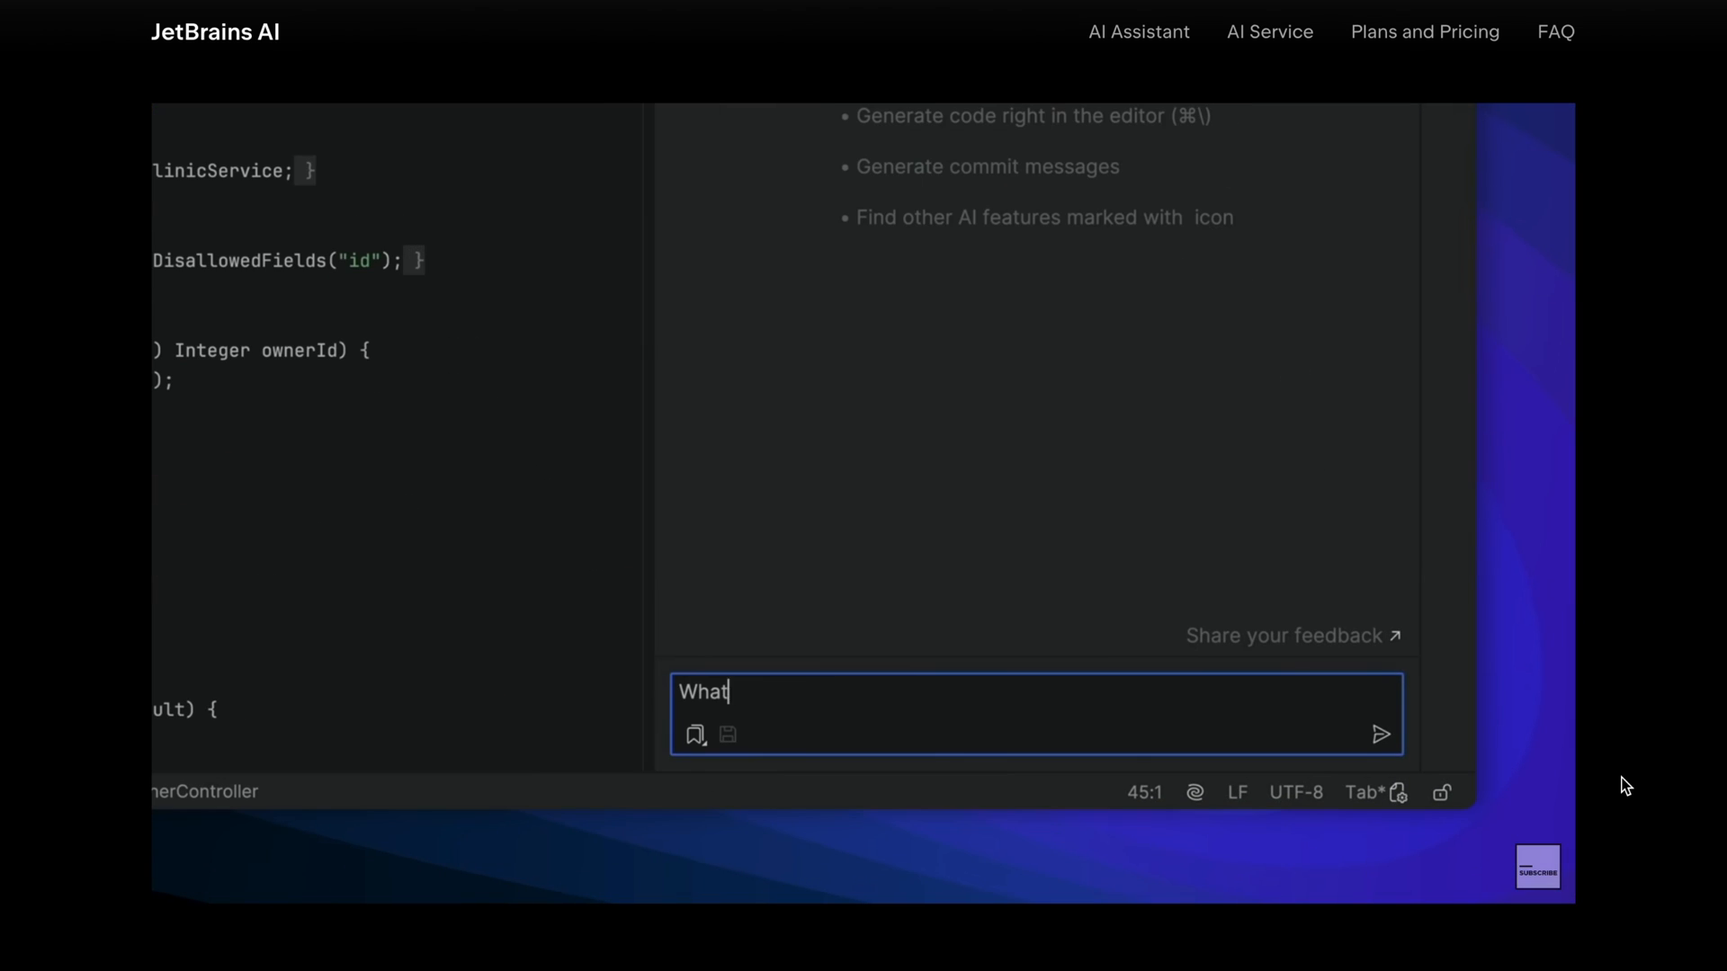
- Submit the typed question in the JetBrains AI Assistant chat demo
{"action": "left_click", "coordinate": [1380, 735]}
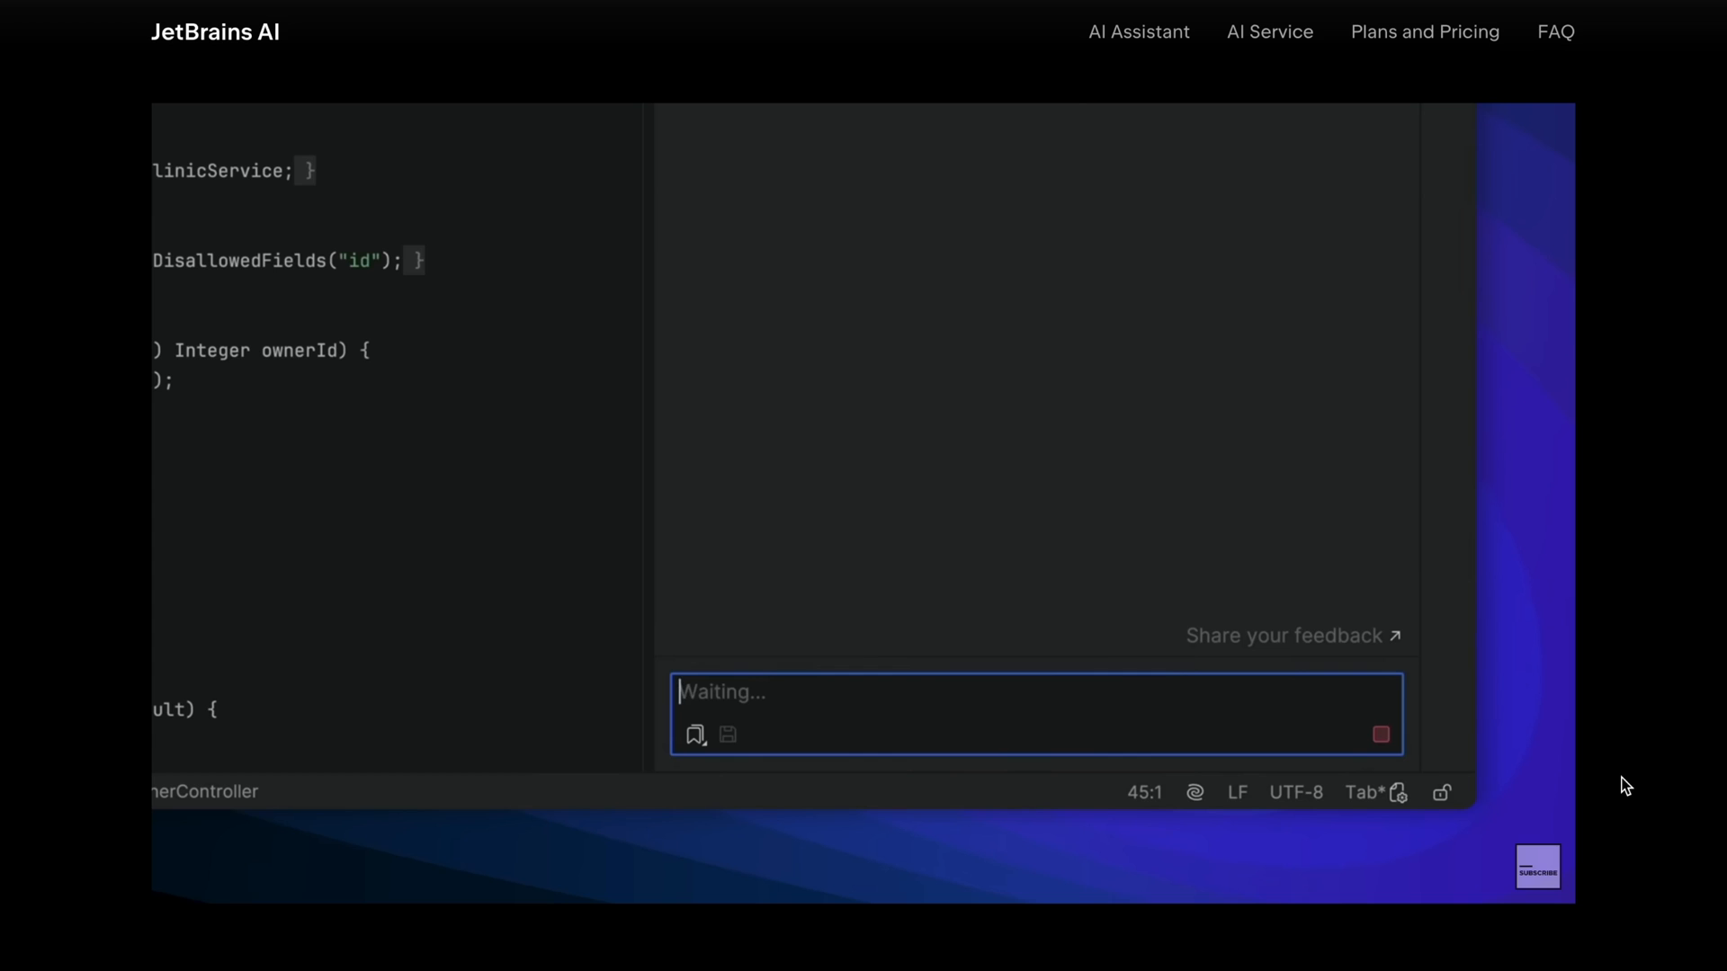